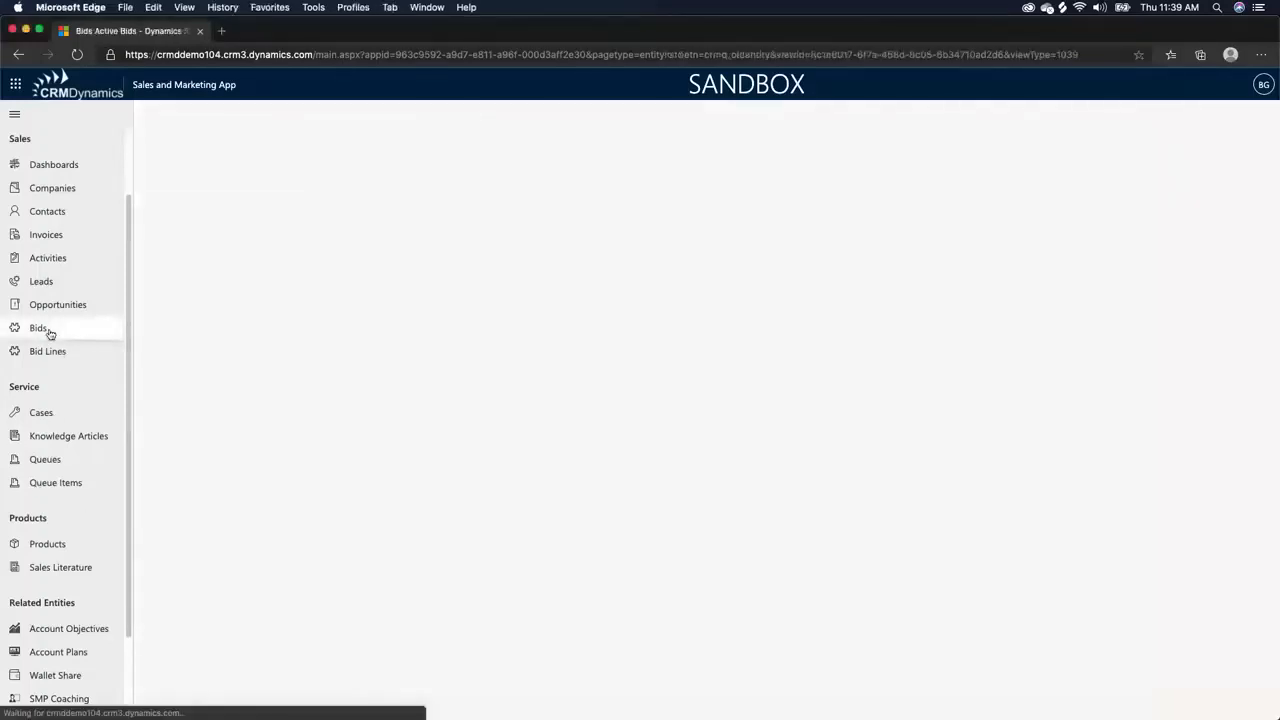
Step: Browse the Active Bids list and open the Walmart - Building Project opportunity
click(38, 328)
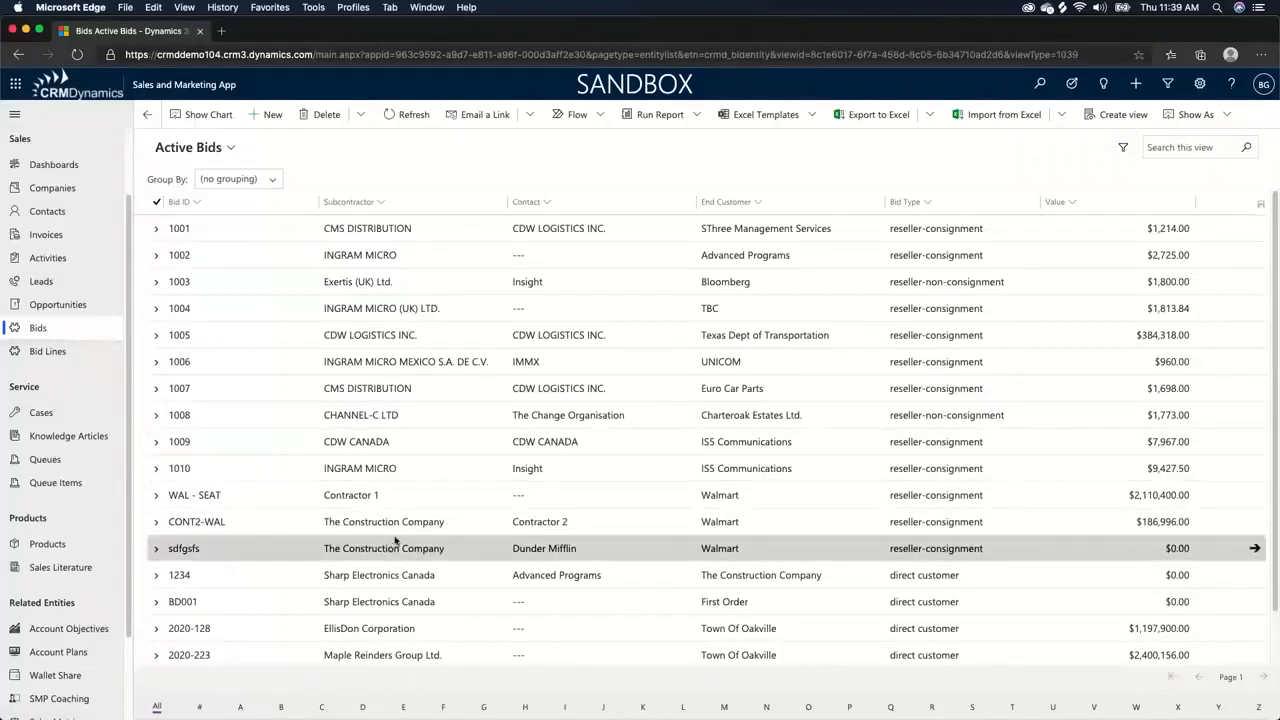
click(404, 521)
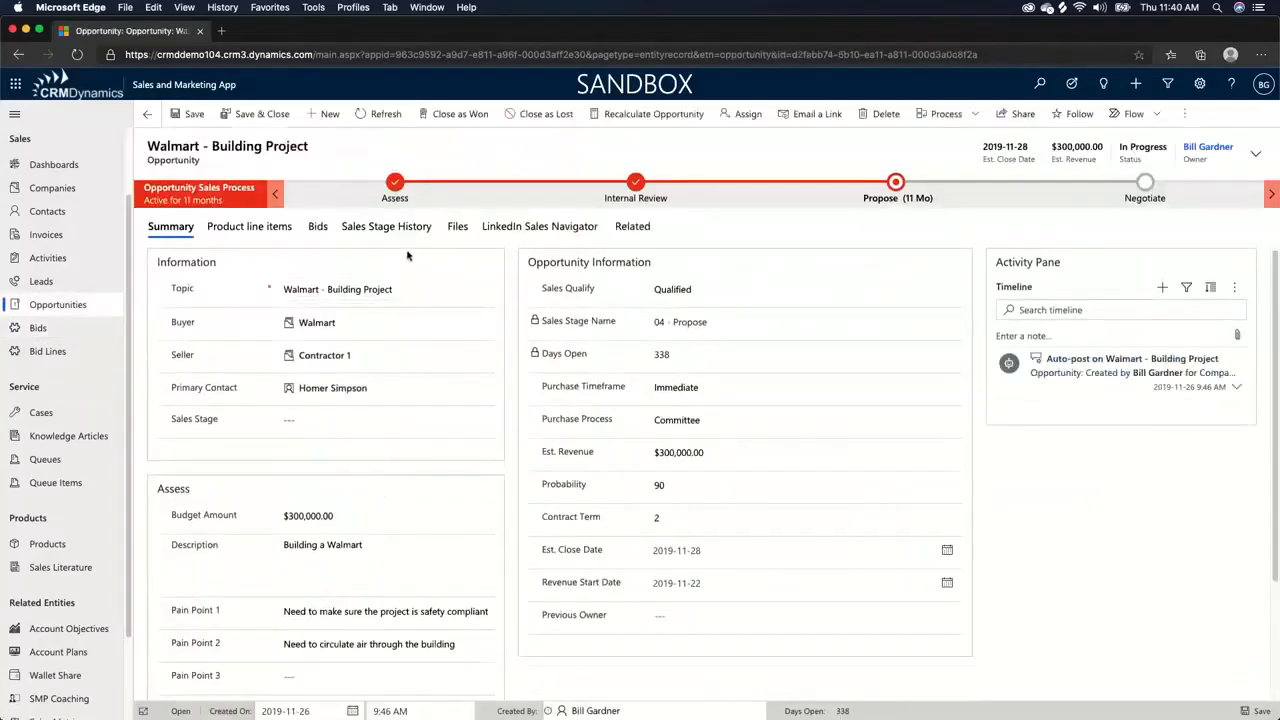
mouse_move(417, 250)
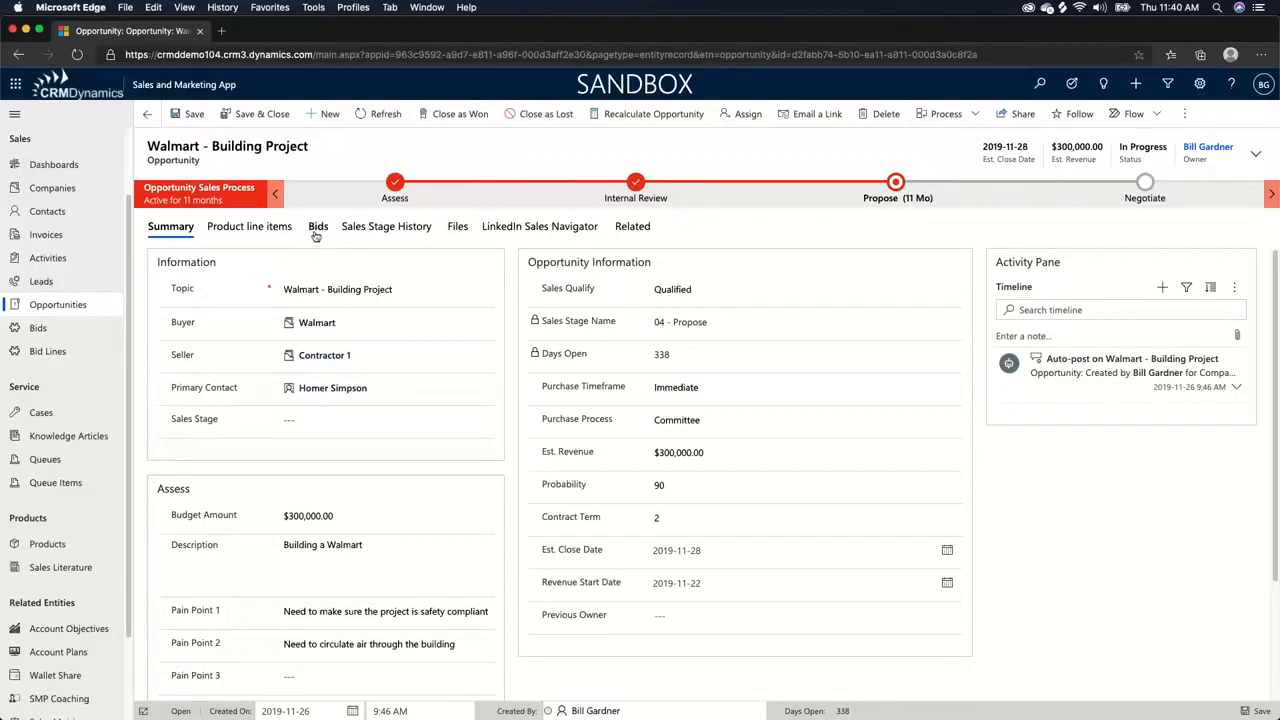
click(317, 226)
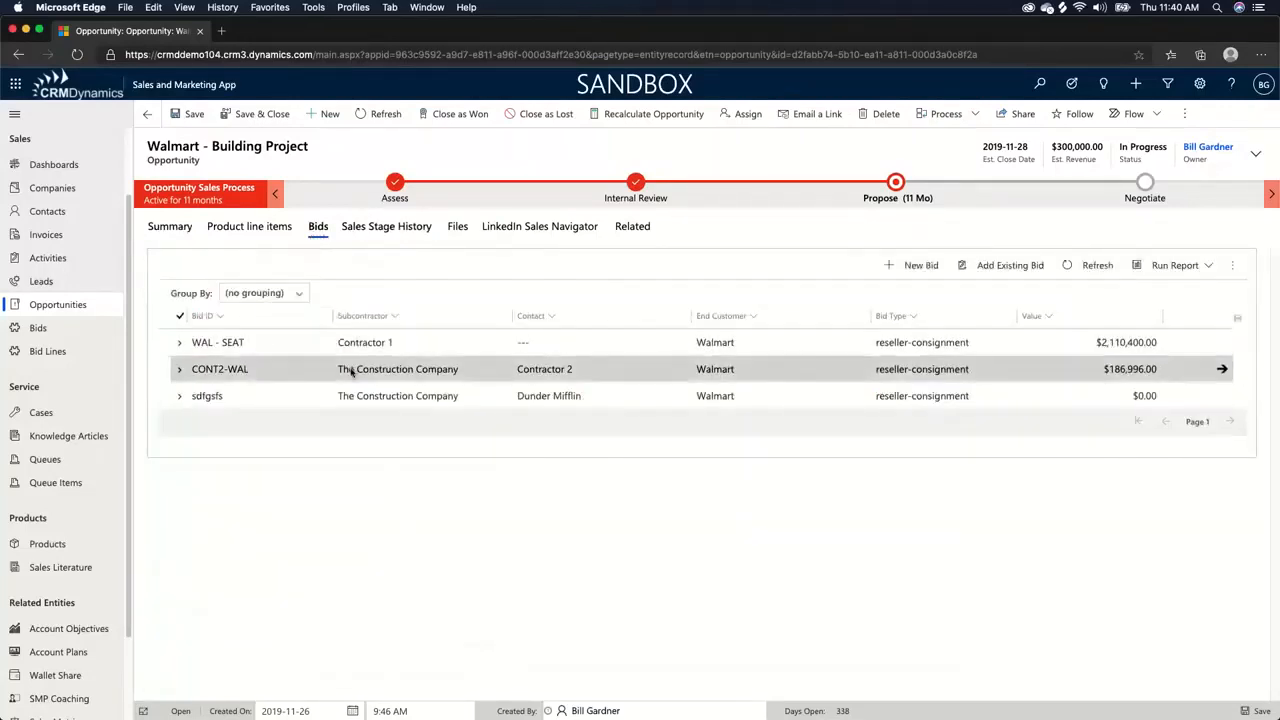
click(170, 226)
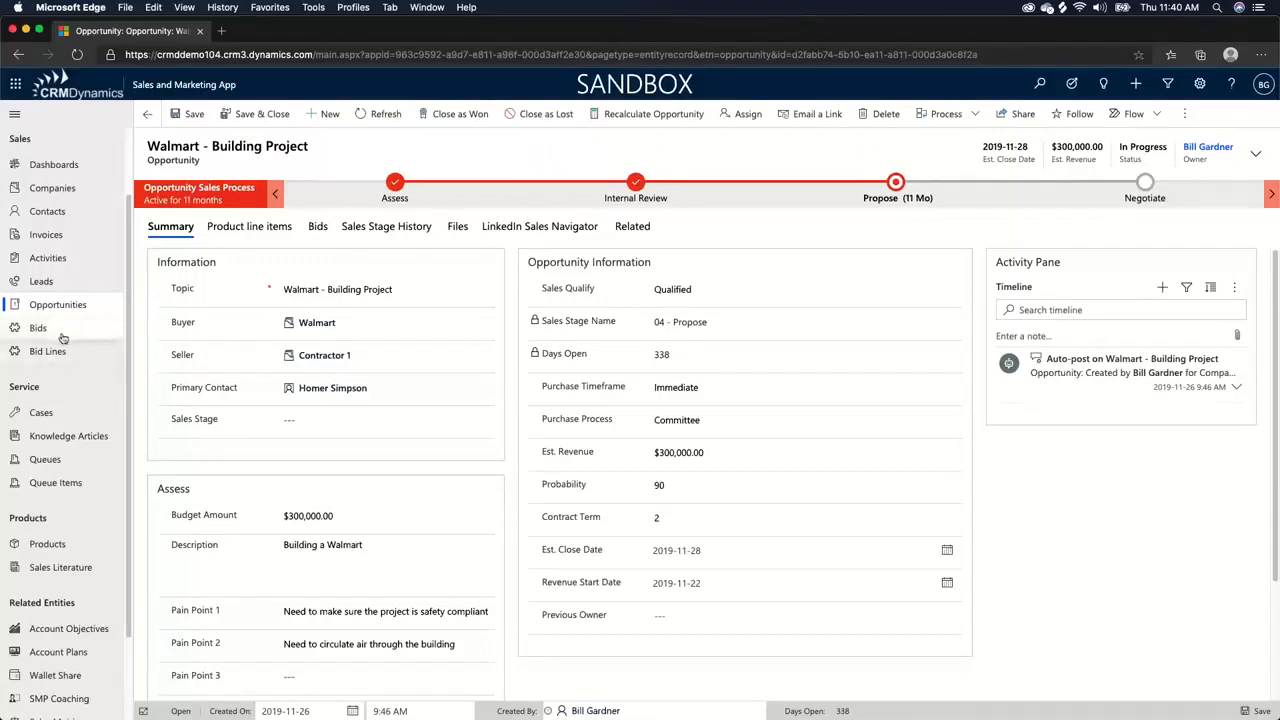
mouse_move(48, 351)
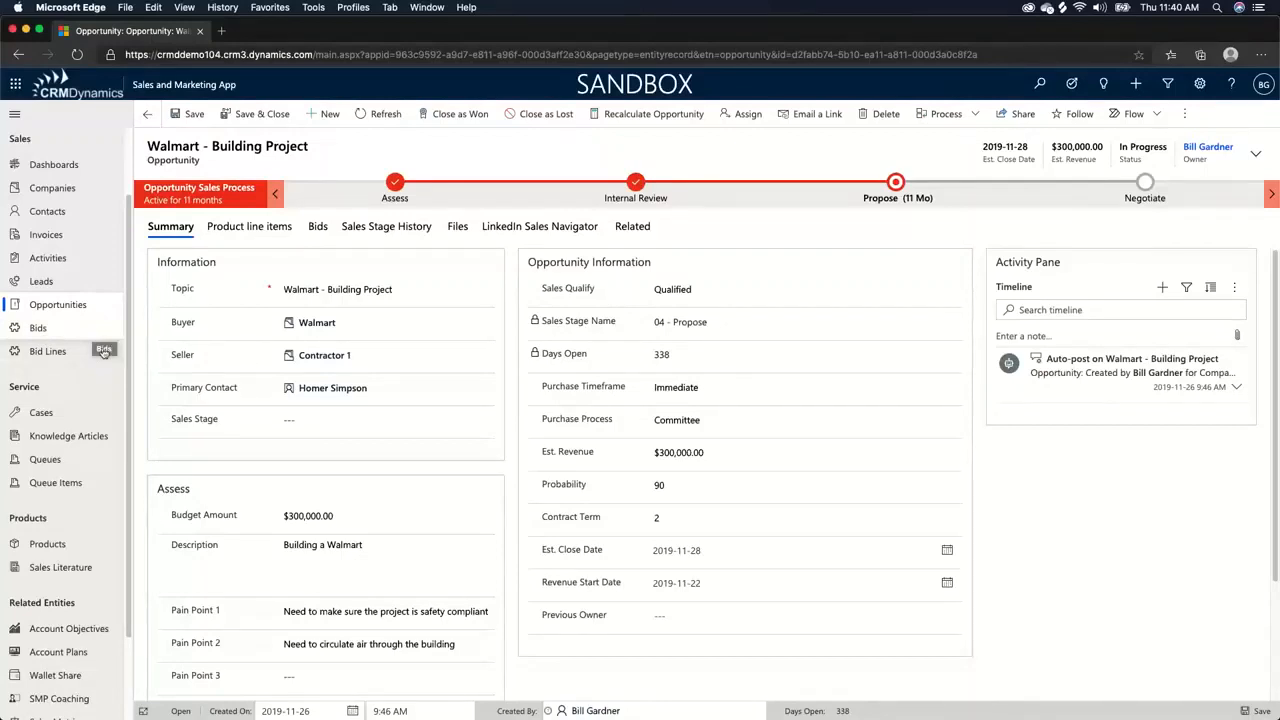
mouse_move(78, 355)
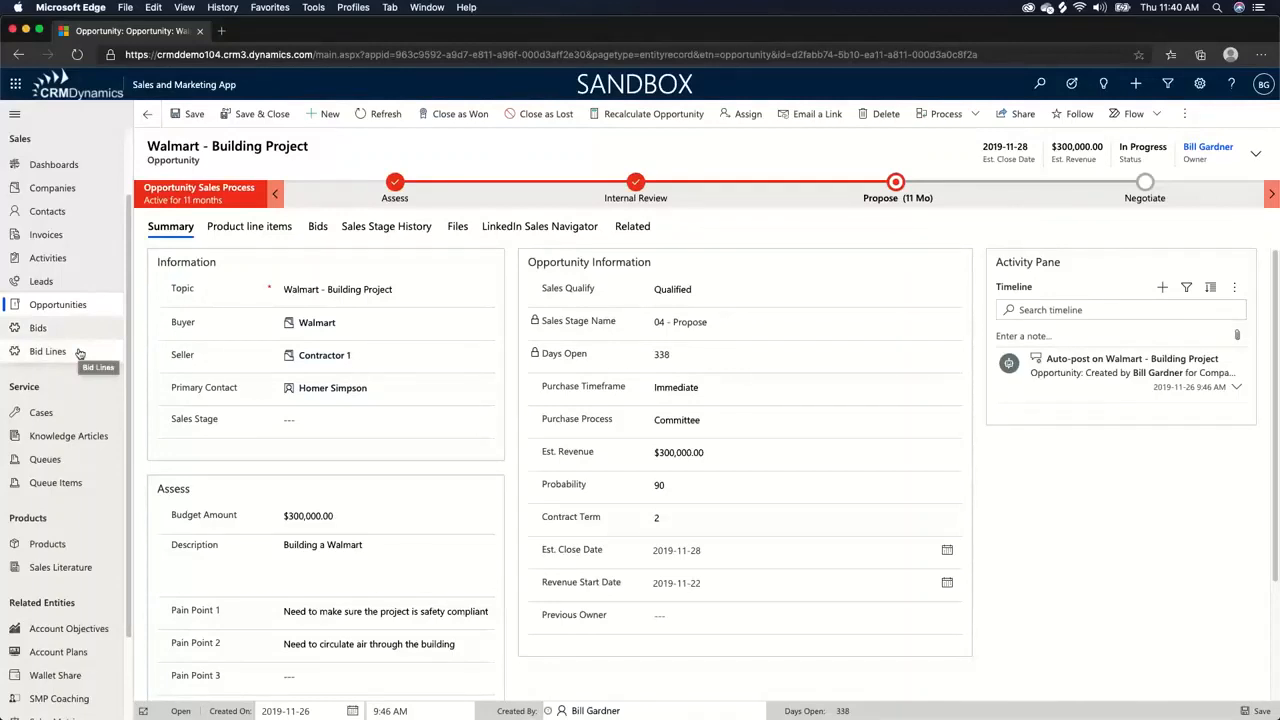
mouse_move(38, 328)
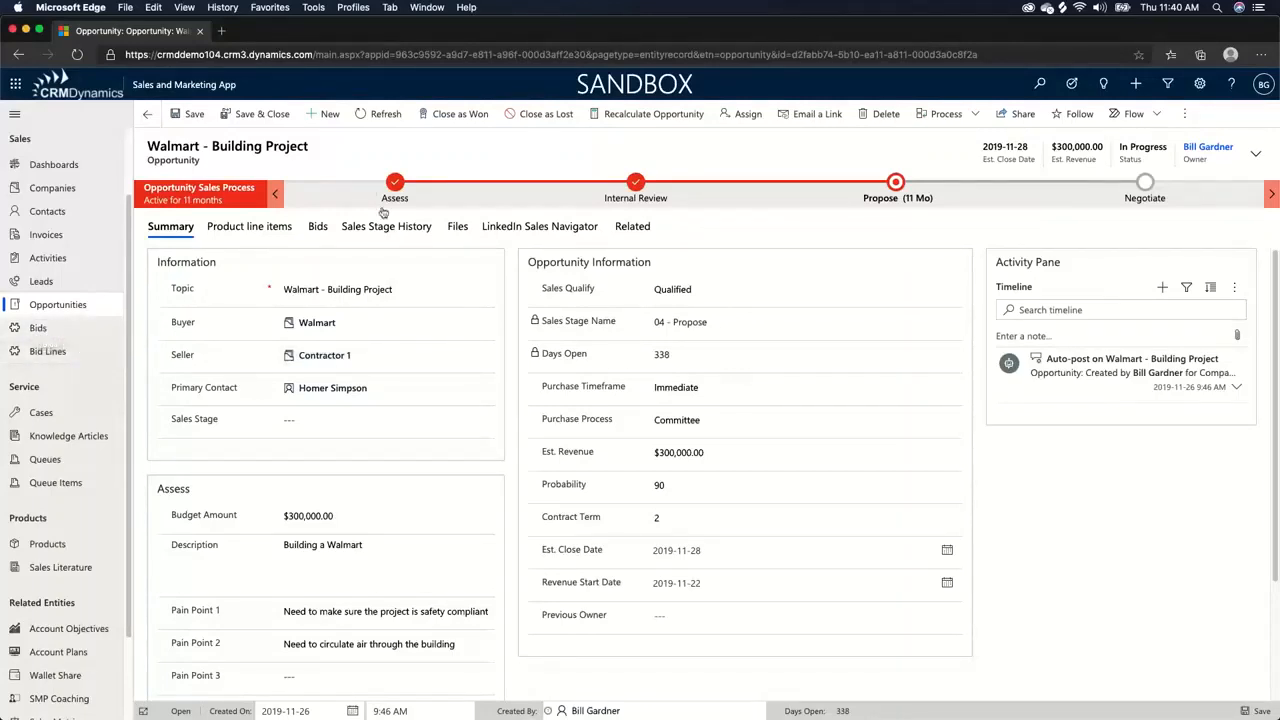
mouse_move(357, 207)
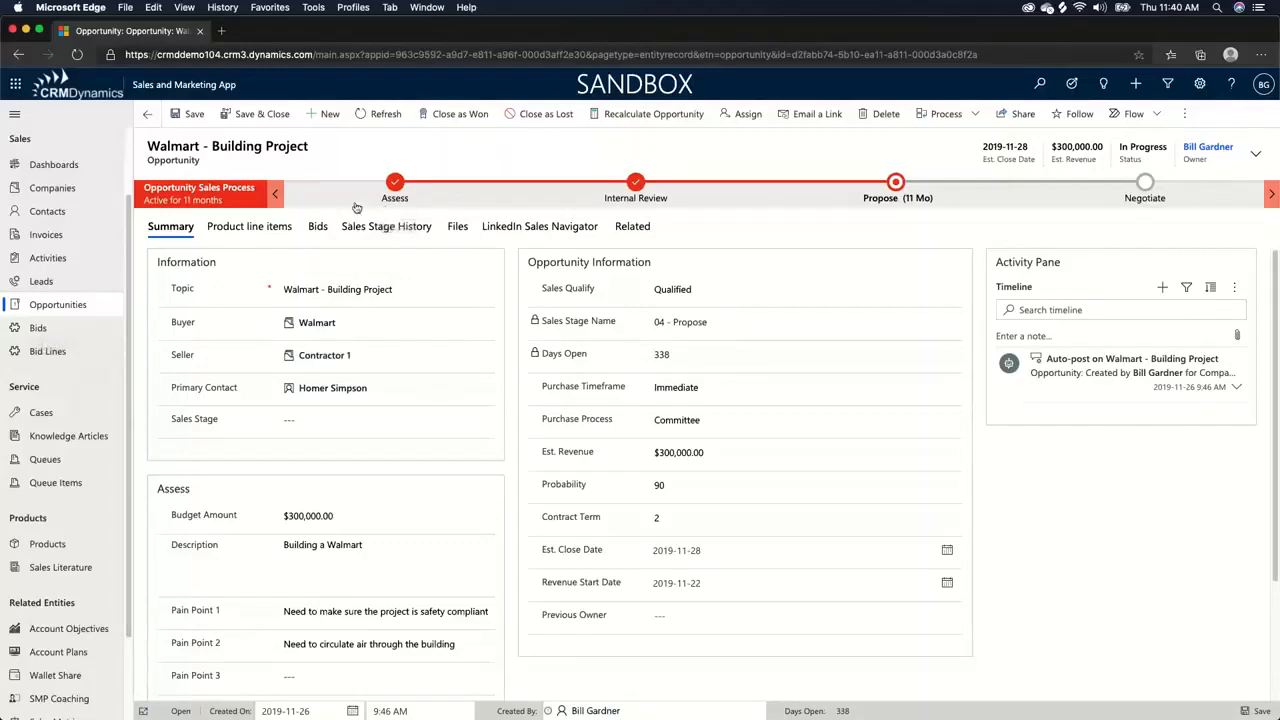
mouse_move(351, 210)
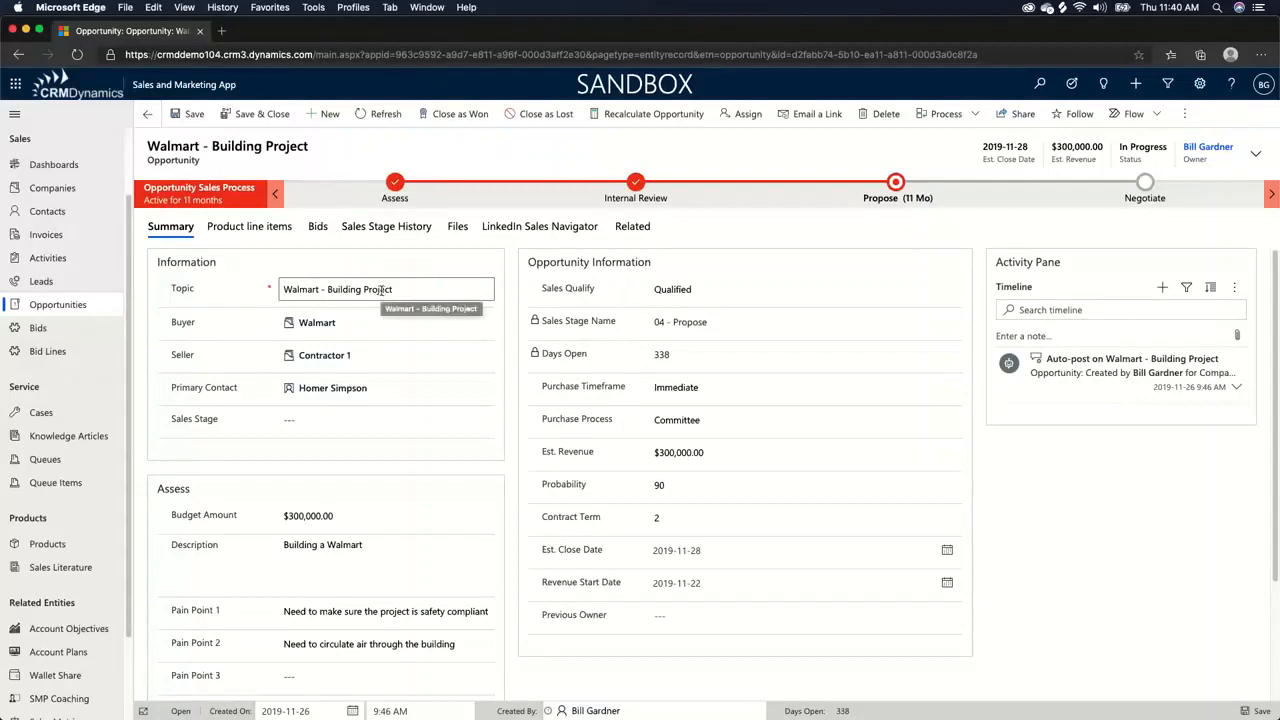
click(330, 322)
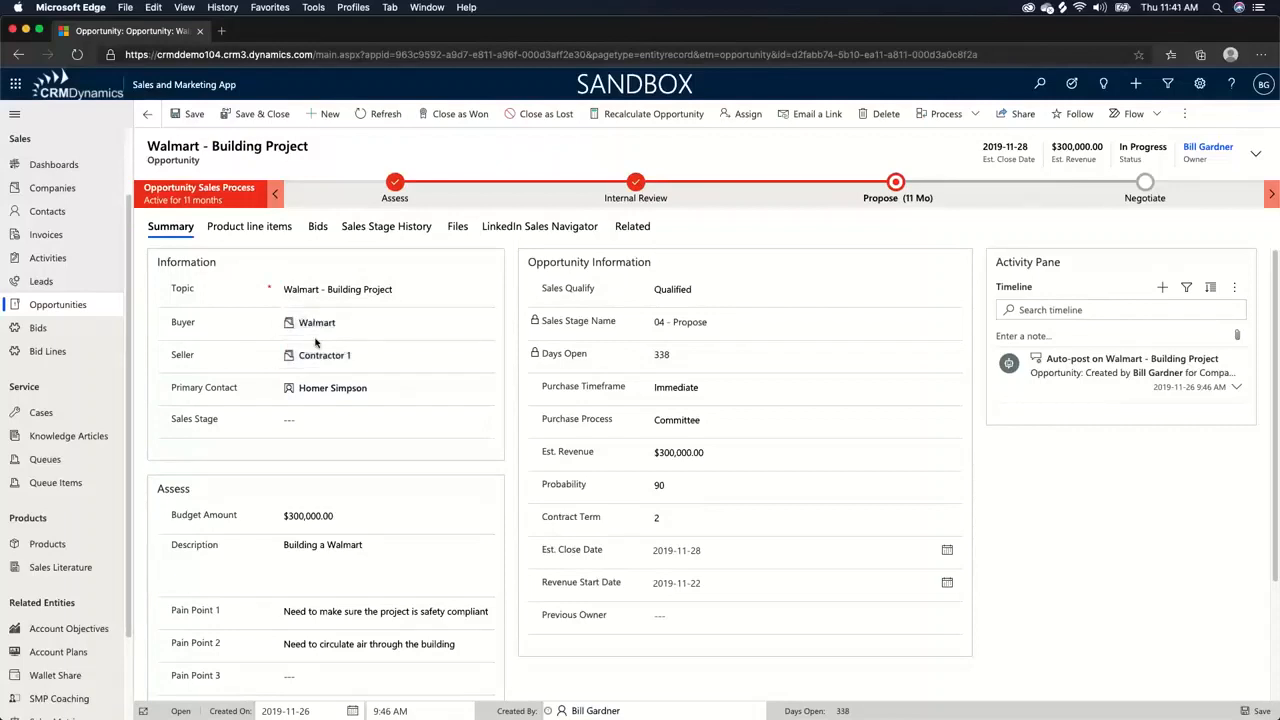
click(324, 354)
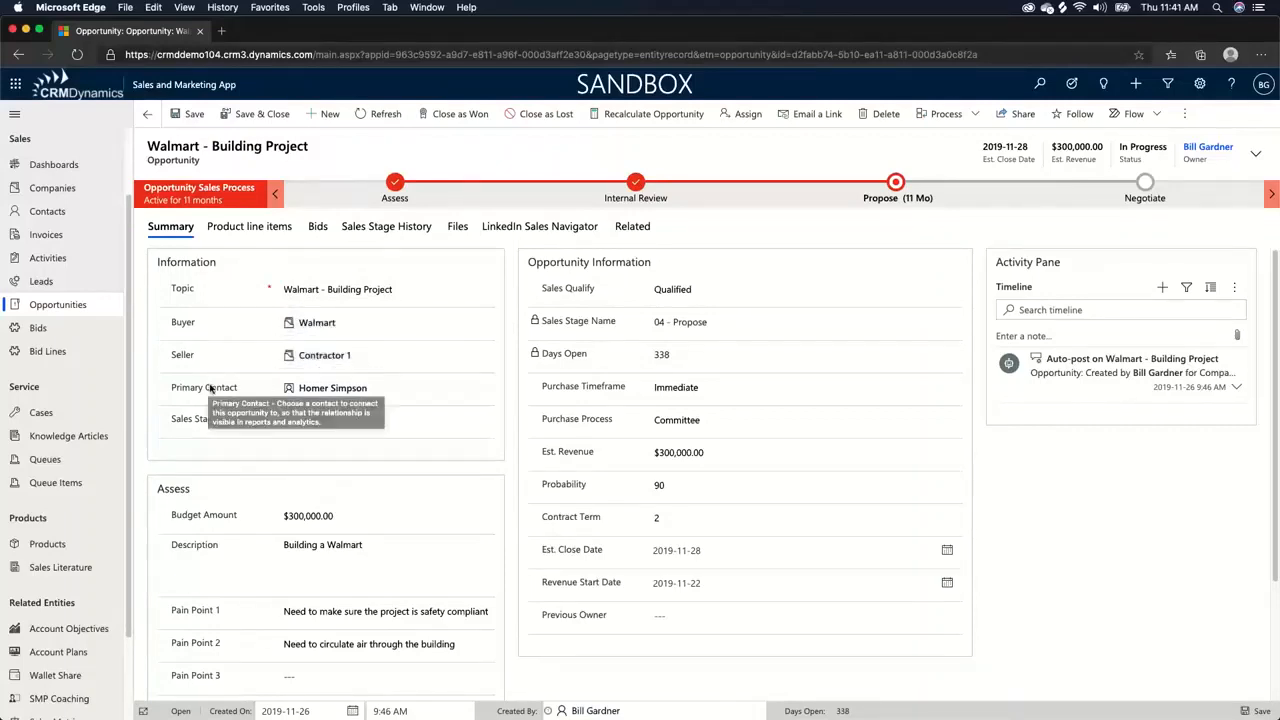
click(340, 388)
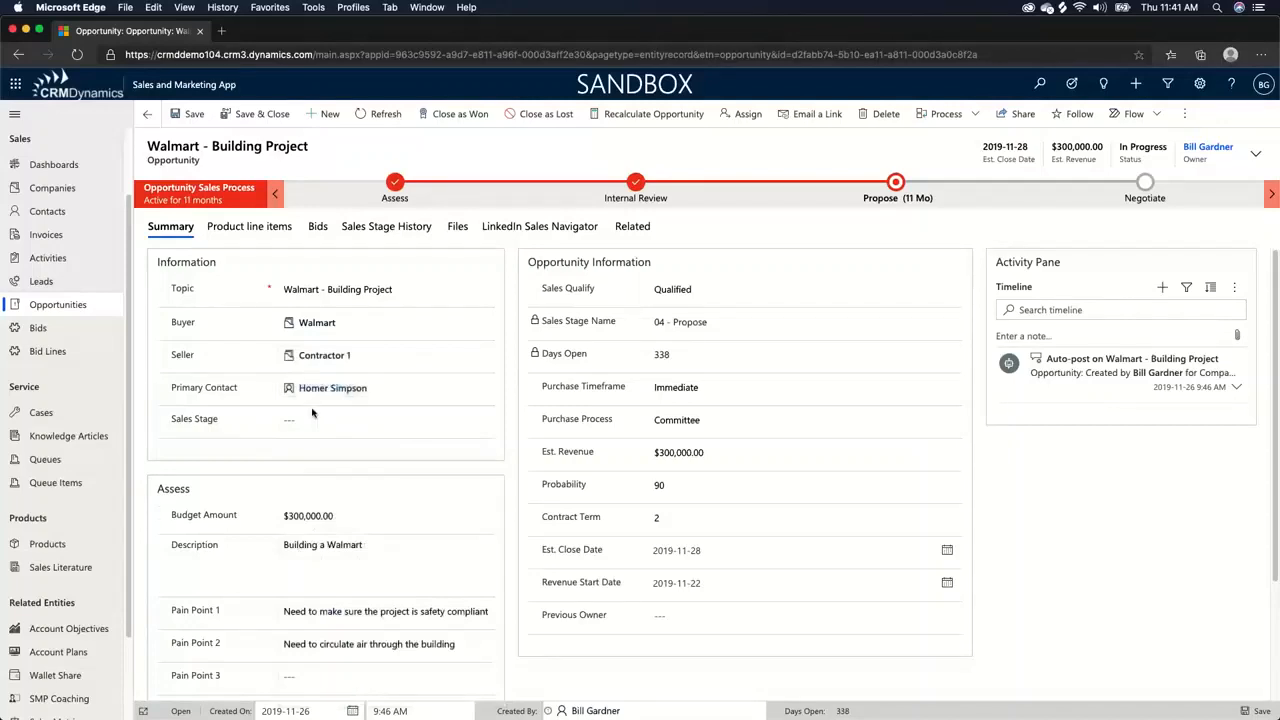
mouse_move(384, 472)
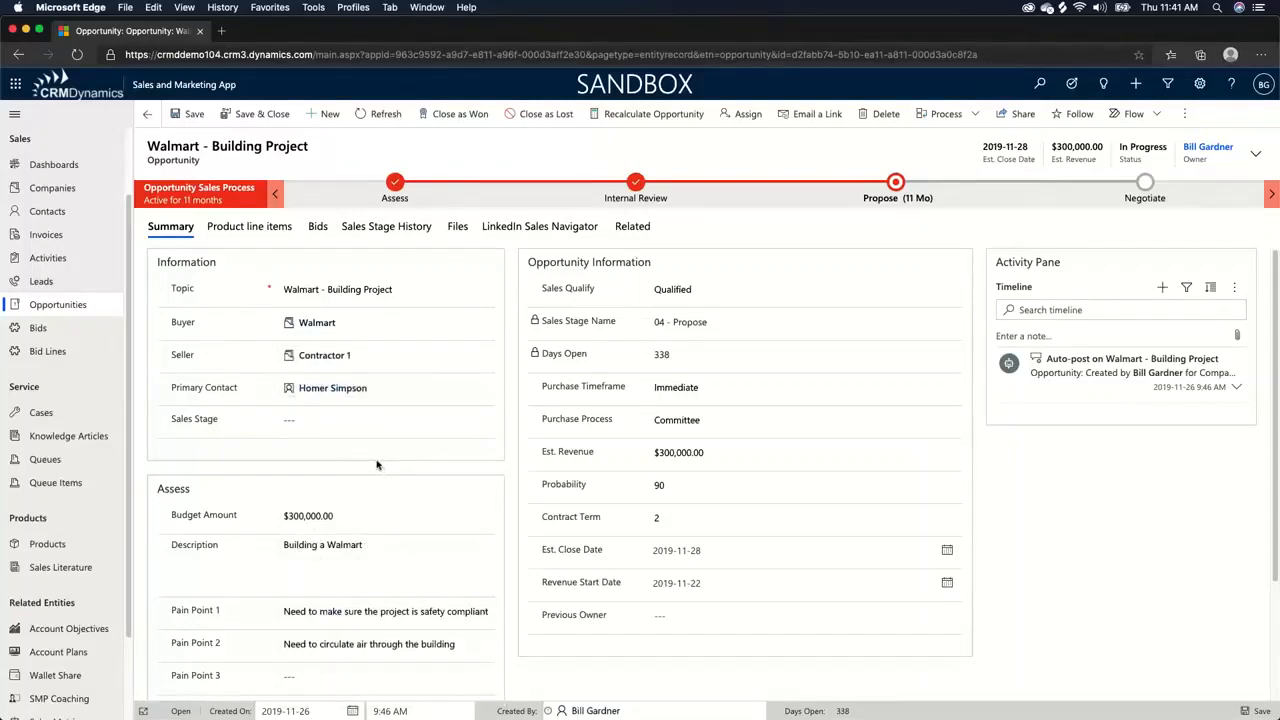
click(697, 485)
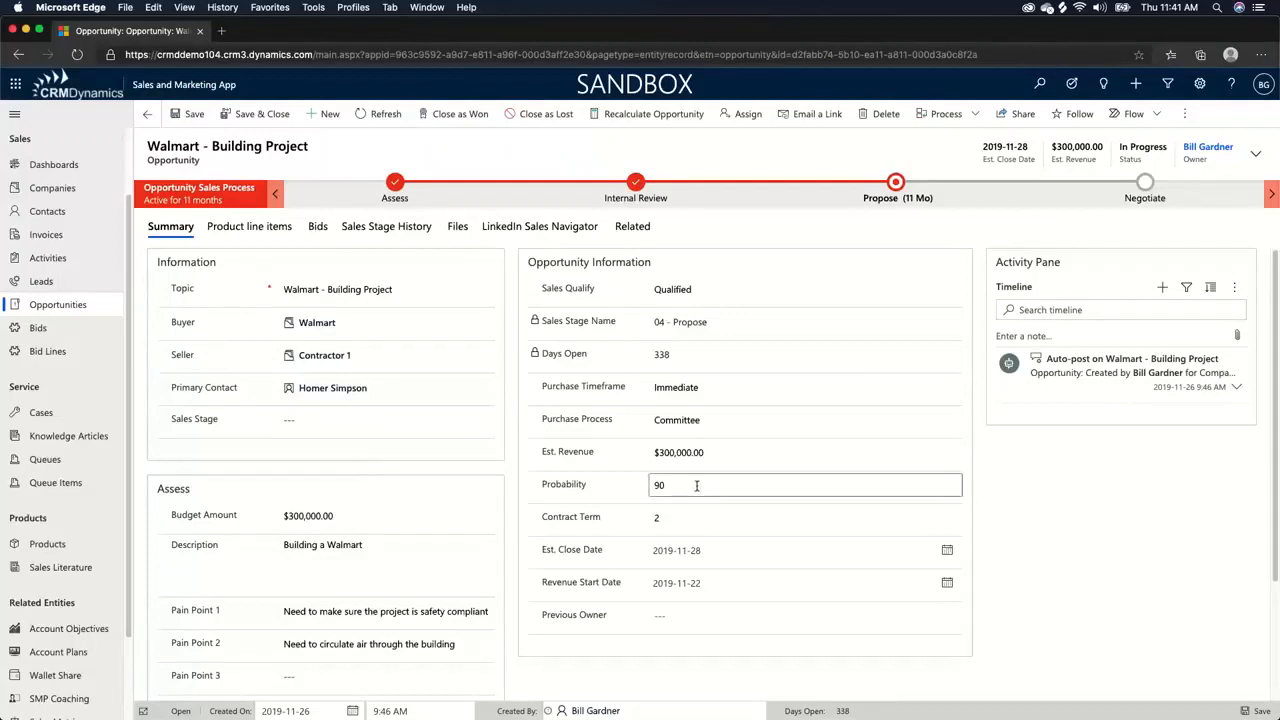
scroll(down, 3)
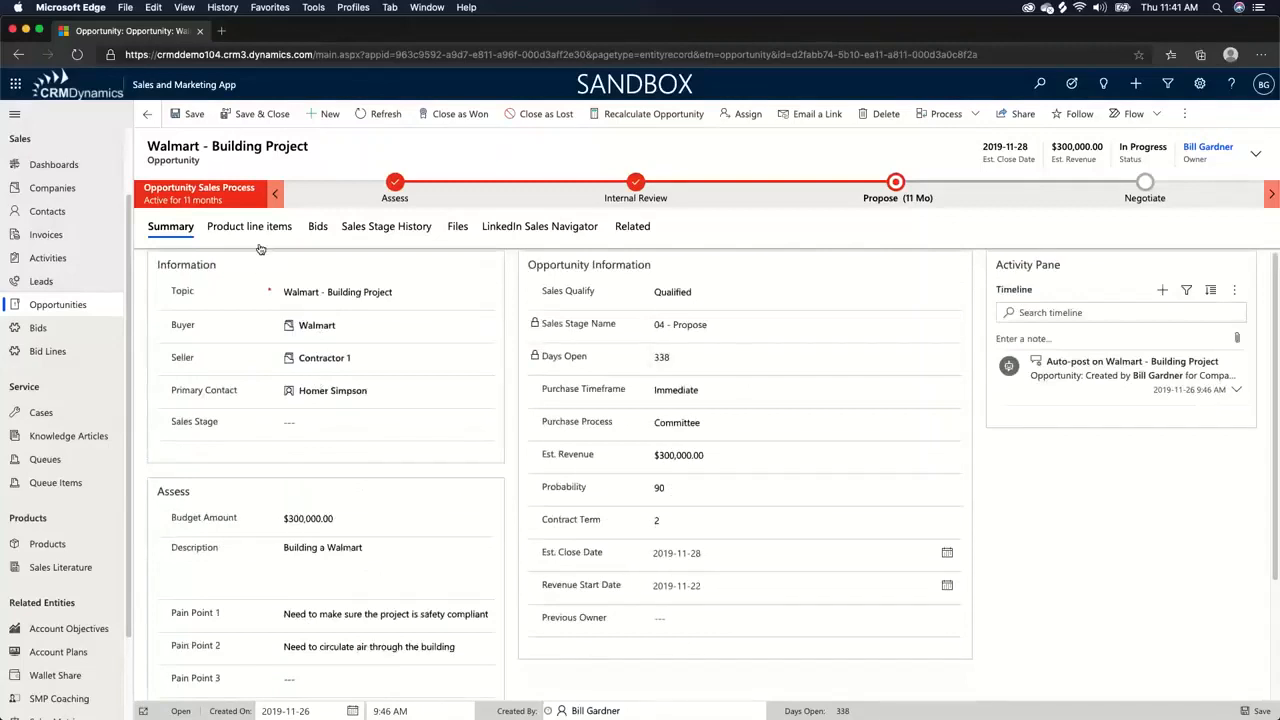
Step: Open the WAL - SEAT bid from the Walmart opportunity's bids list
click(318, 226)
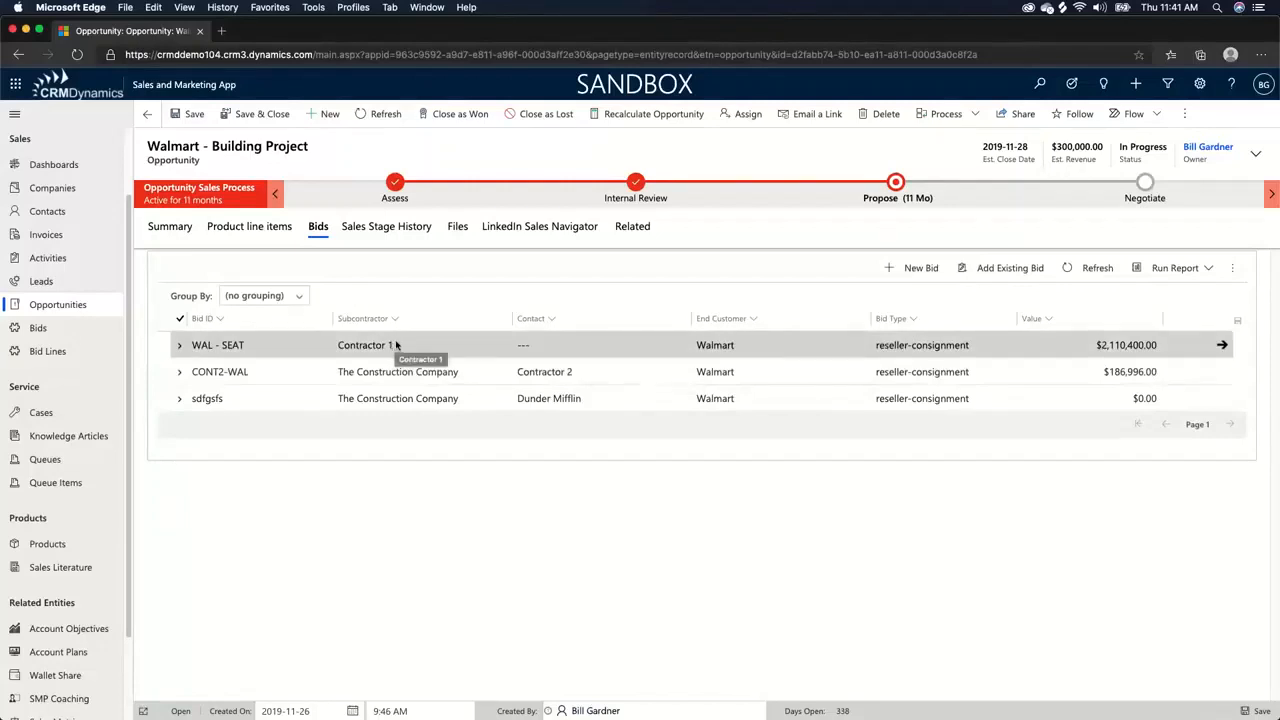
click(217, 345)
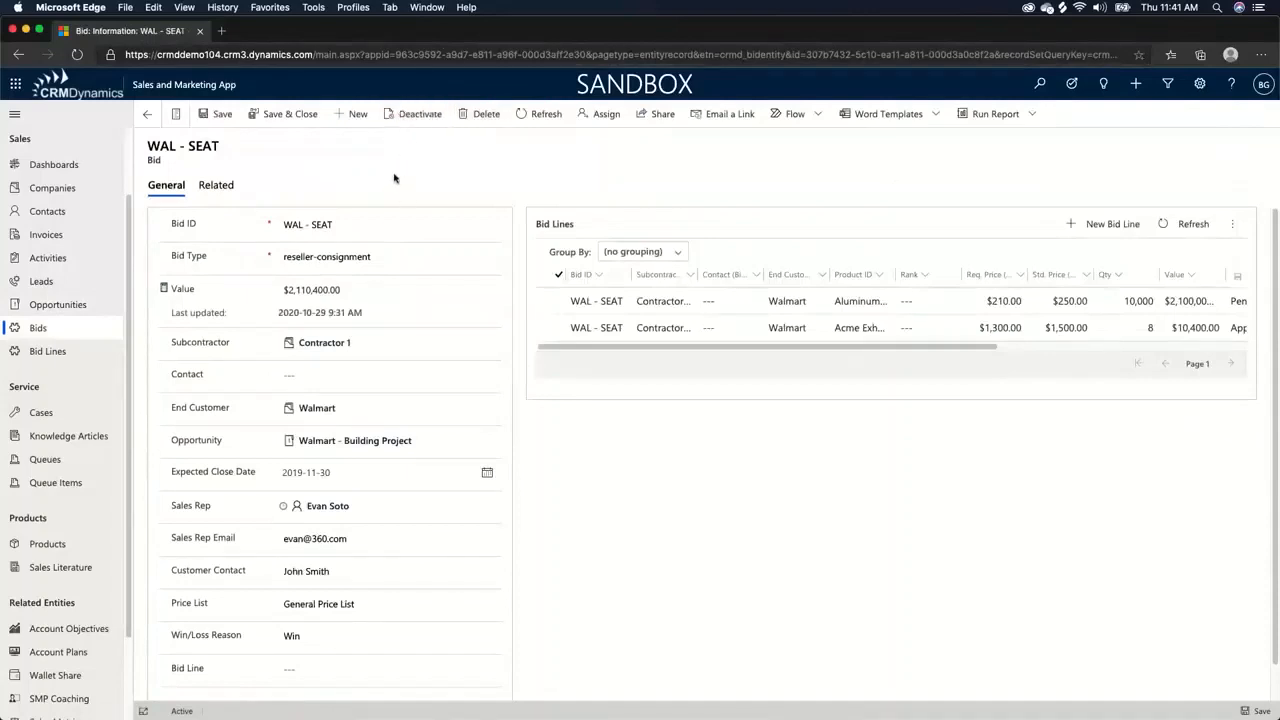
mouse_move(384, 173)
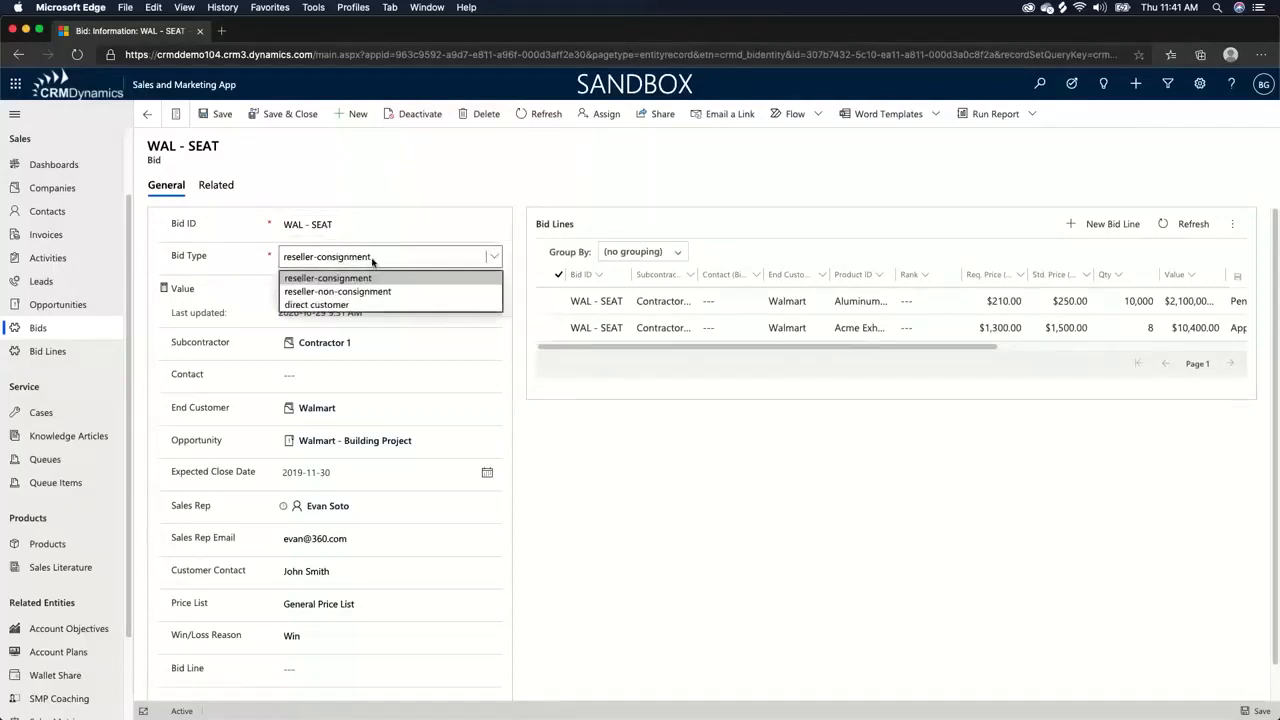
mouse_move(375, 298)
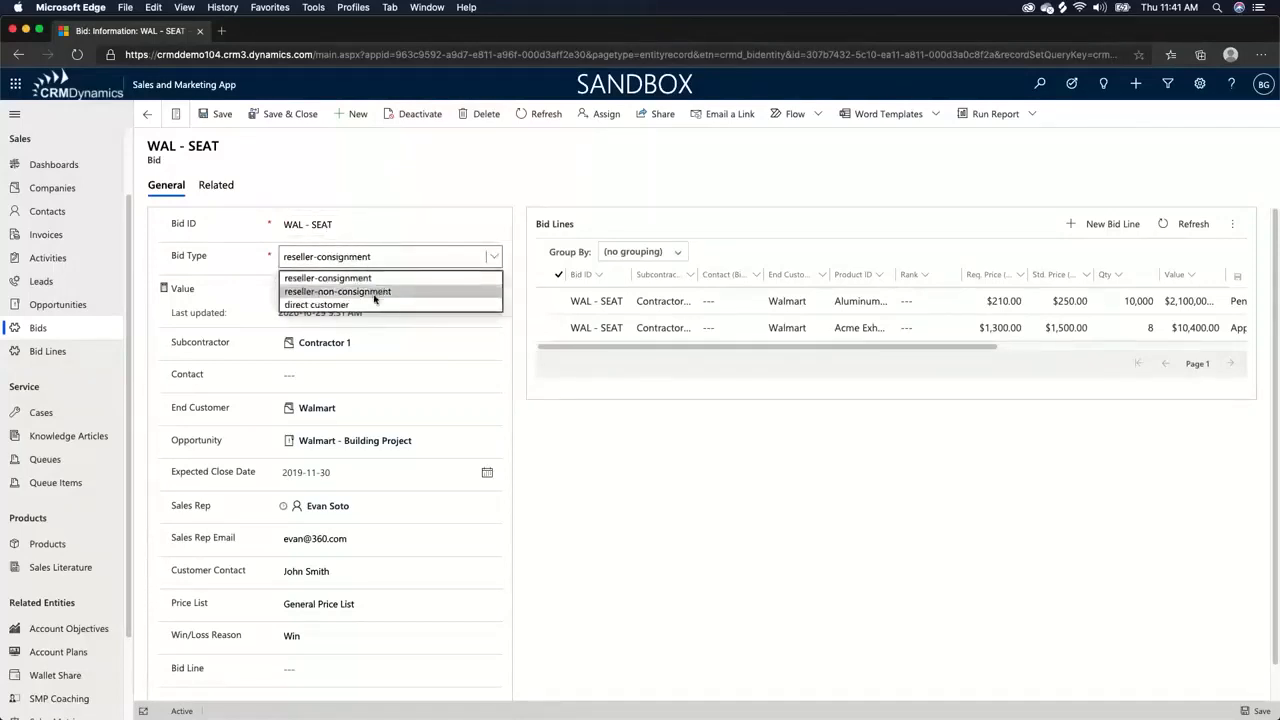
click(327, 277)
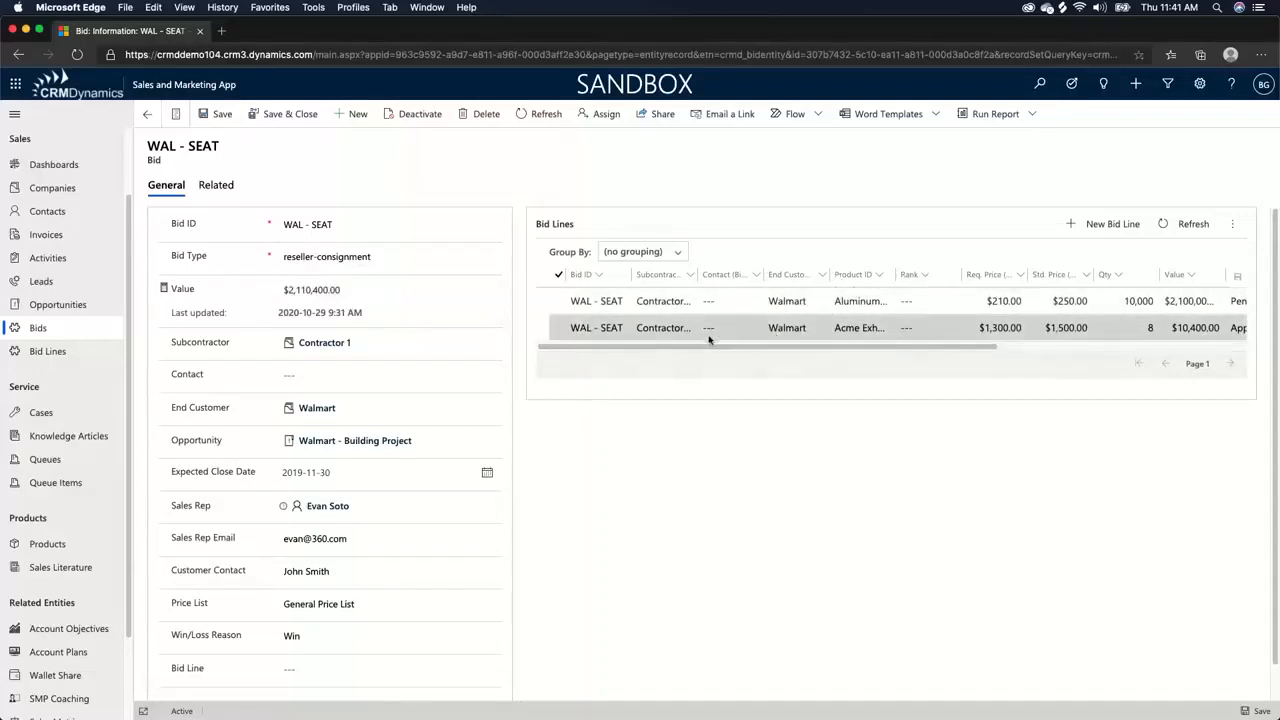
click(324, 342)
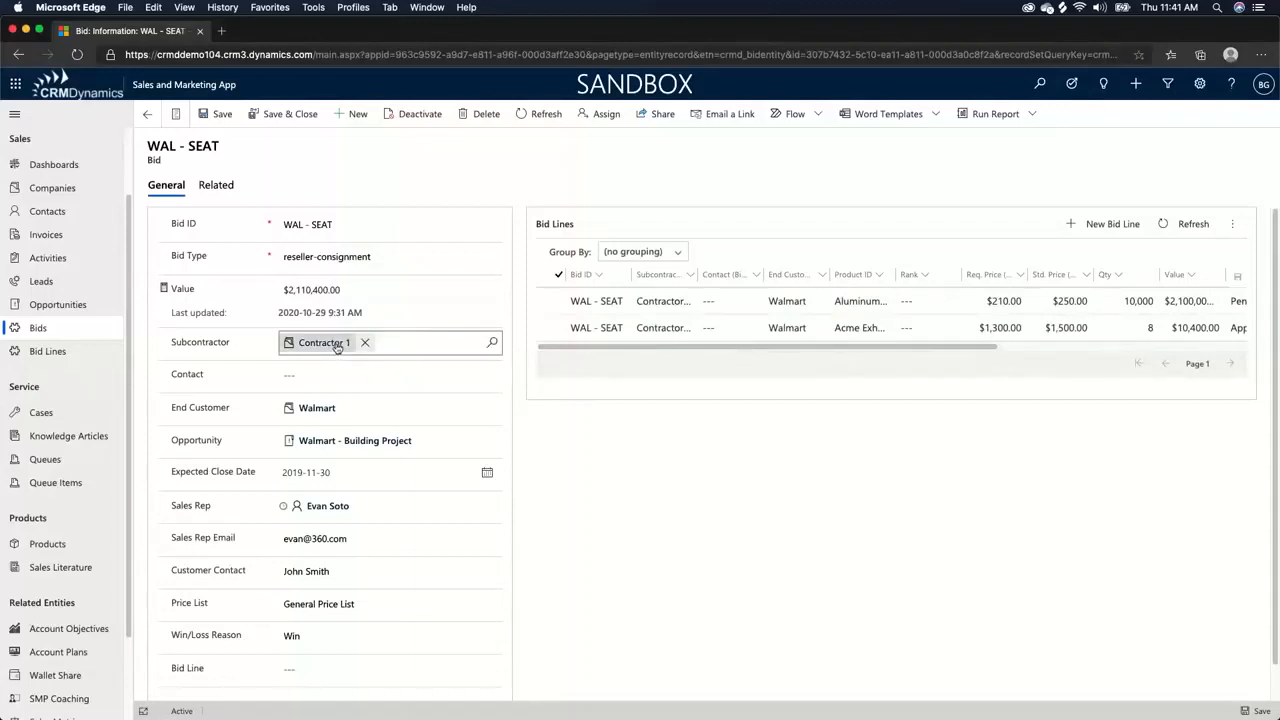
mouse_move(335, 345)
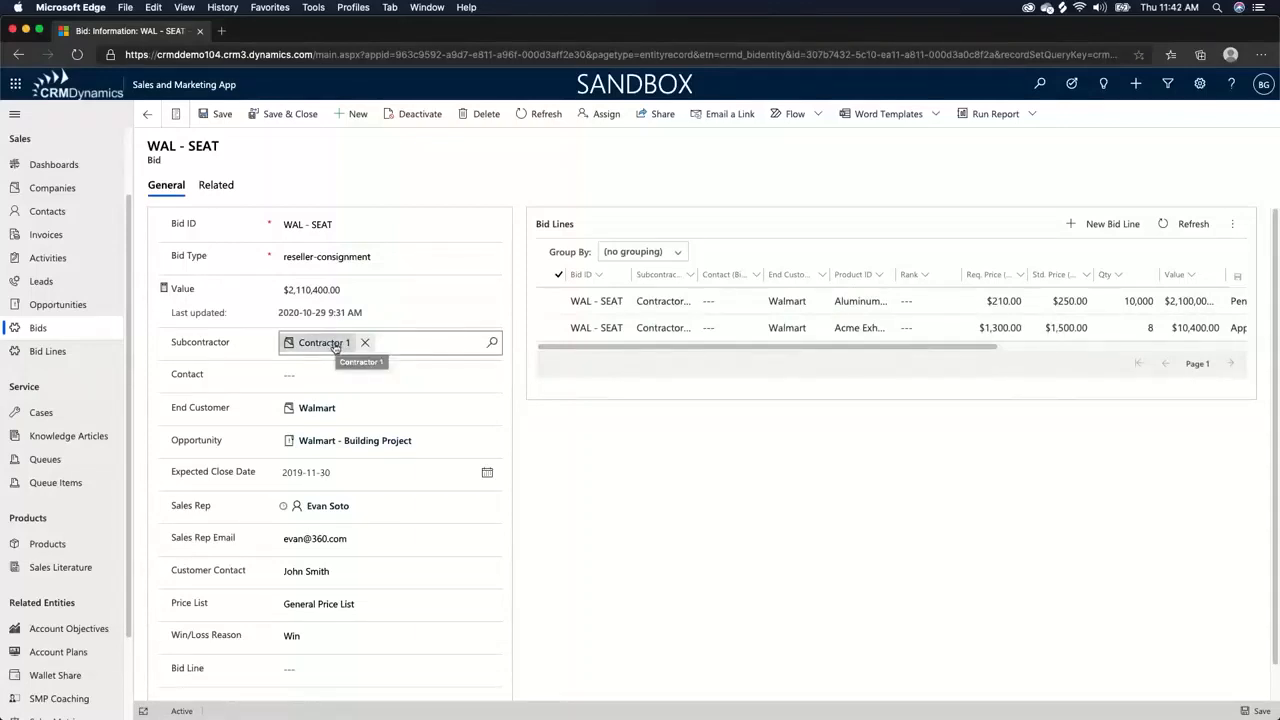
click(324, 408)
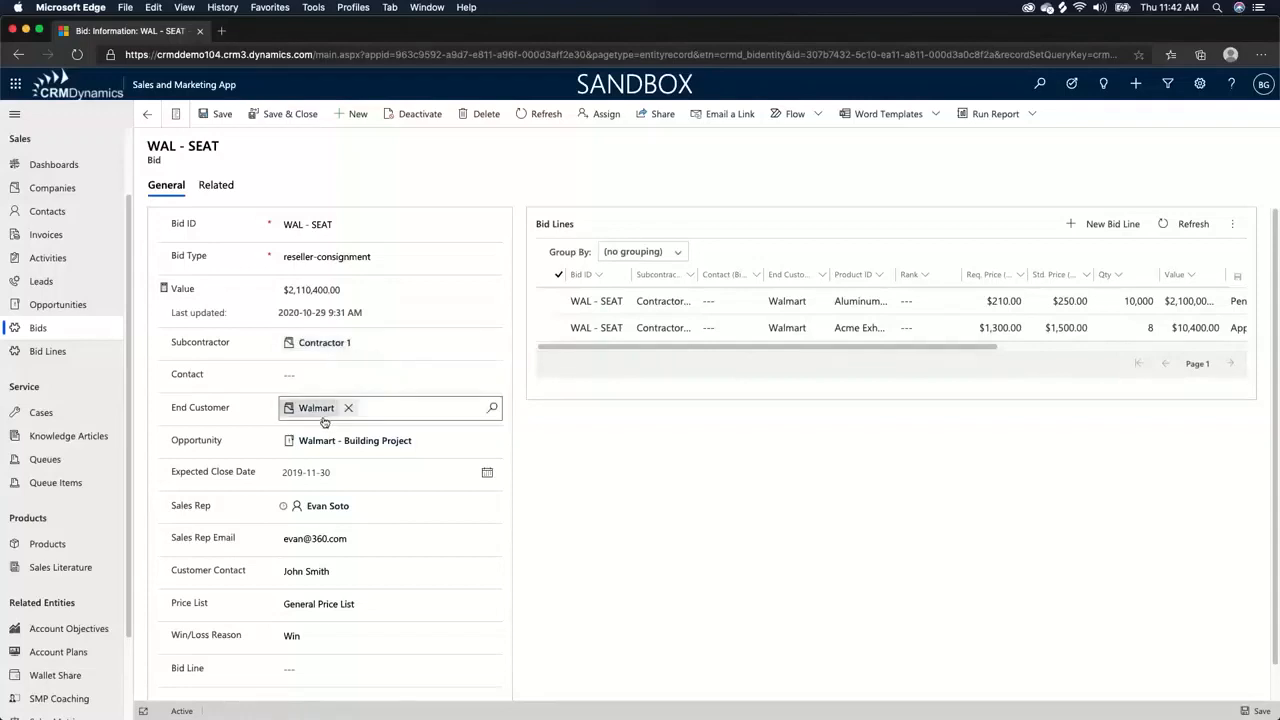
click(355, 440)
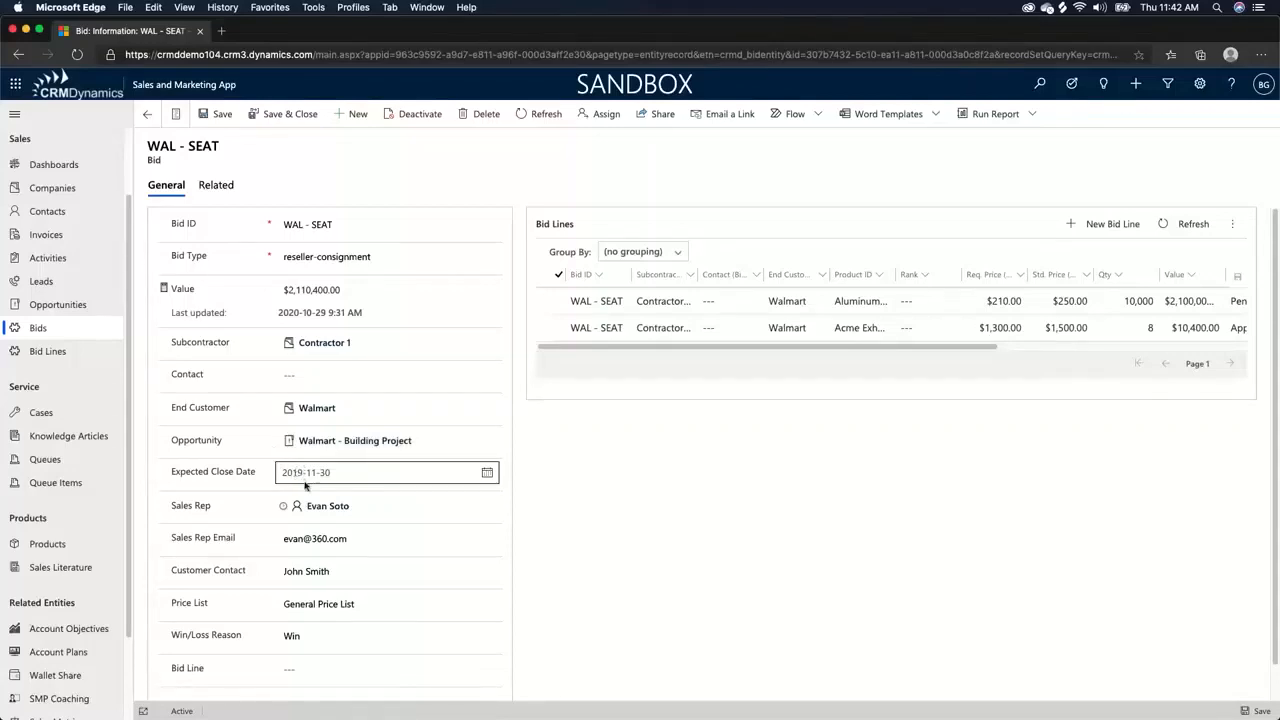
click(325, 506)
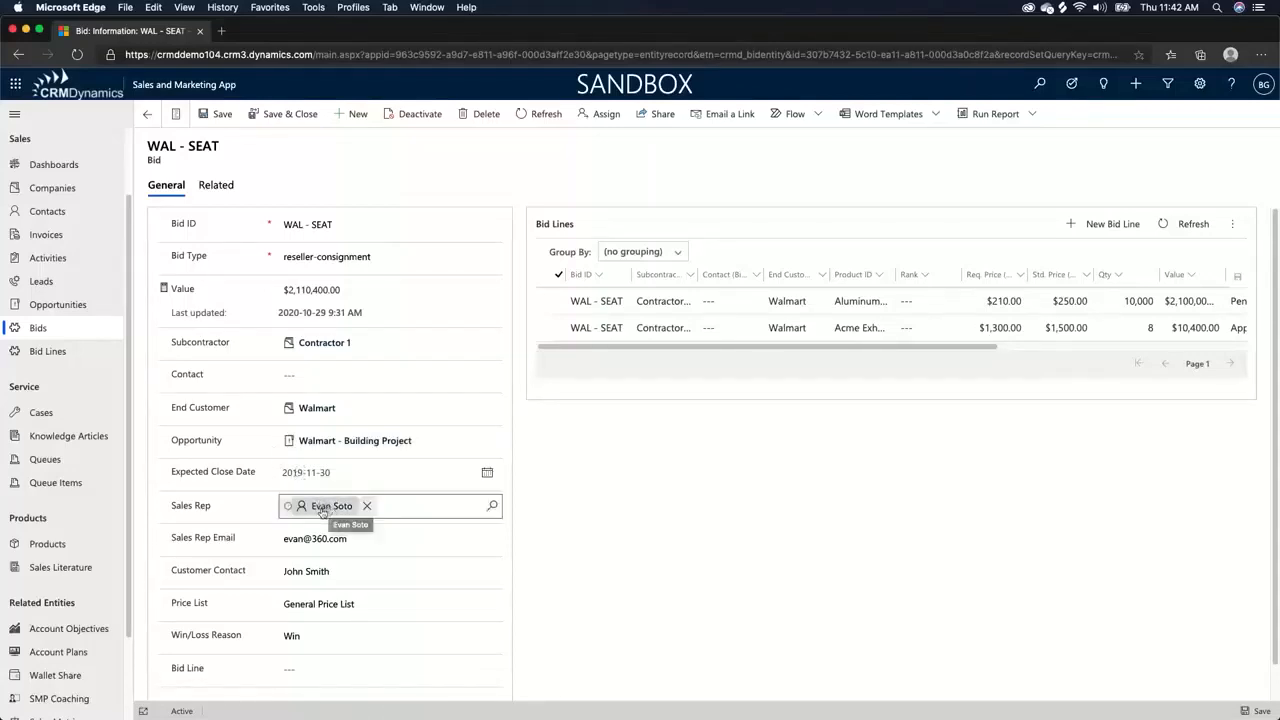
click(326, 506)
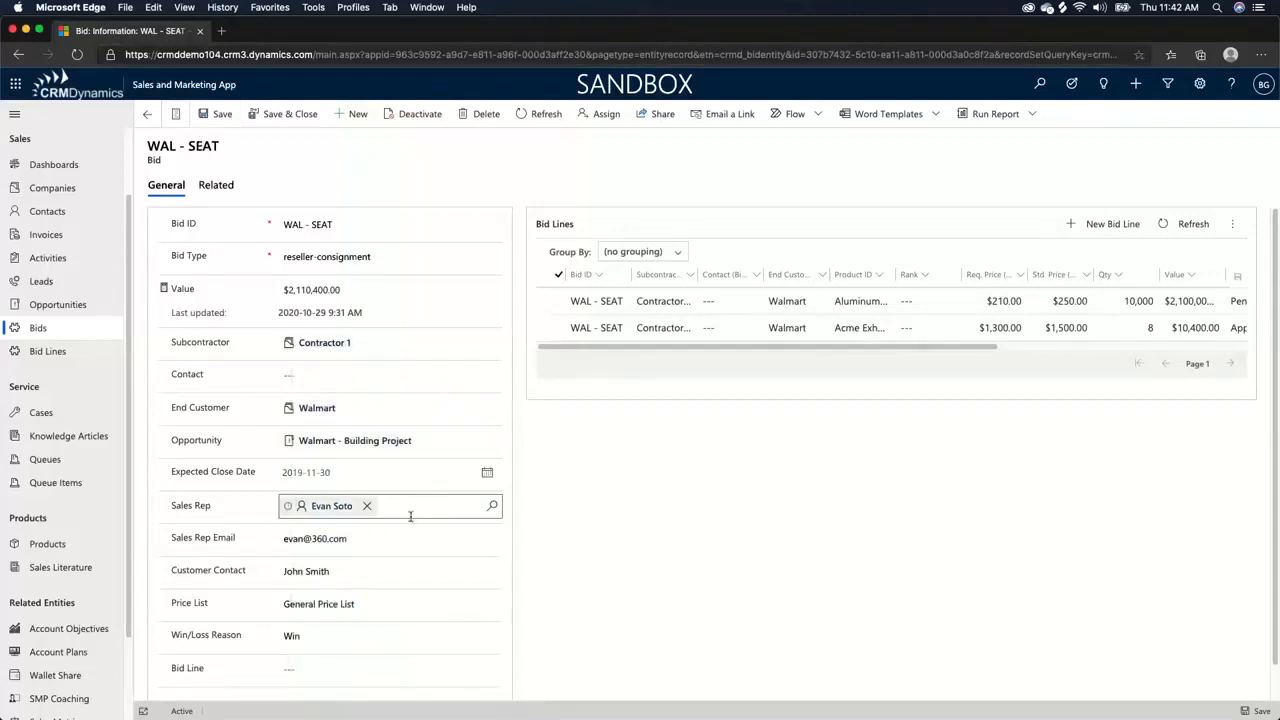
mouse_move(395, 509)
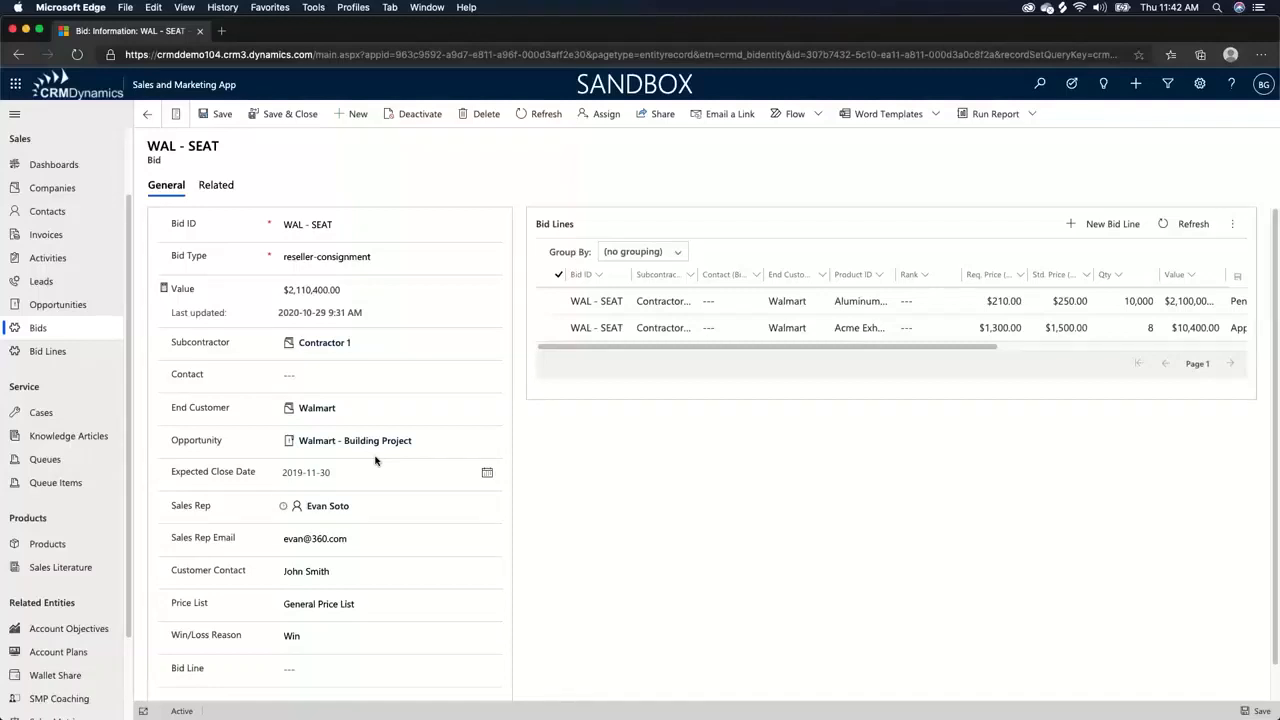
mouse_move(367, 458)
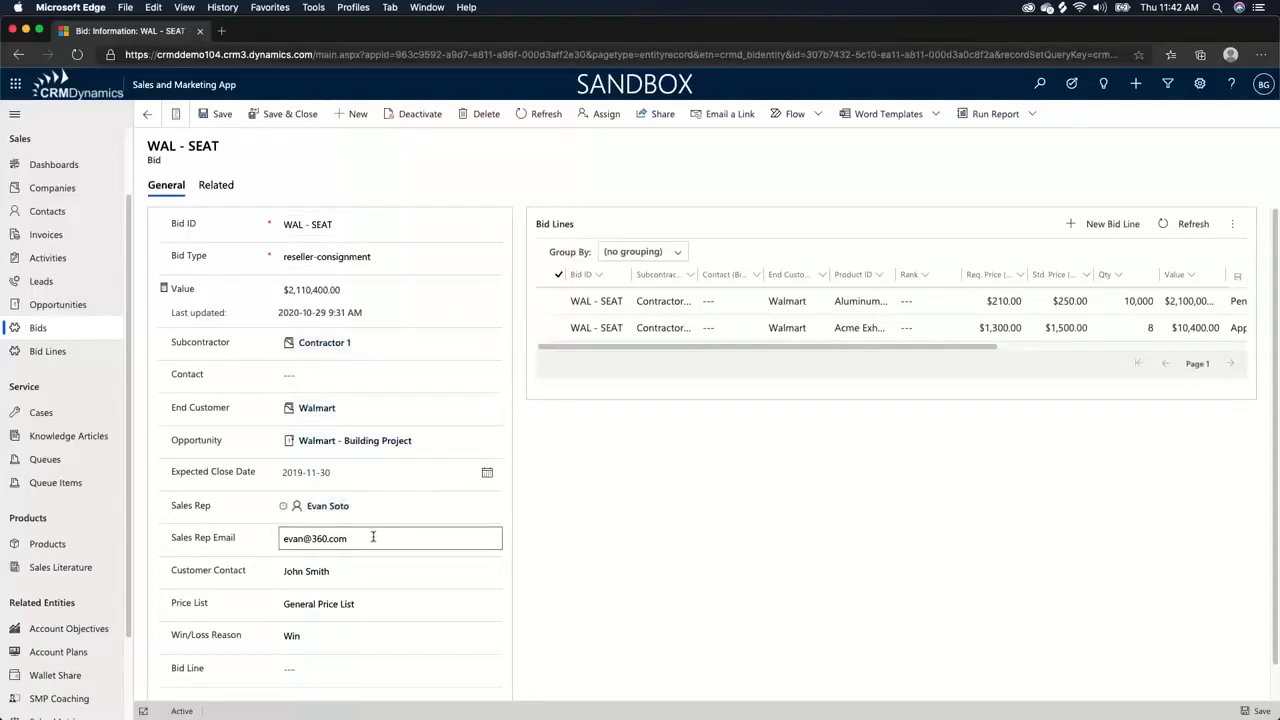
scroll(down, 3)
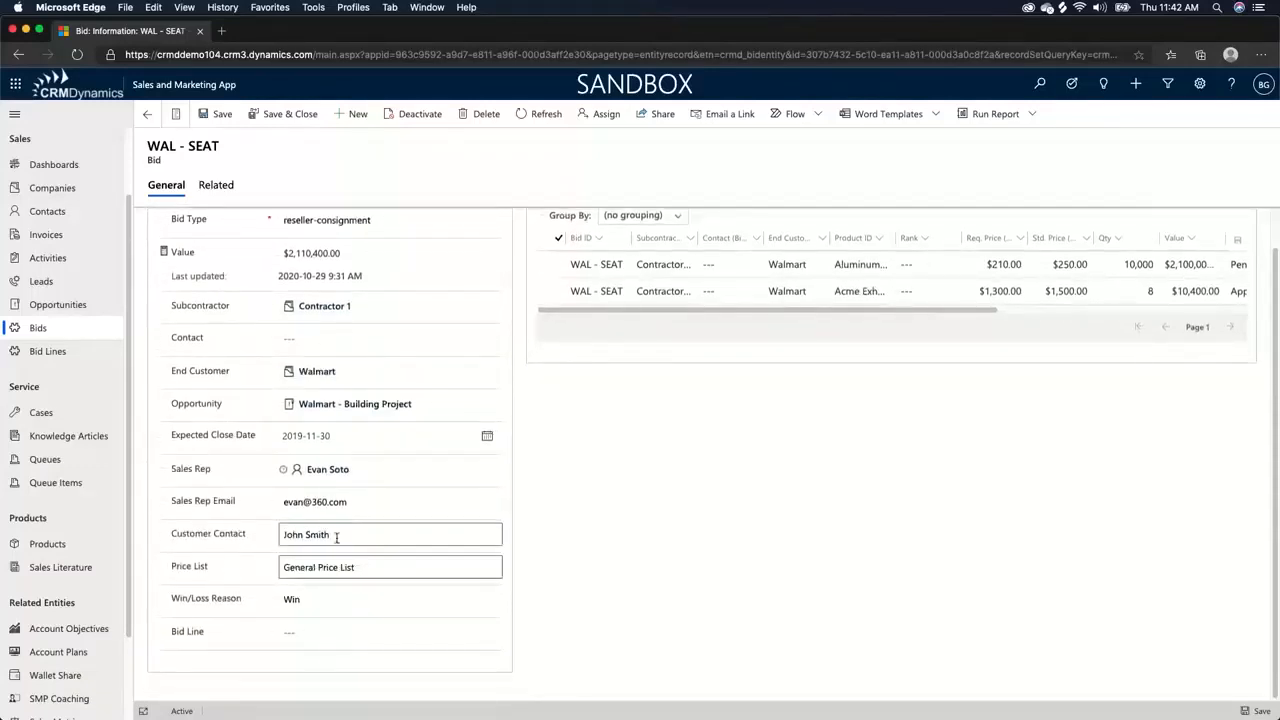
click(389, 567)
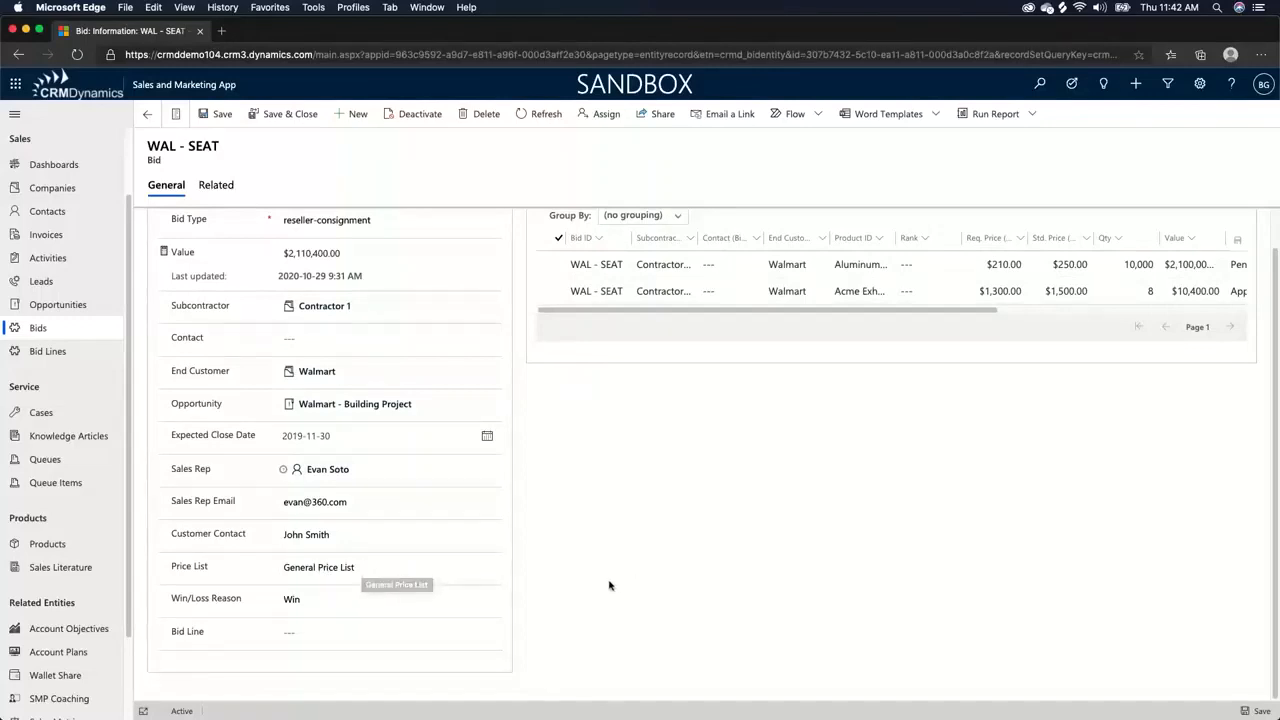
mouse_move(471, 640)
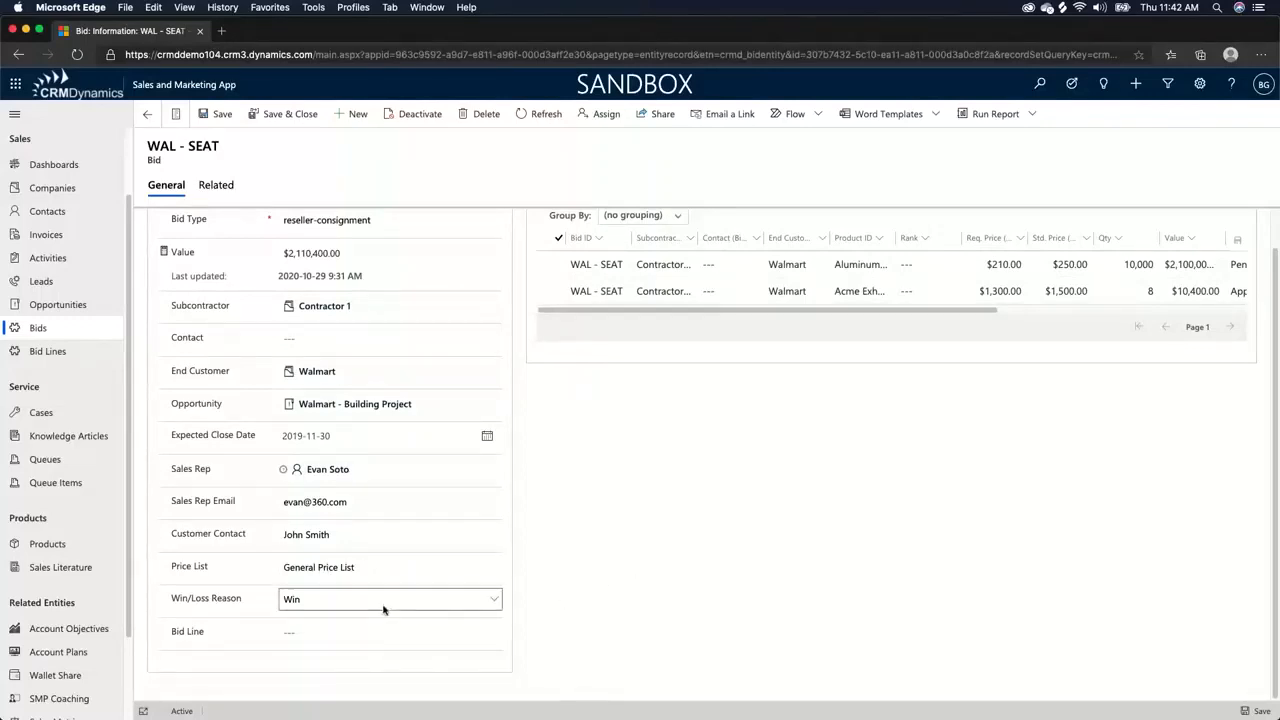
mouse_move(384, 609)
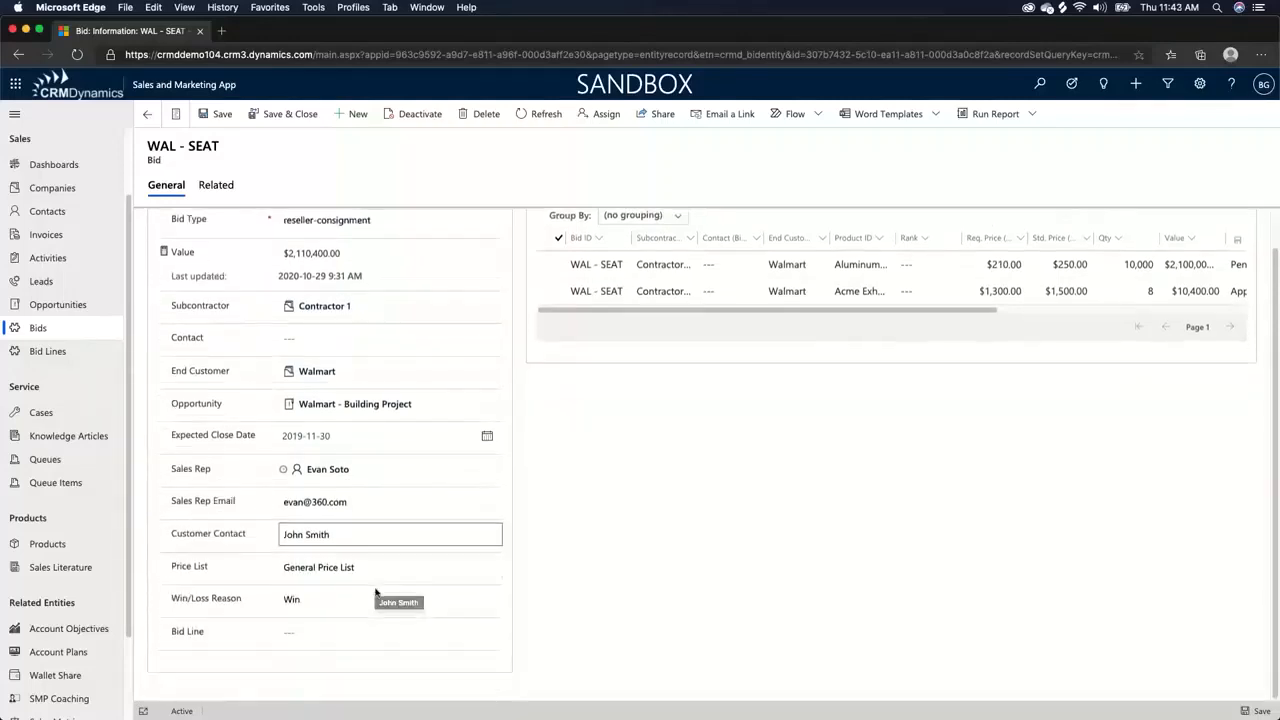
click(390, 599)
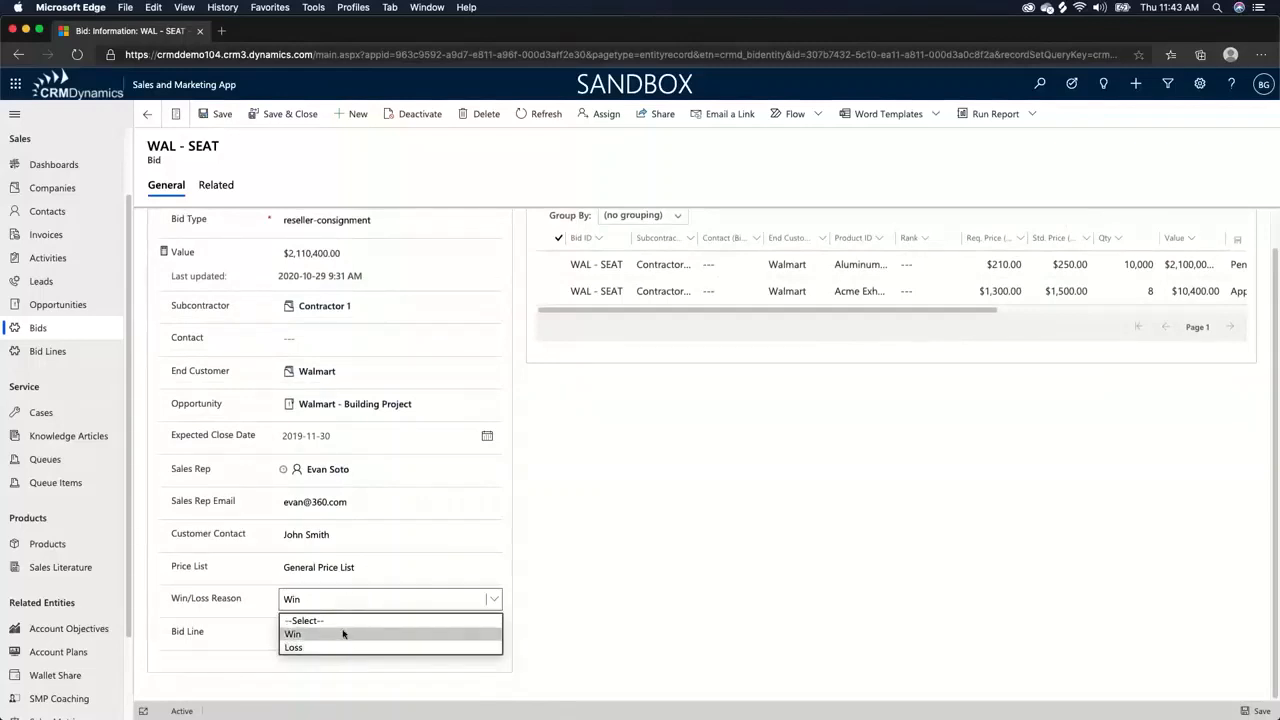
click(295, 634)
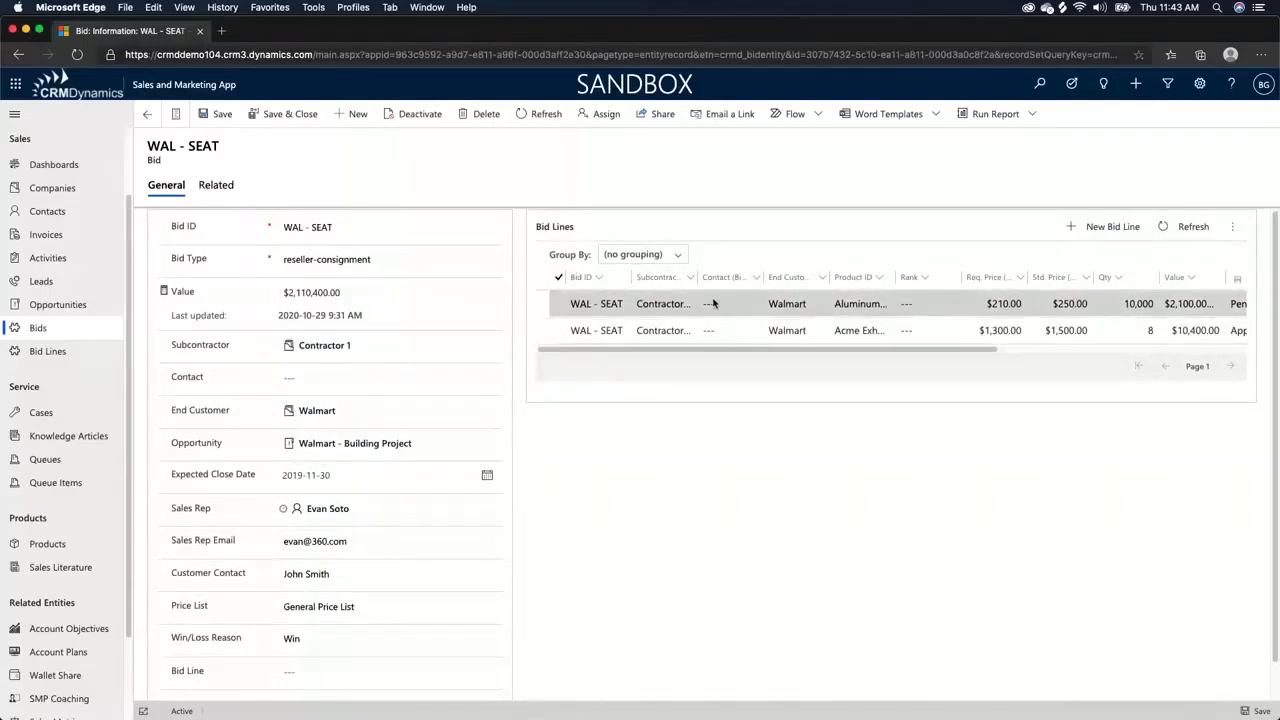
Step: Open the first WAL - SEAT bid line and change its SPID from Bolt1 to Duckwork
click(324, 345)
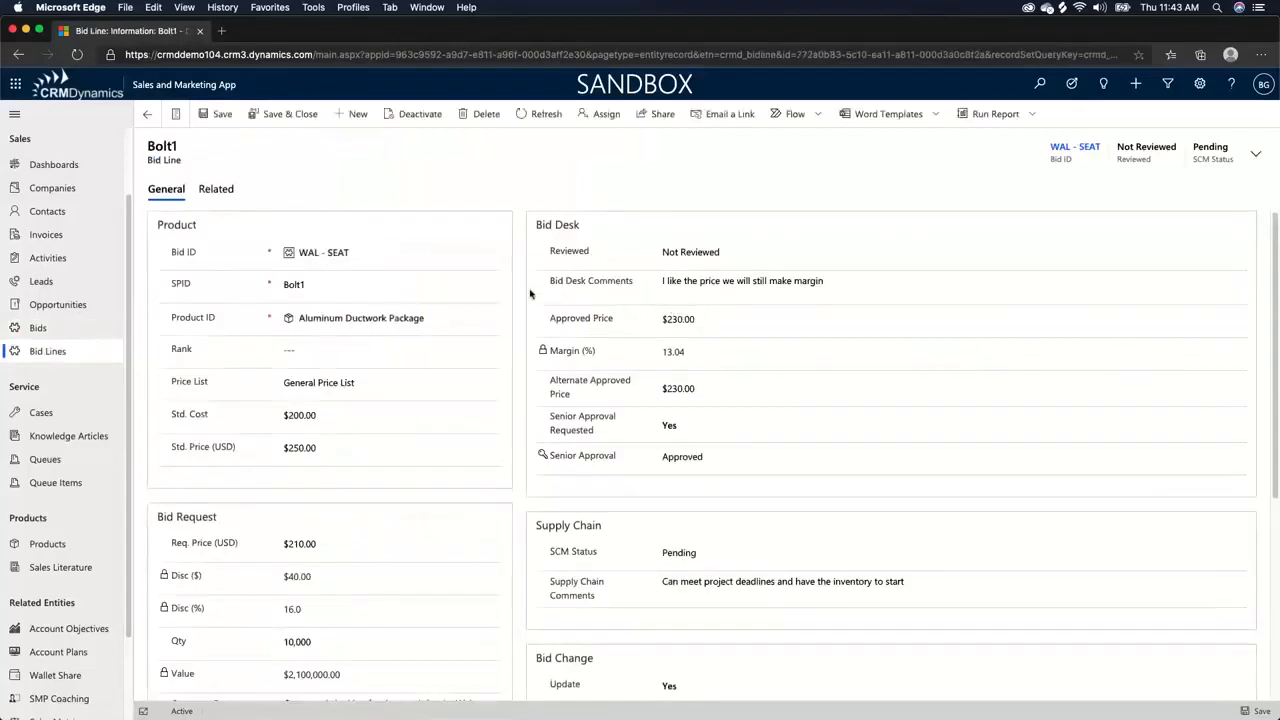
click(370, 284)
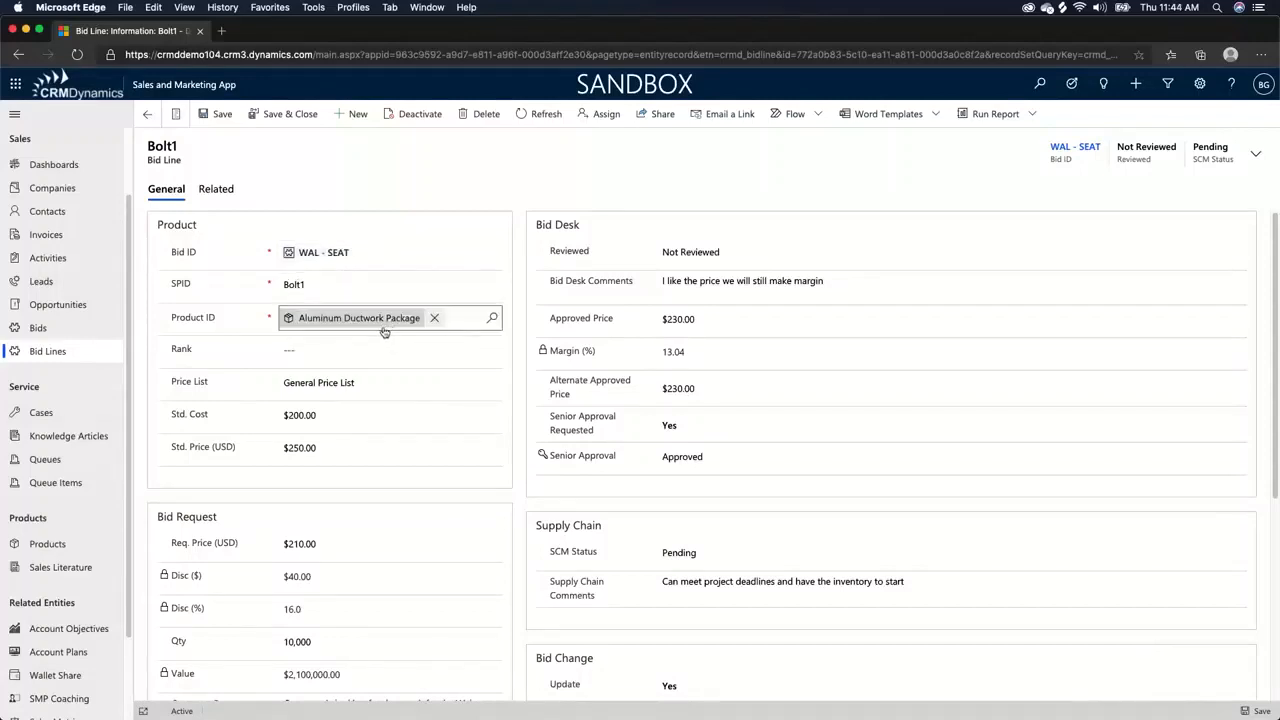
text(Ductwork)
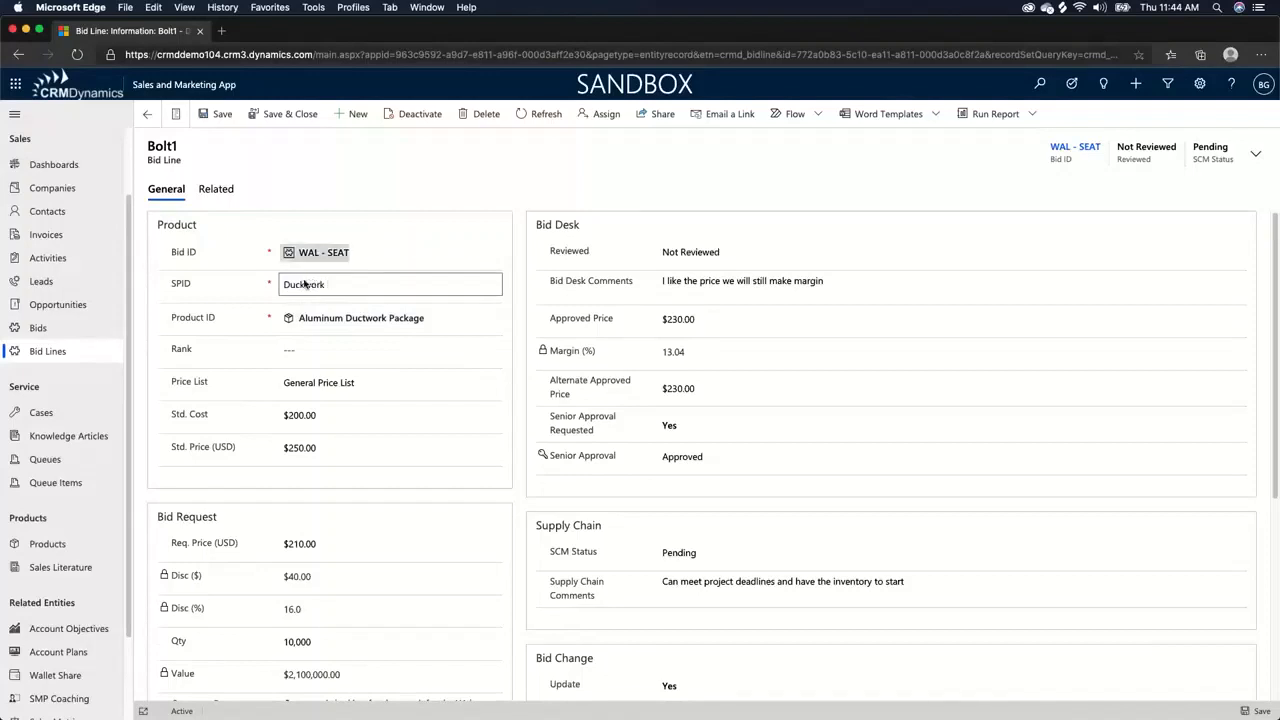
click(479, 113)
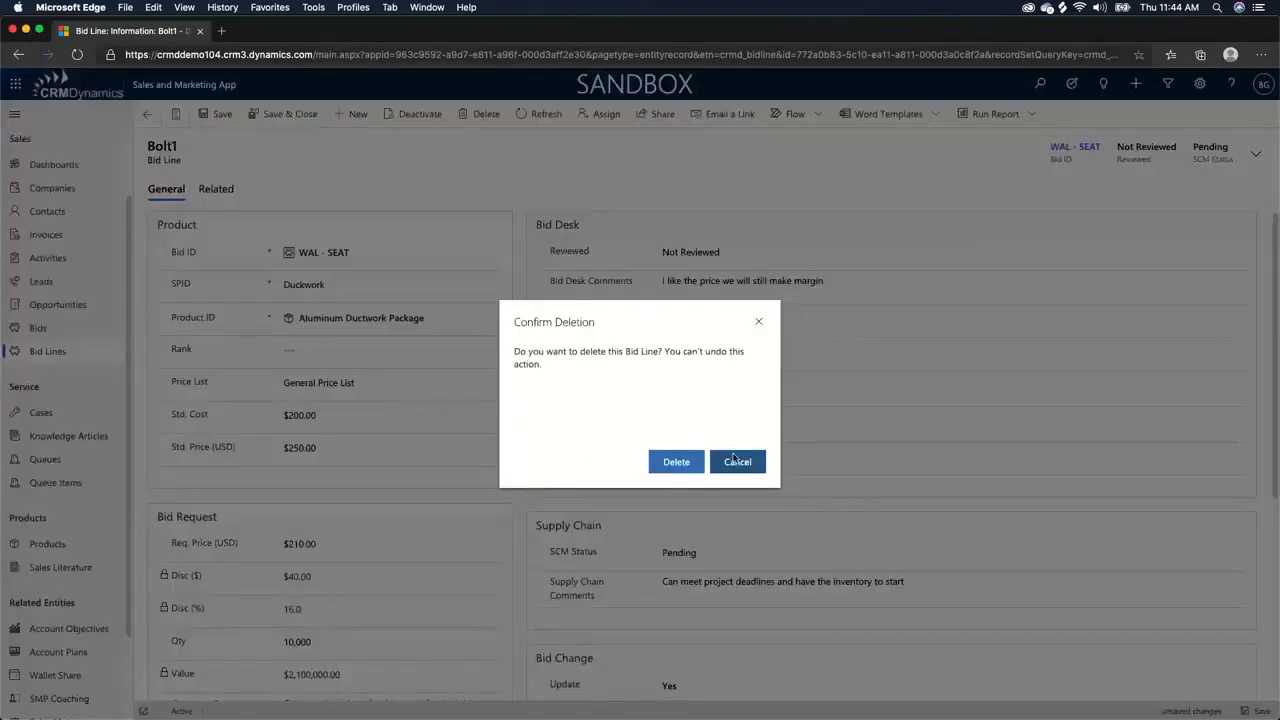
click(737, 461)
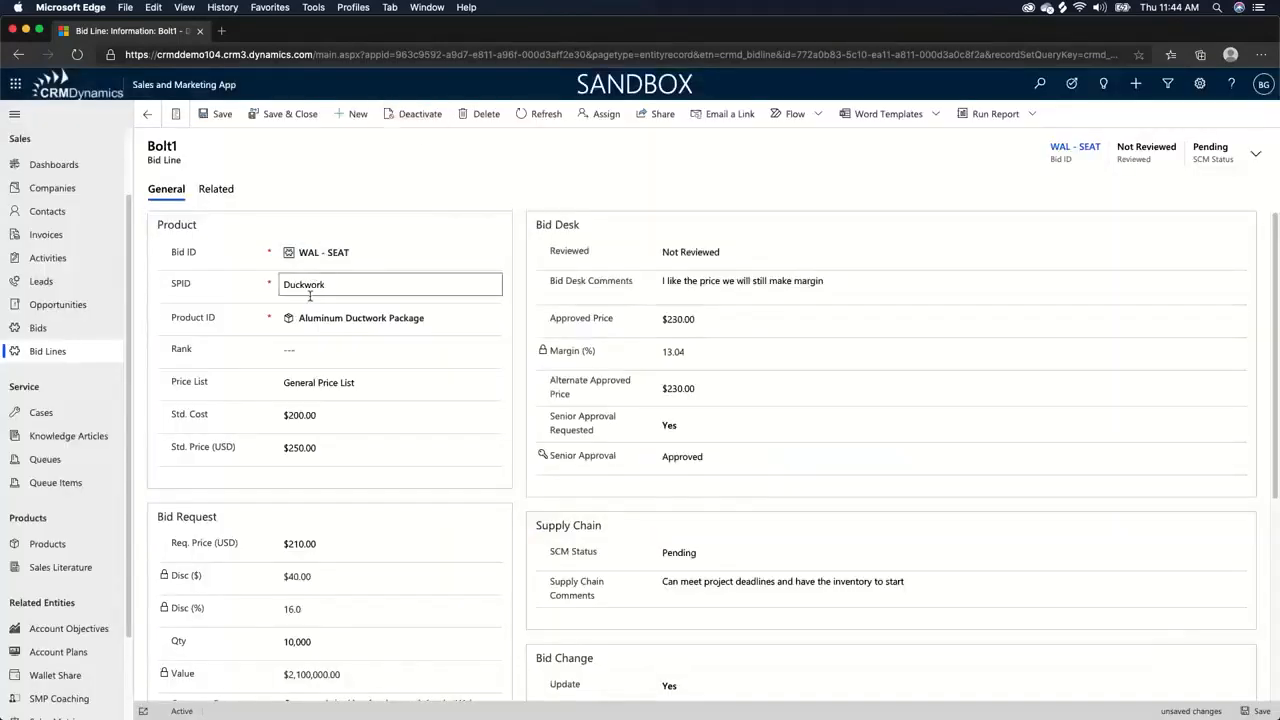
click(360, 317)
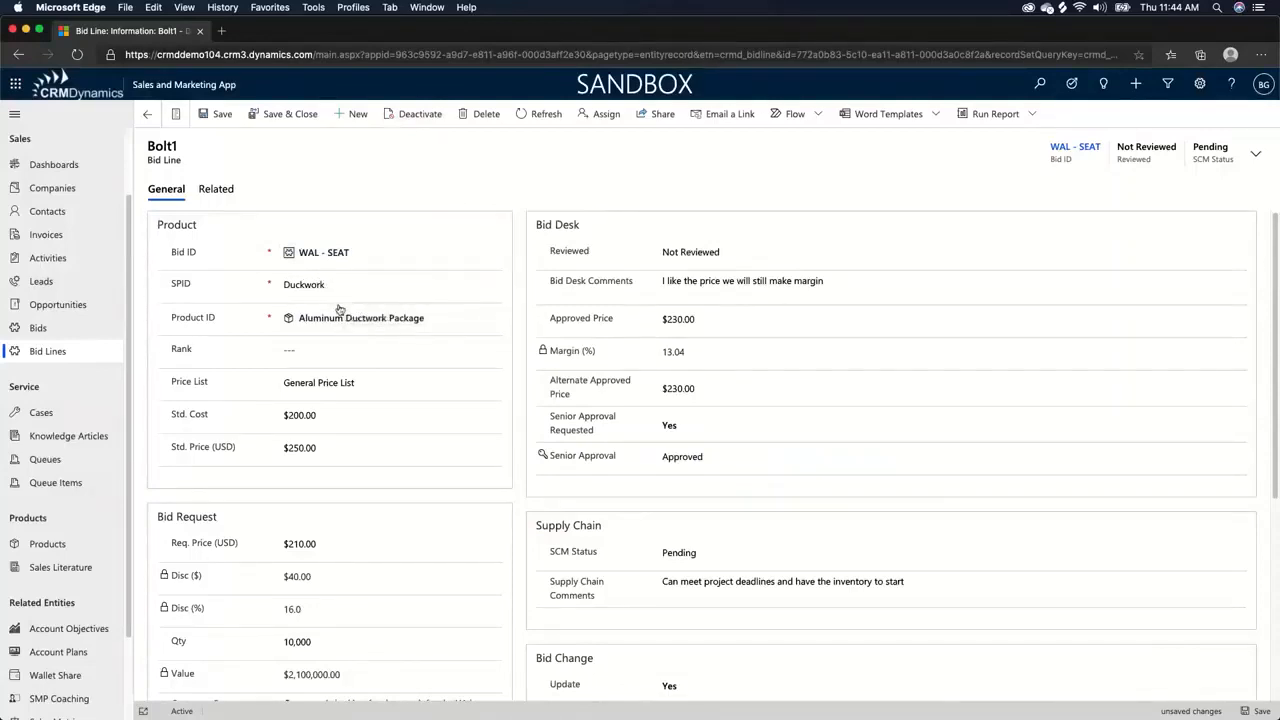
mouse_move(226, 303)
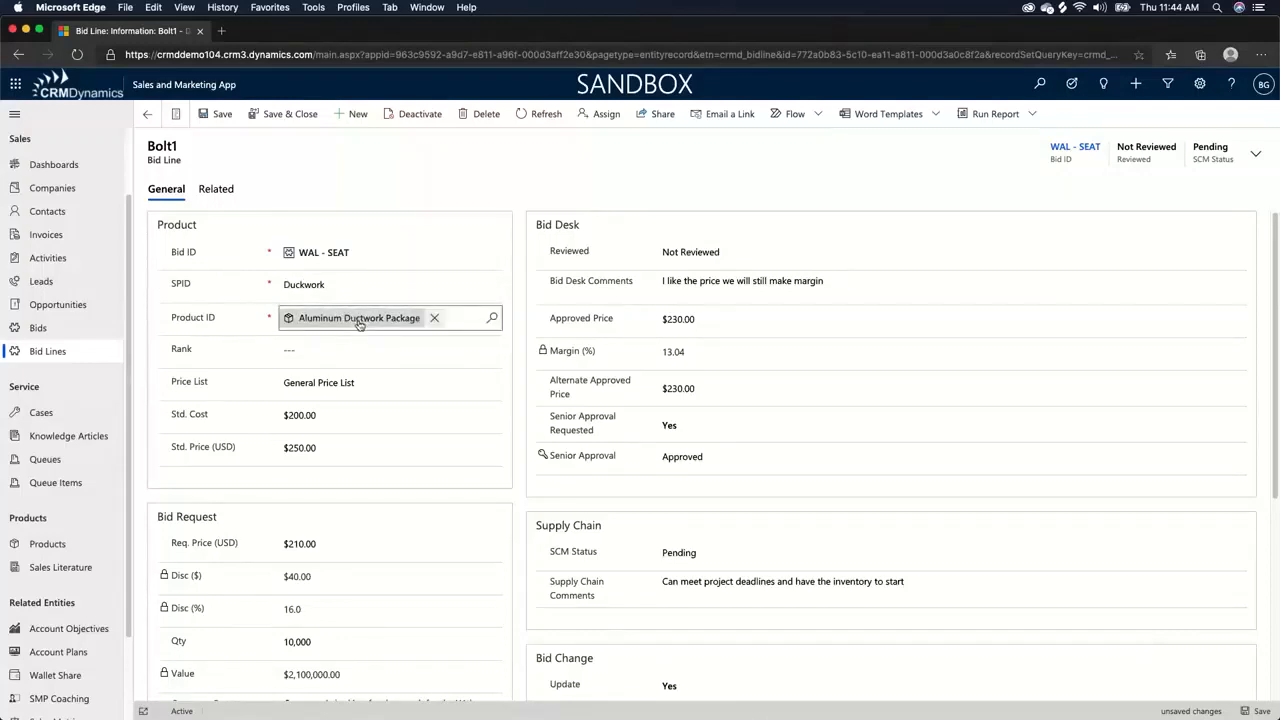
mouse_move(358, 324)
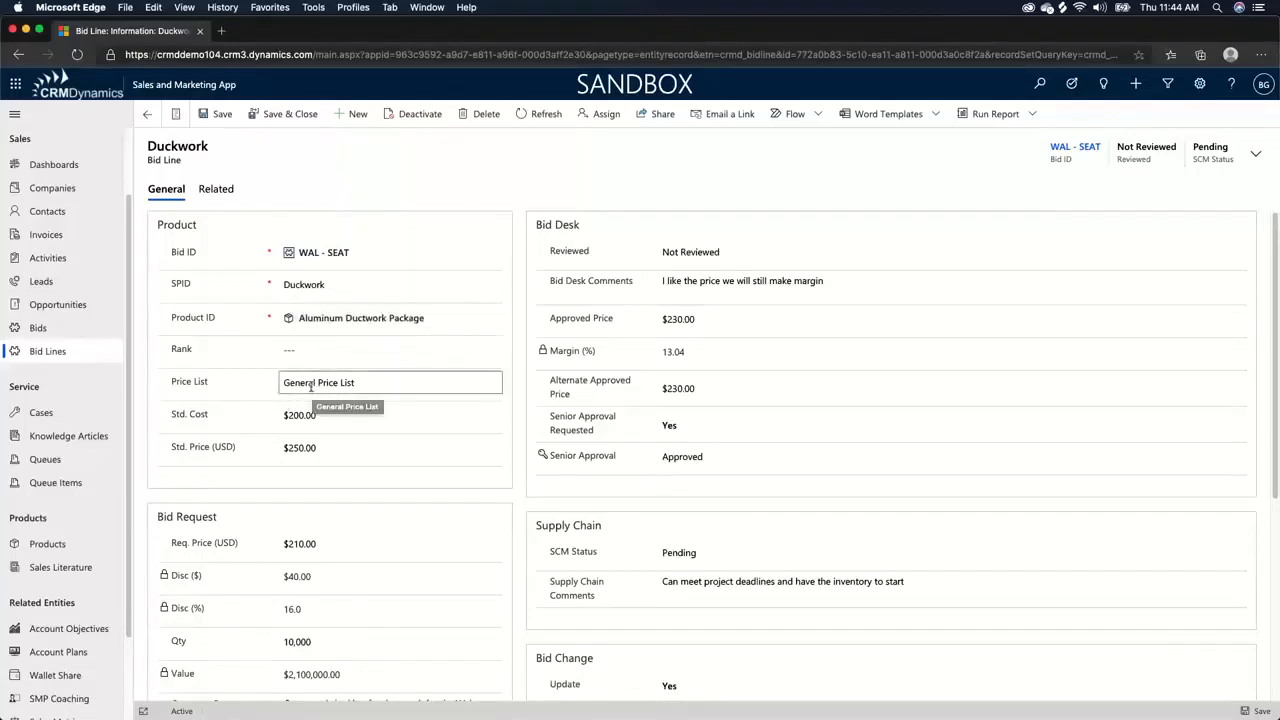
Step: Enter standard cost 1,000, standard price 1,500 and requested price 1,300 on the Duckwork line
click(370, 414)
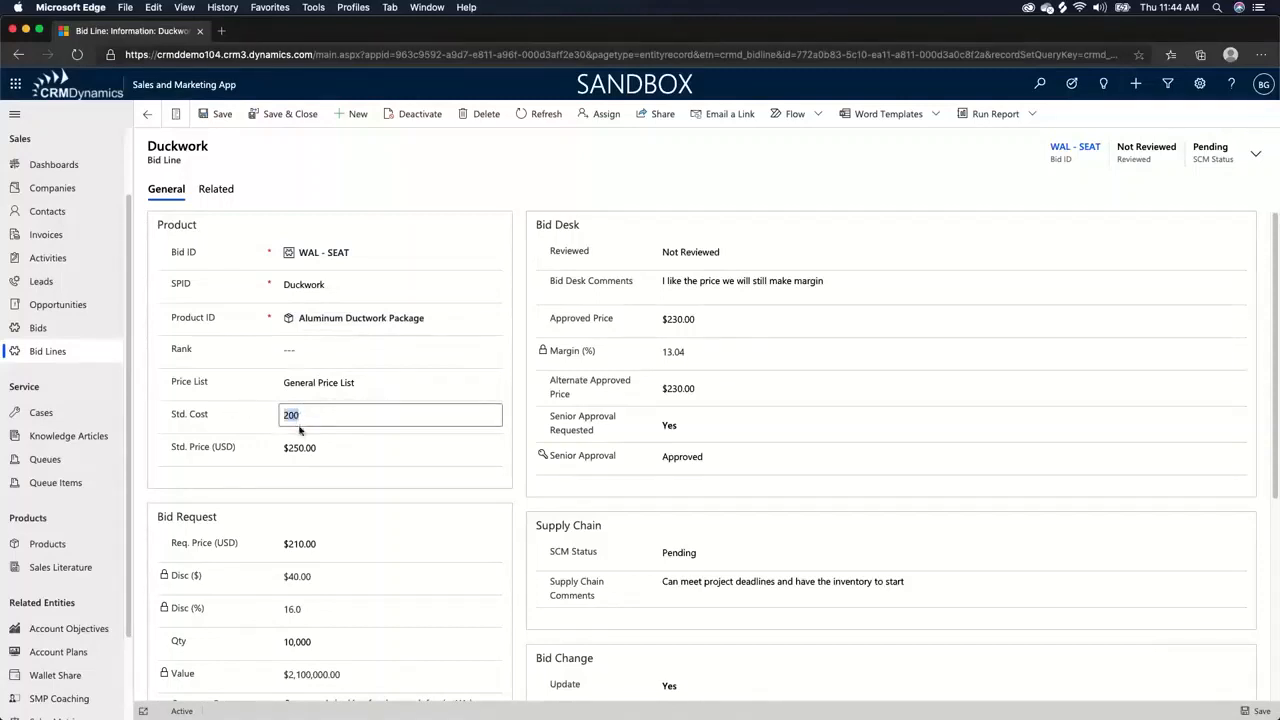
click(360, 317)
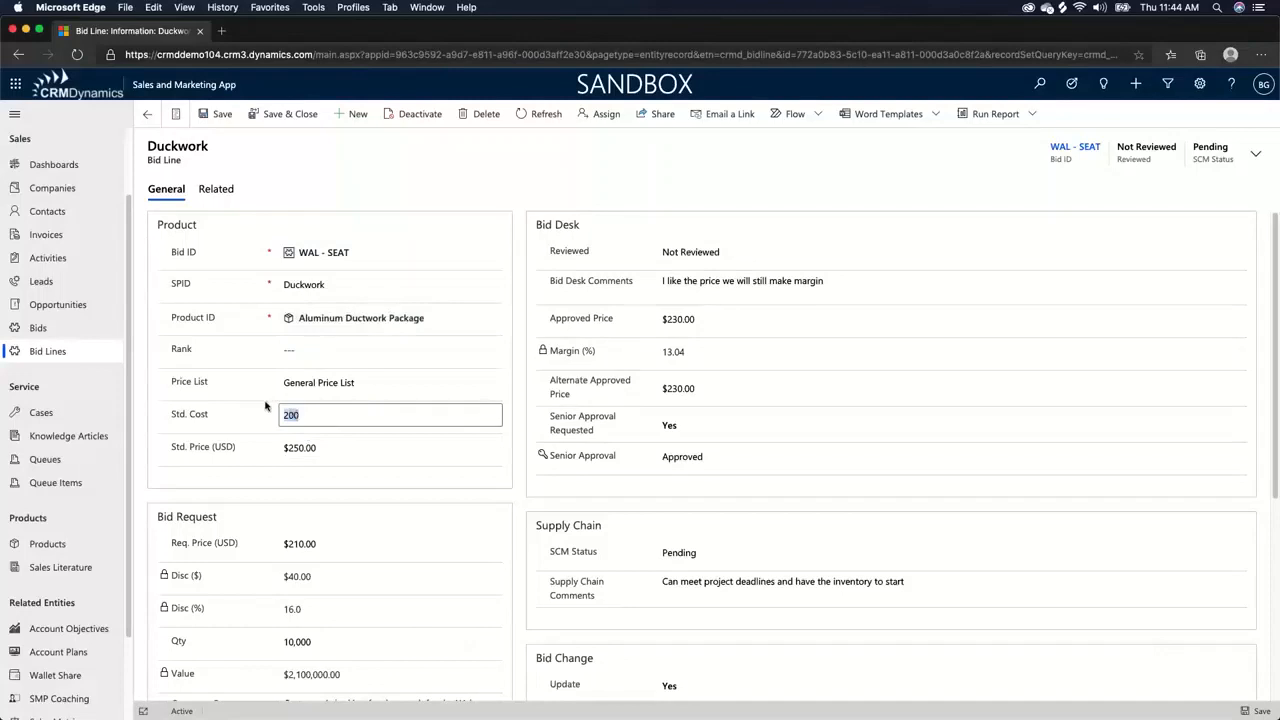
text(1000)
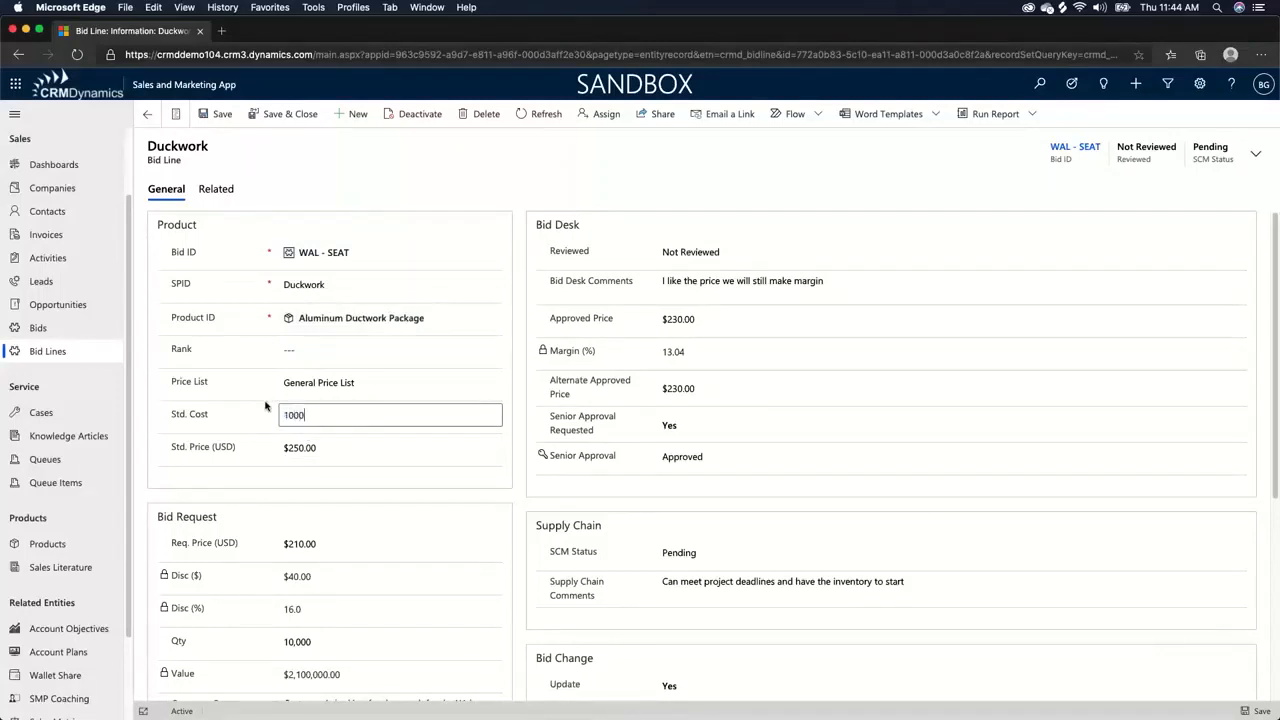
click(373, 448)
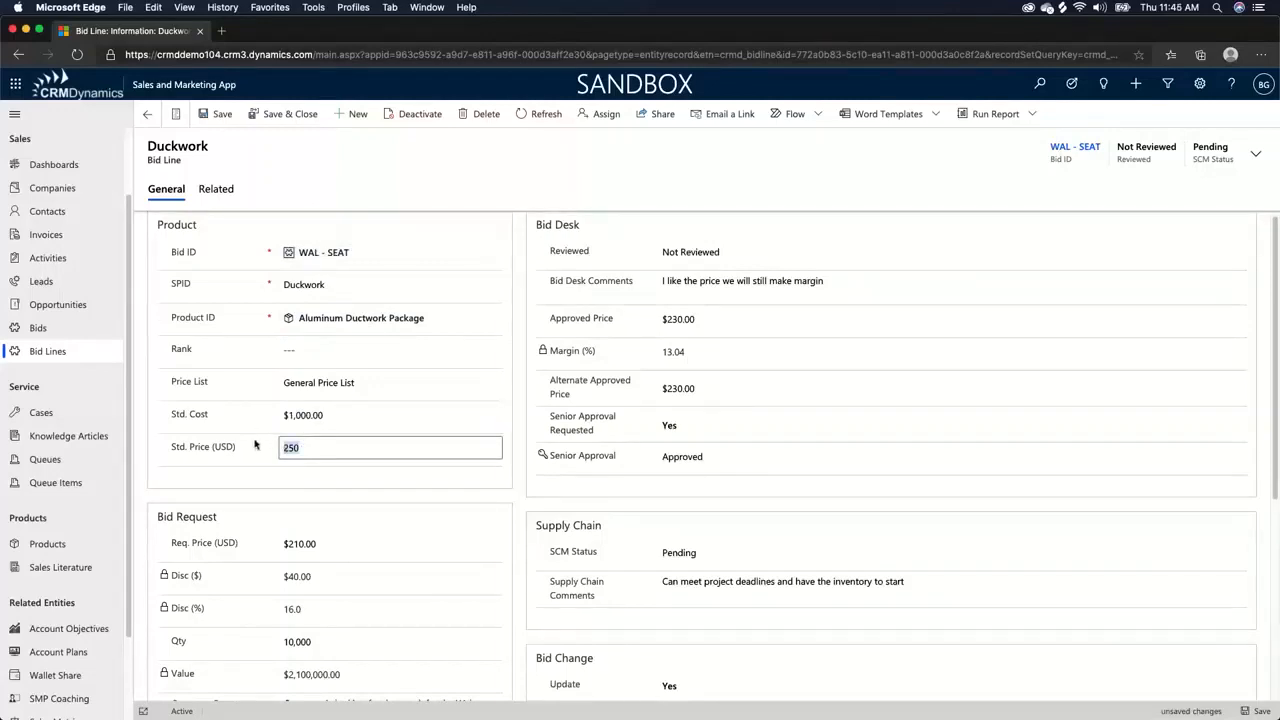
text(15000)
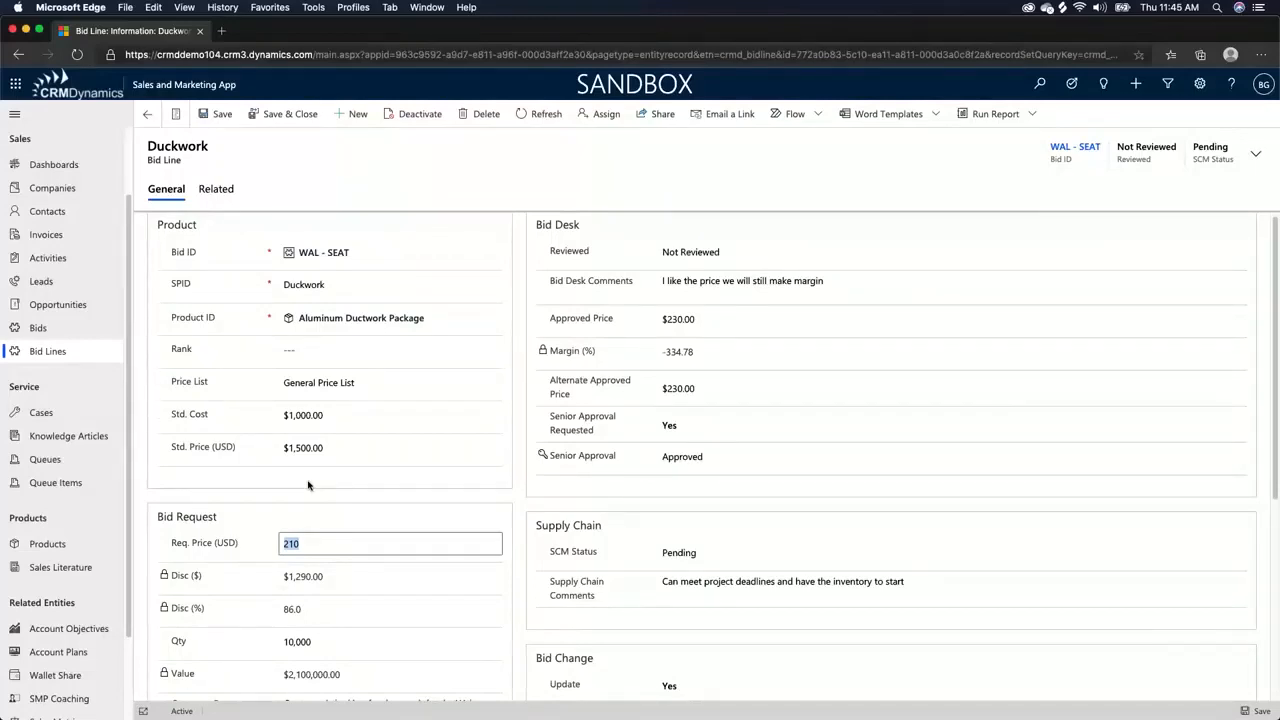
text(13)
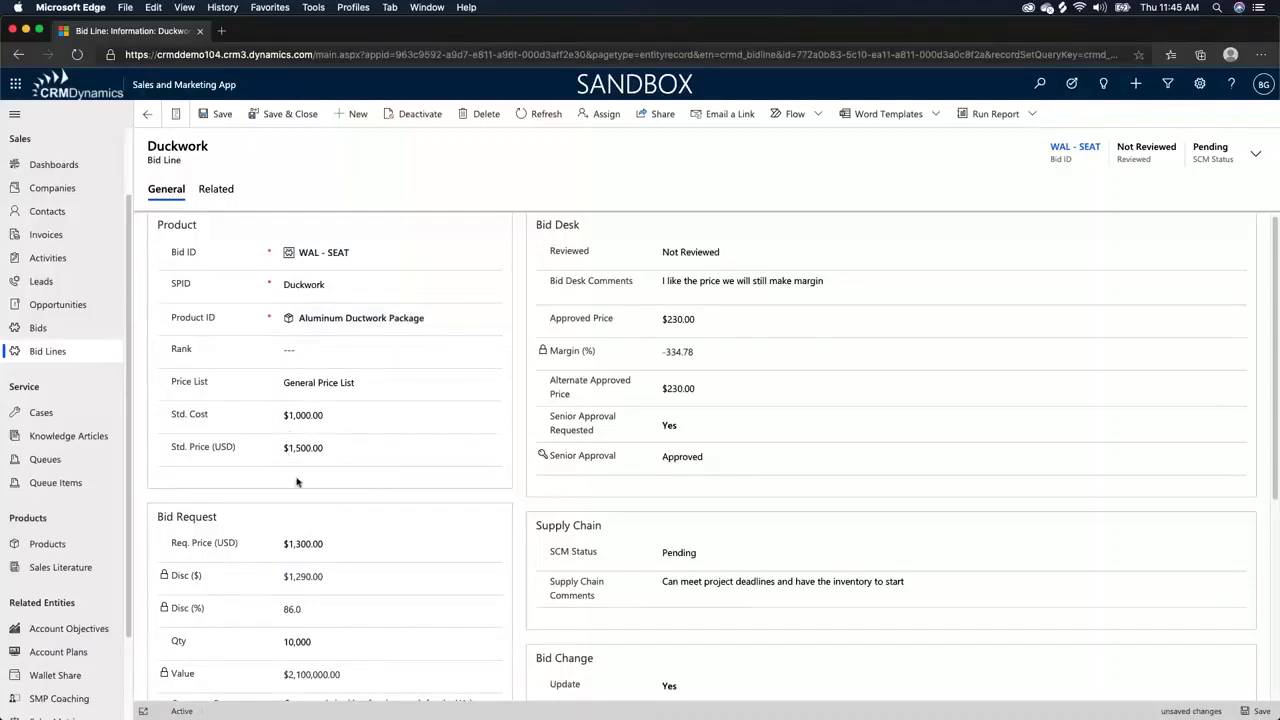
Step: Set the Duckwork bid line quantity to 652, giving an $847,600.00 value
scroll(down, 3)
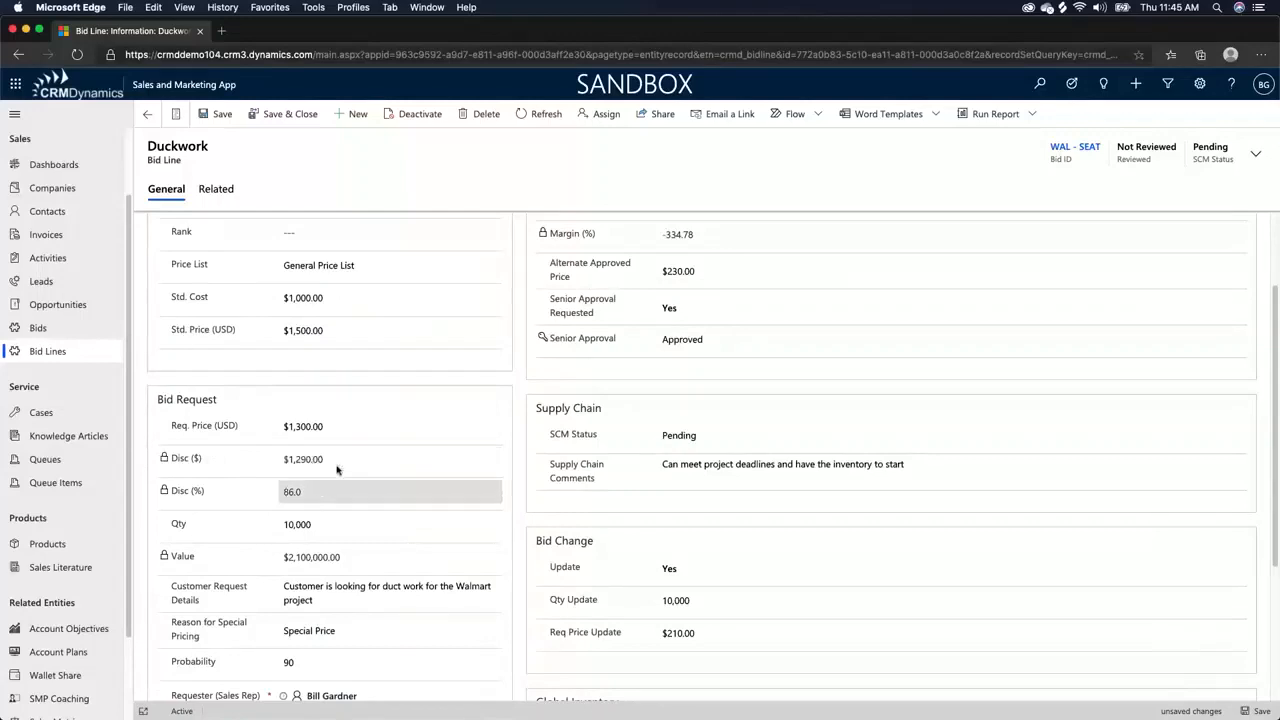
click(215, 113)
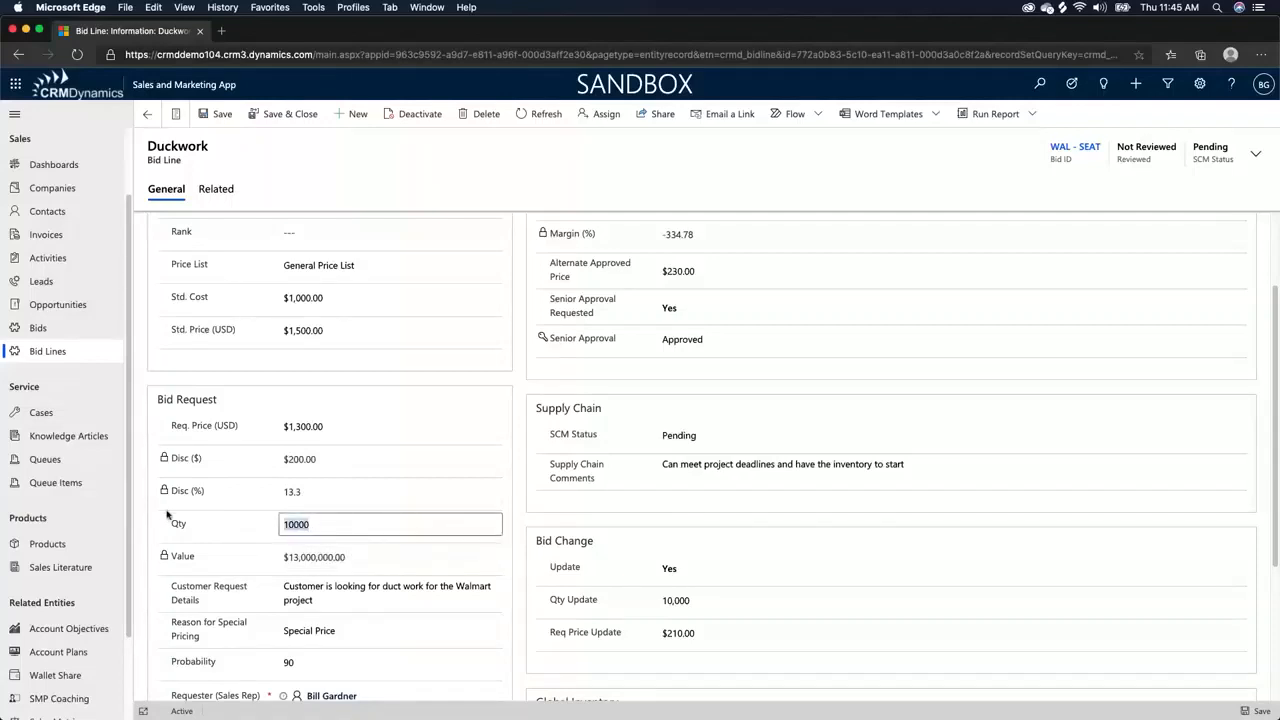
text(6)
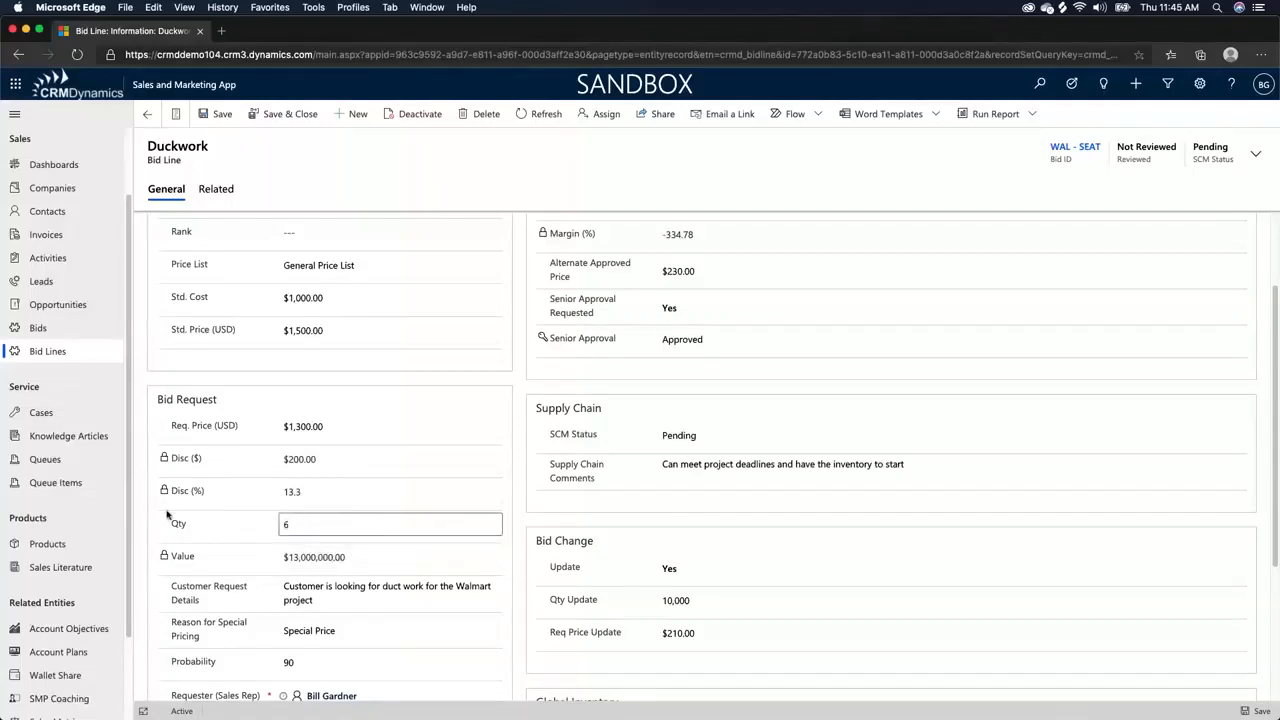
text(52)
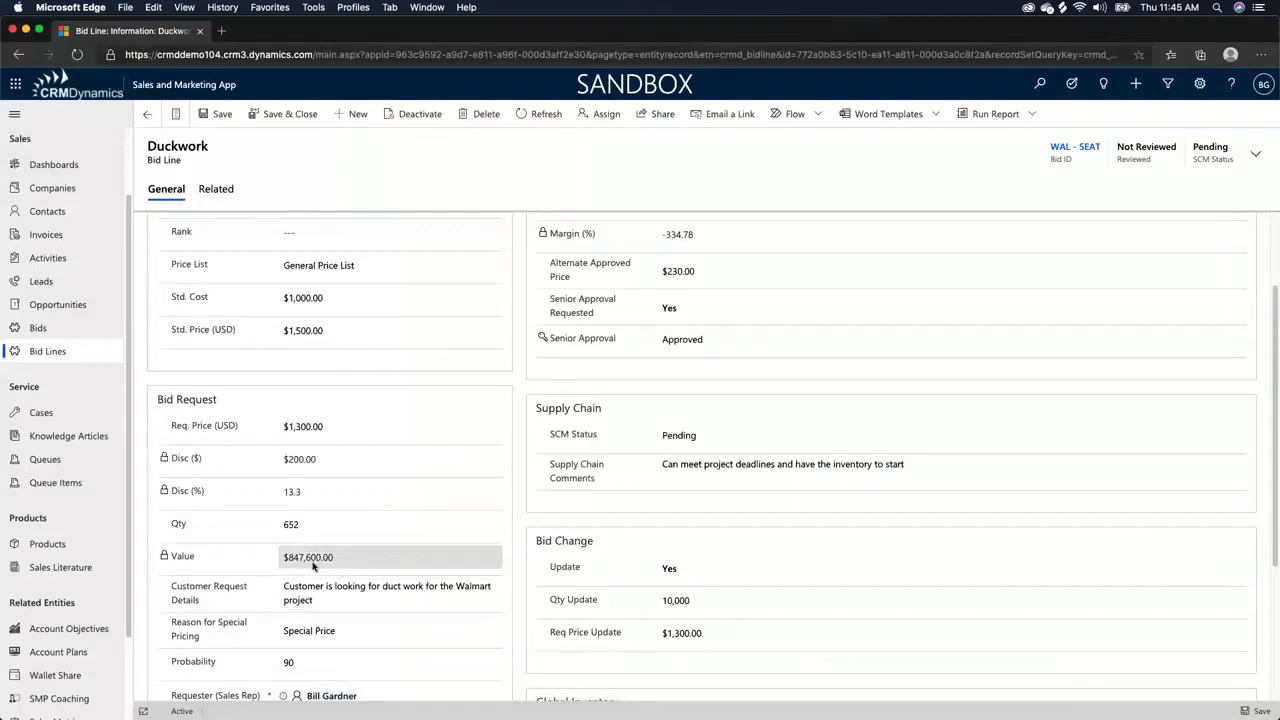
mouse_move(322, 566)
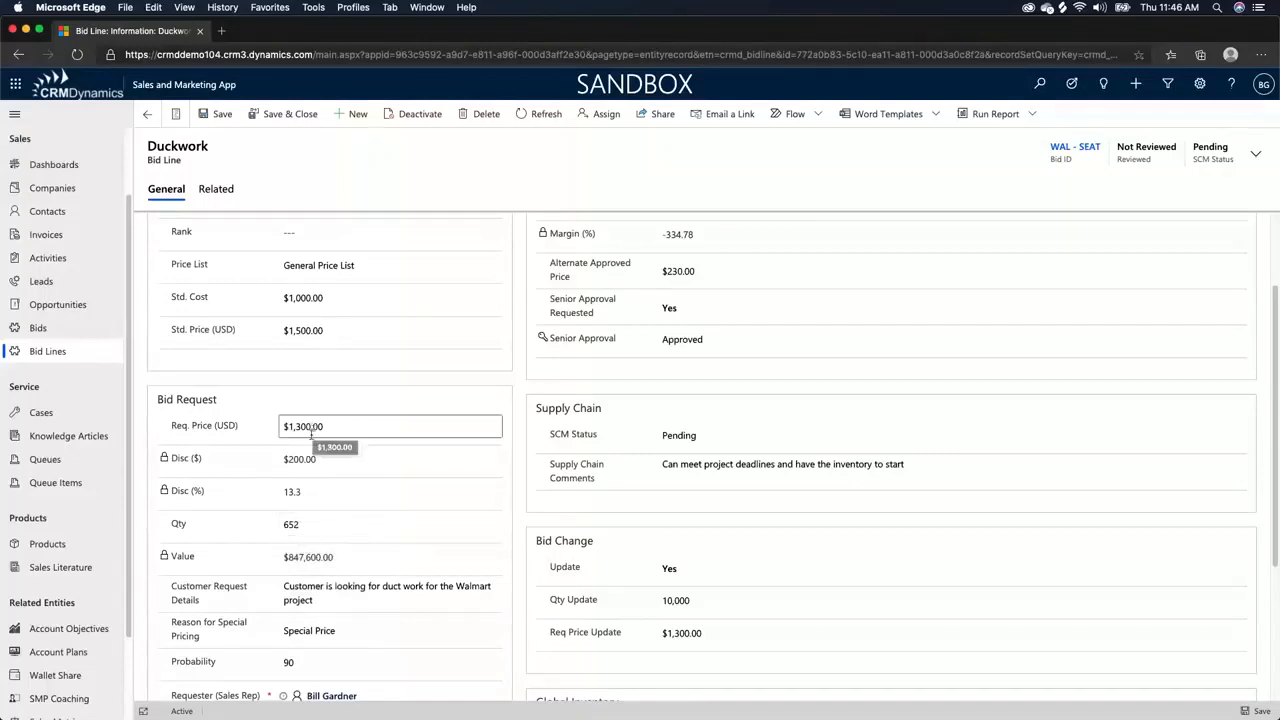
Step: Note 'We were too expensive' in the customer request details
scroll(down, 3)
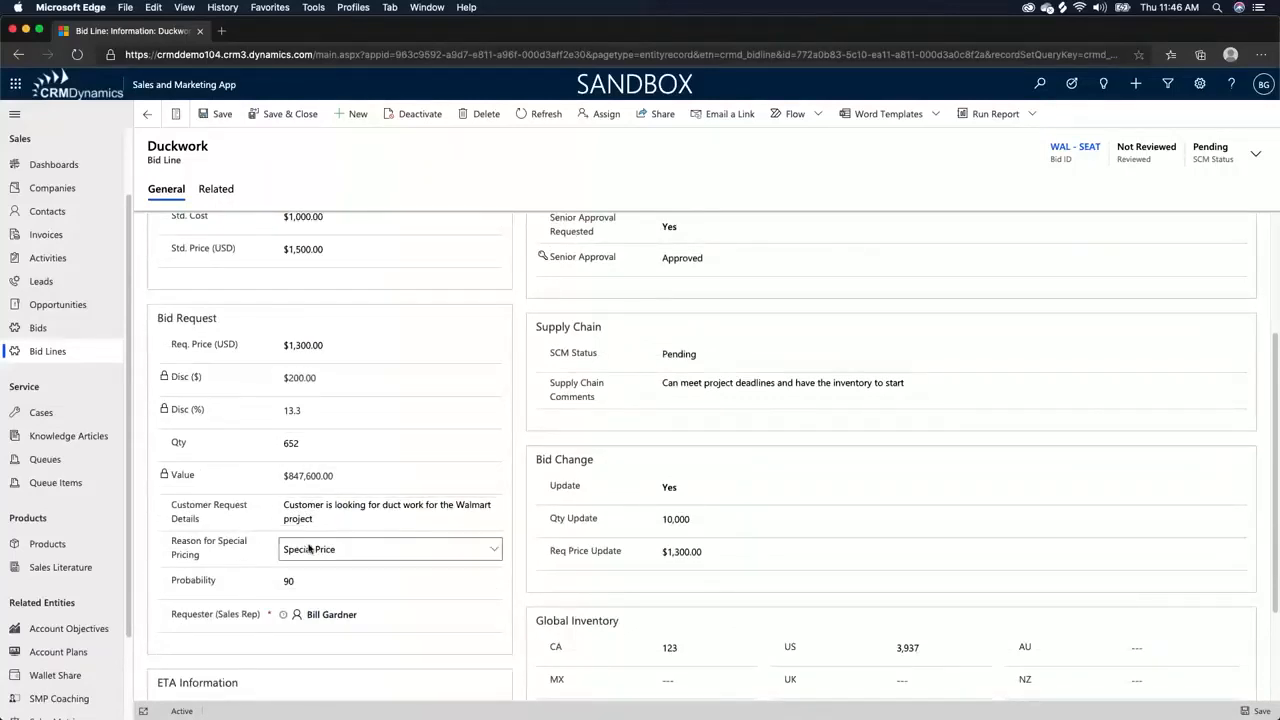
click(390, 512)
text(.)
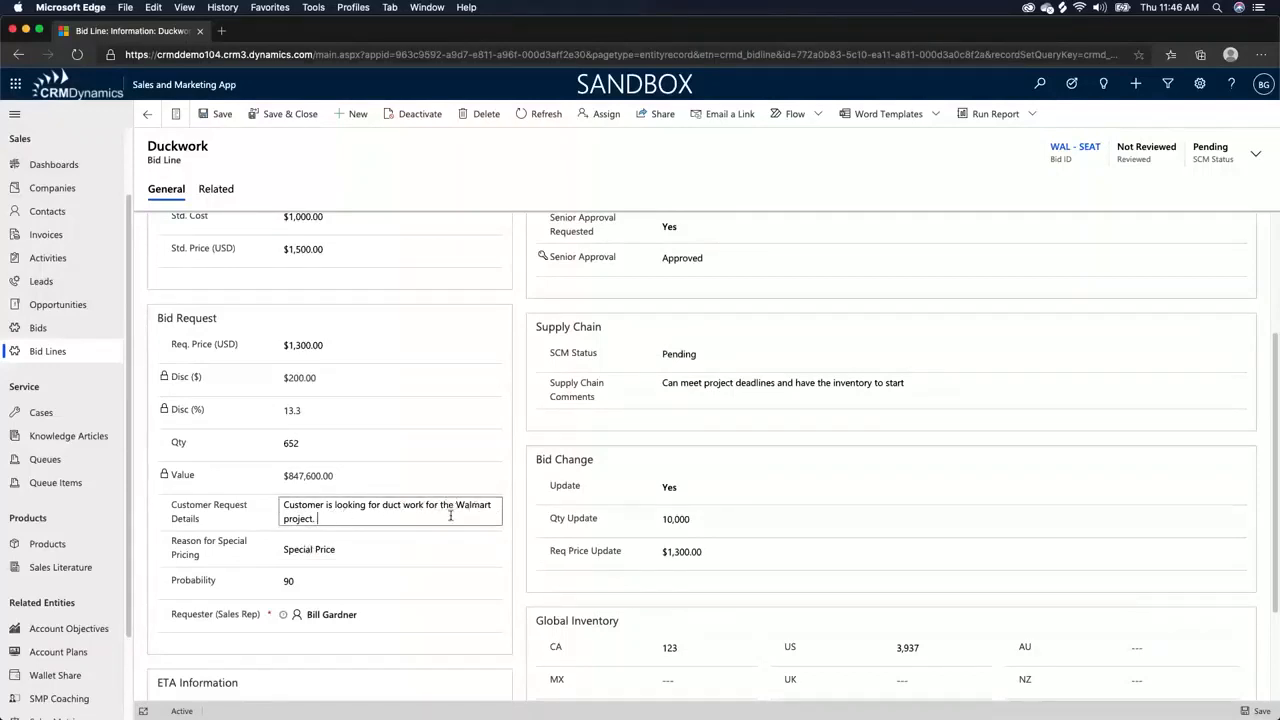
text(We were to expe)
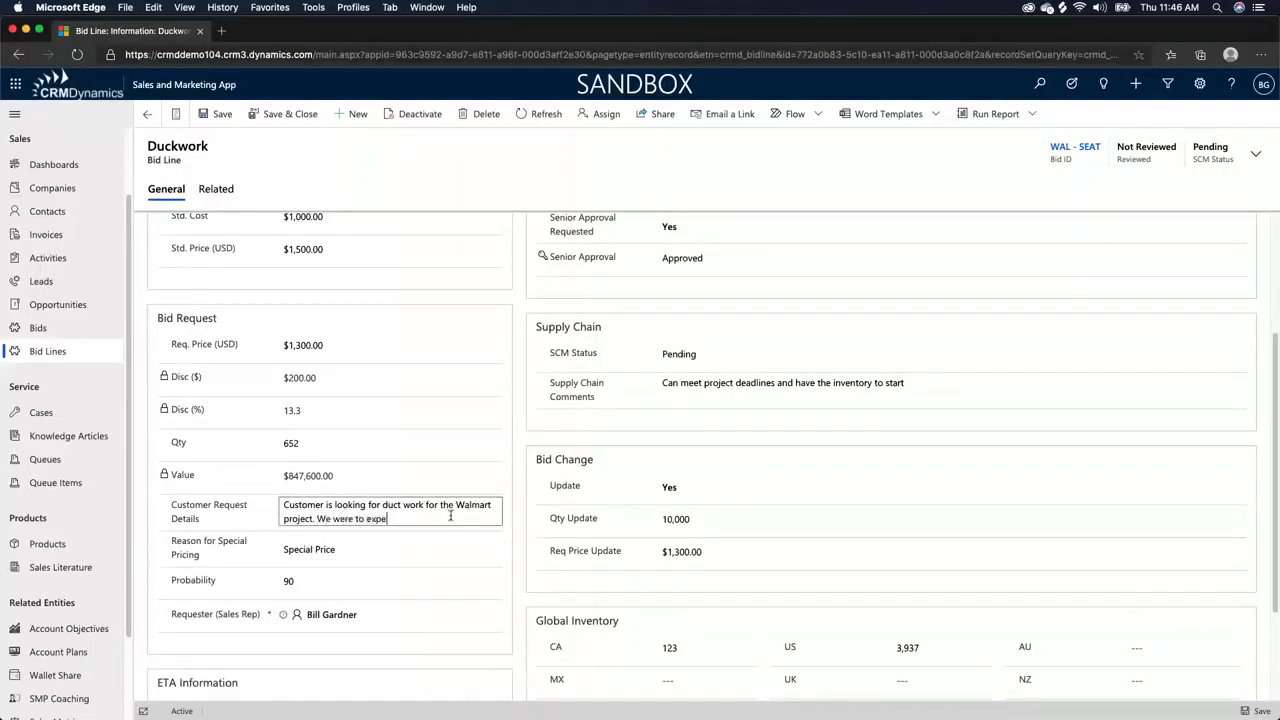
text(nsive.)
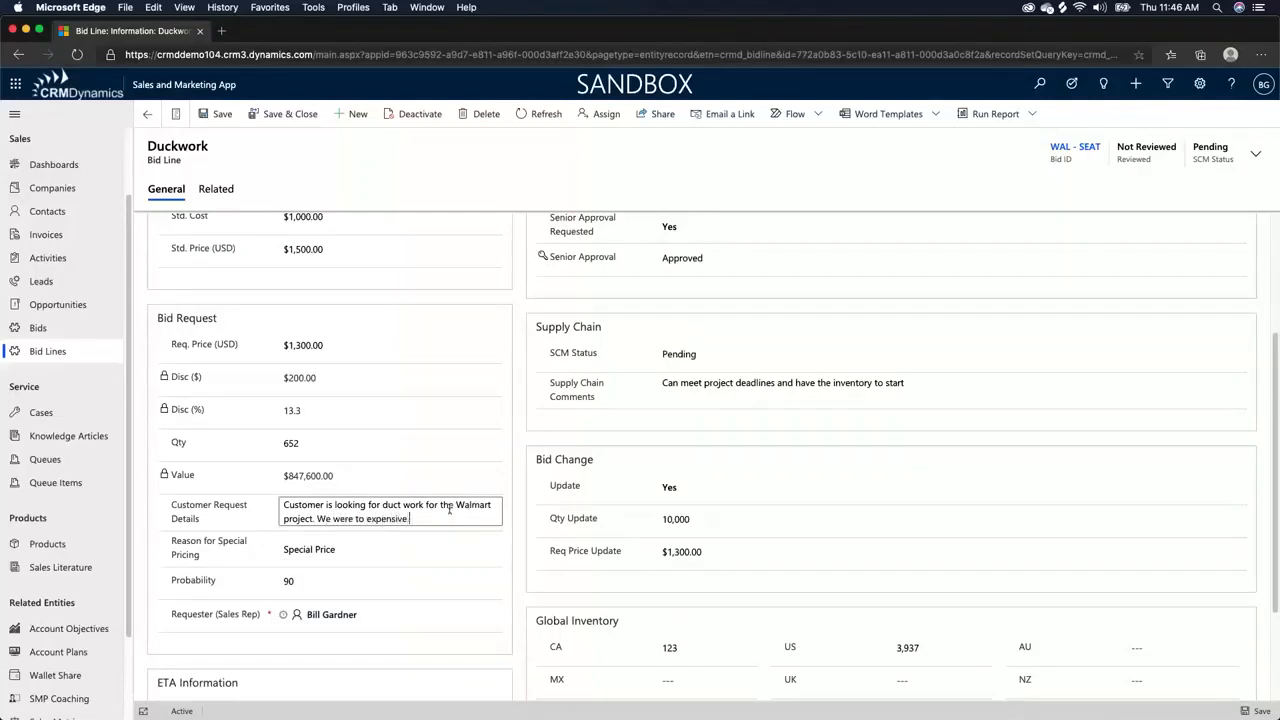
click(330, 344)
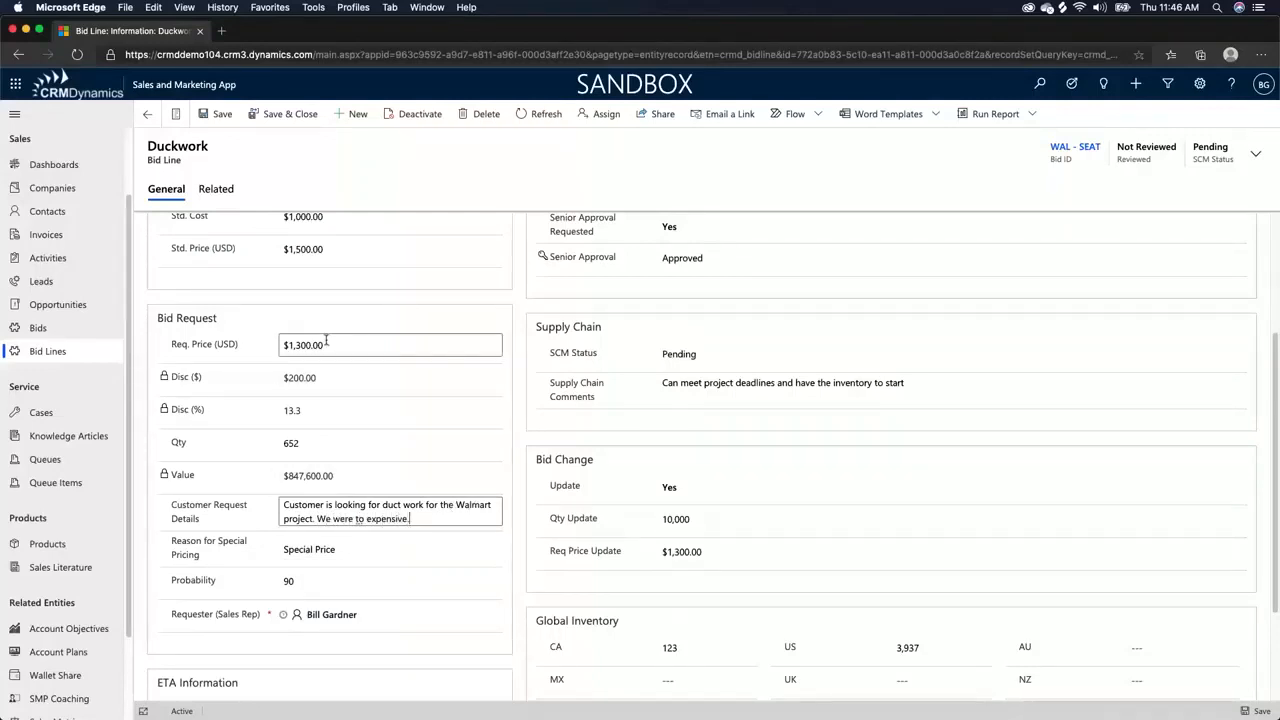
Step: Set the reason for special pricing to Competitive Situation
click(390, 549)
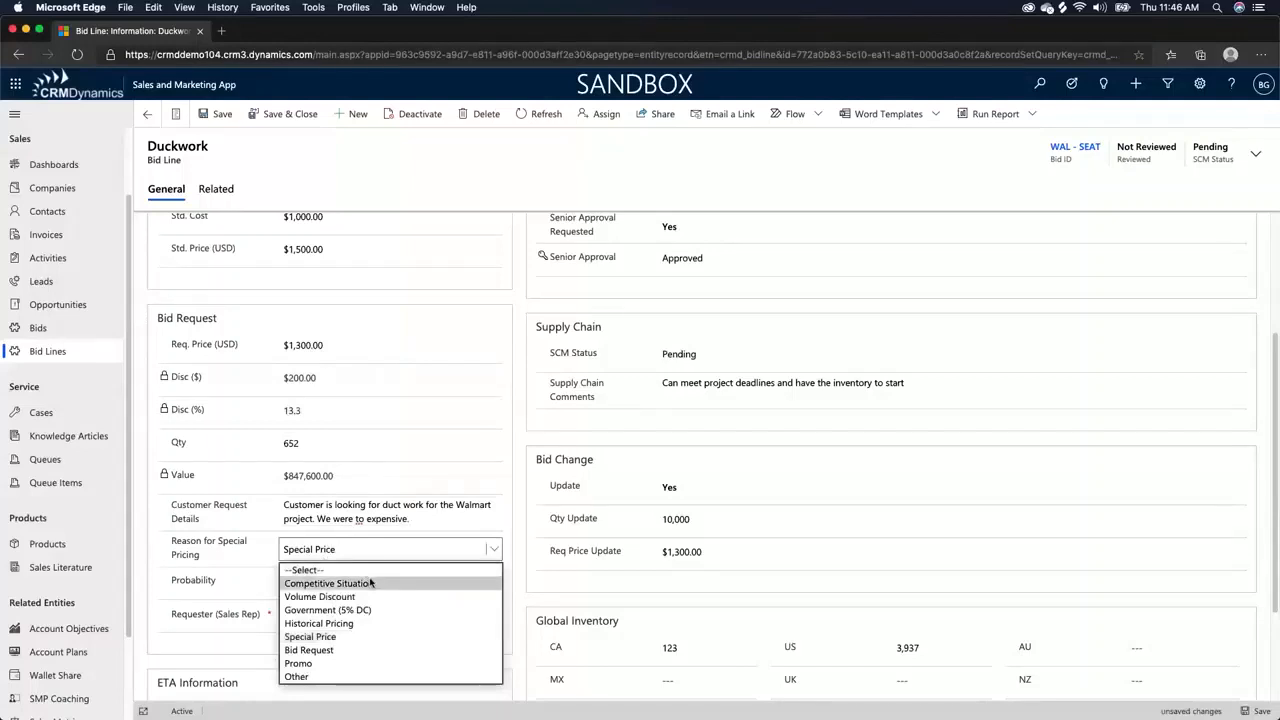
click(328, 583)
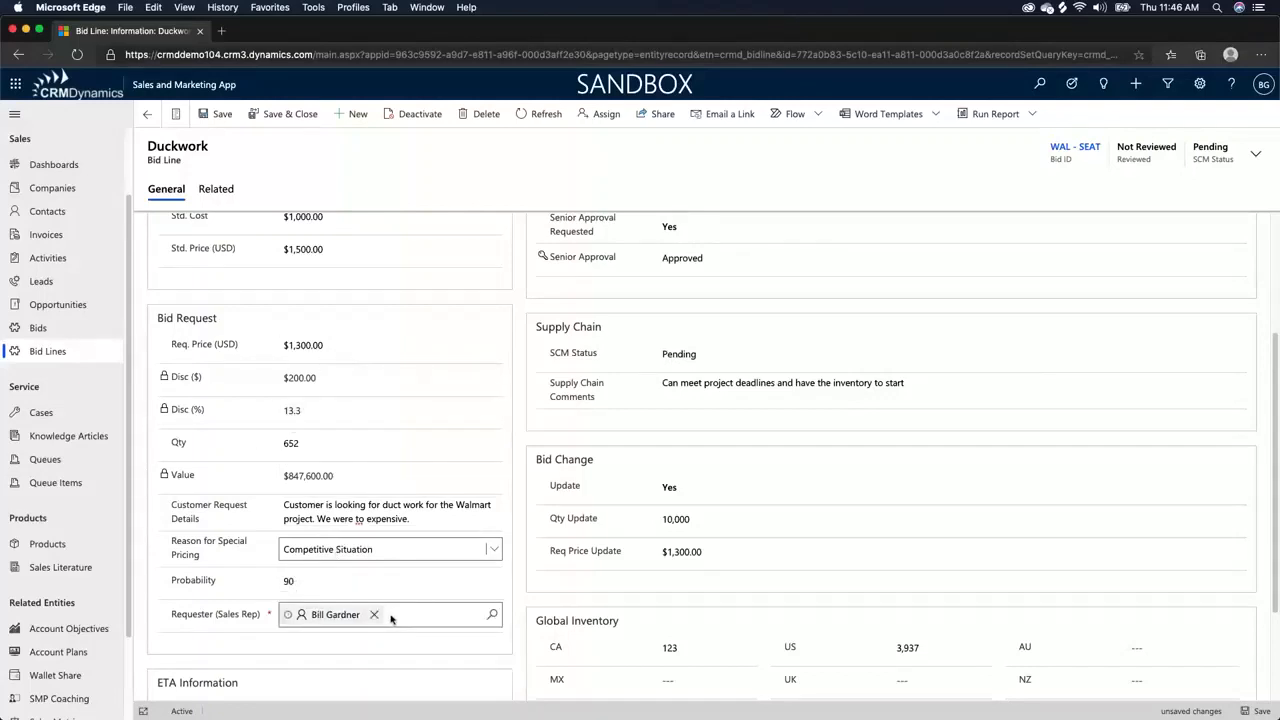
click(222, 113)
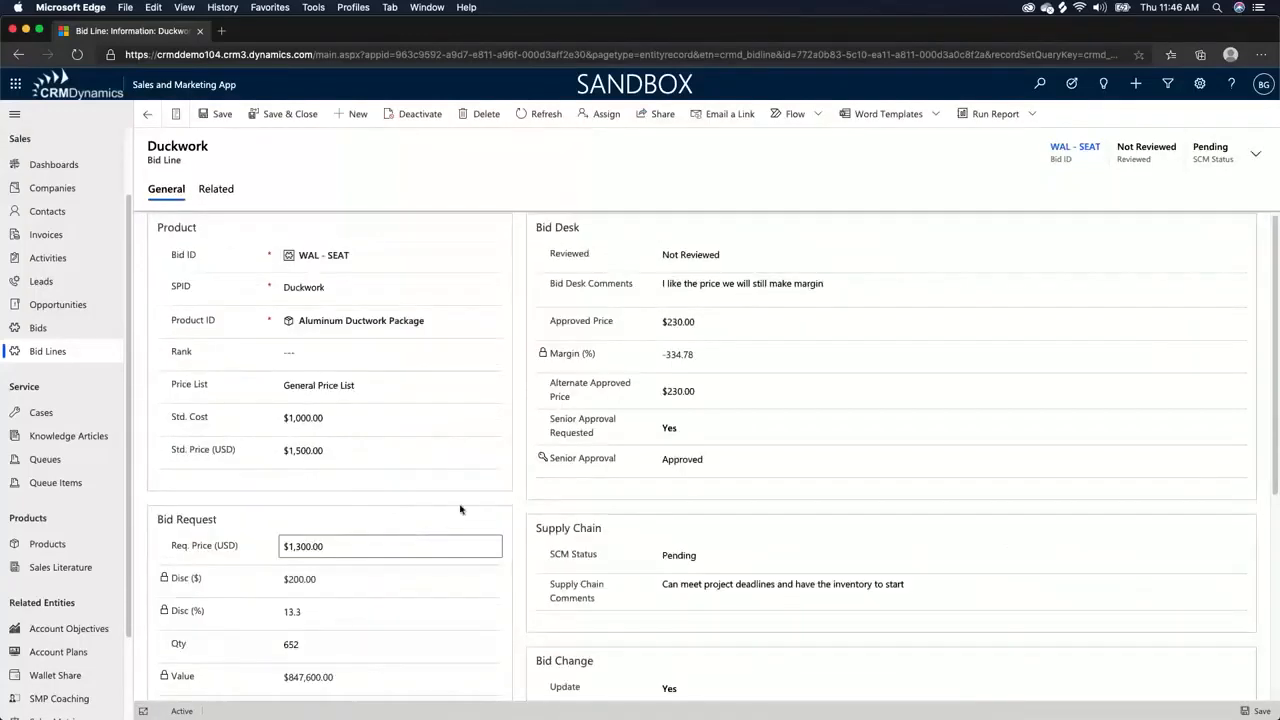
Step: Set Approved and Alternate Approved Price to $1,300.00, keeping Senior Approval as Approved
scroll(down, 3)
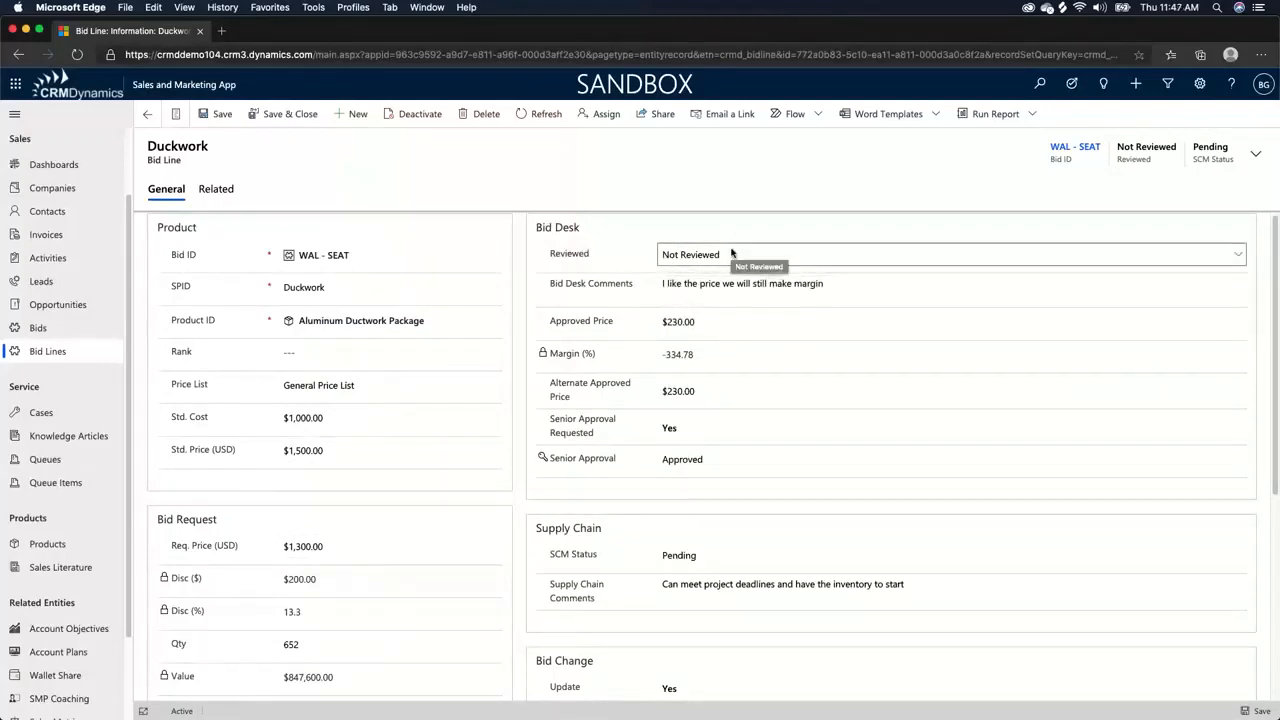
mouse_move(731, 256)
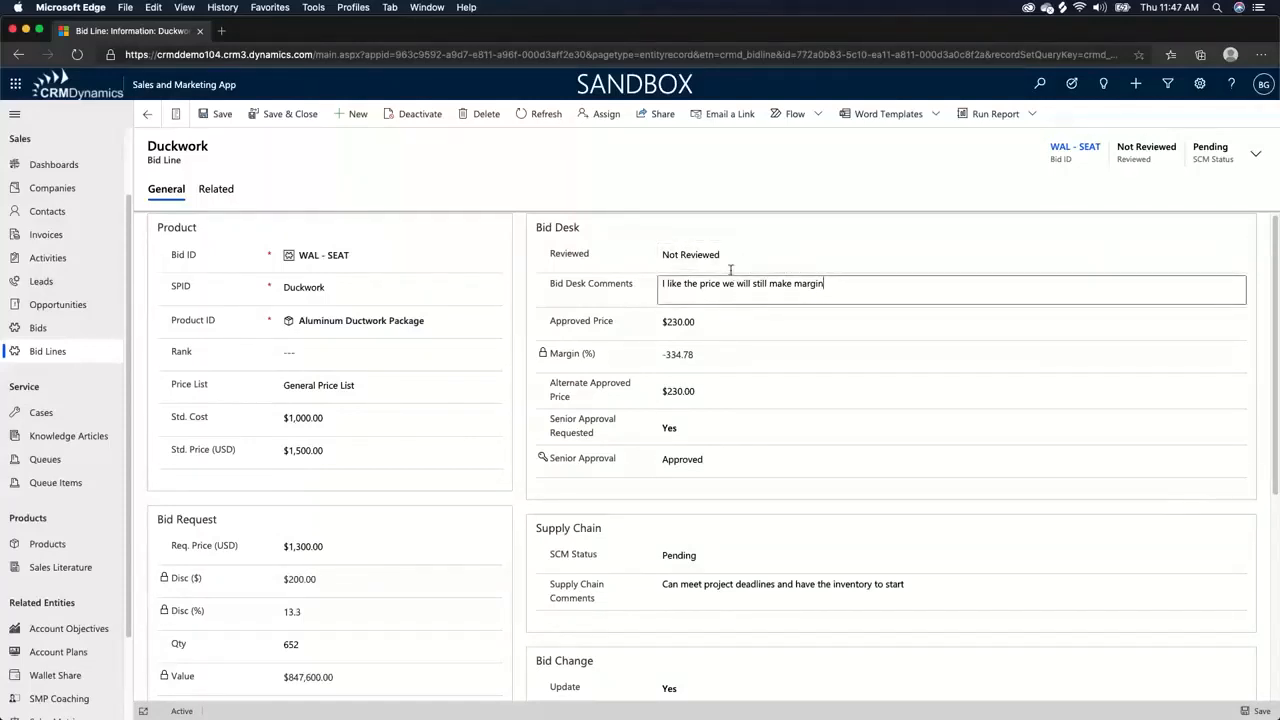
mouse_move(669, 277)
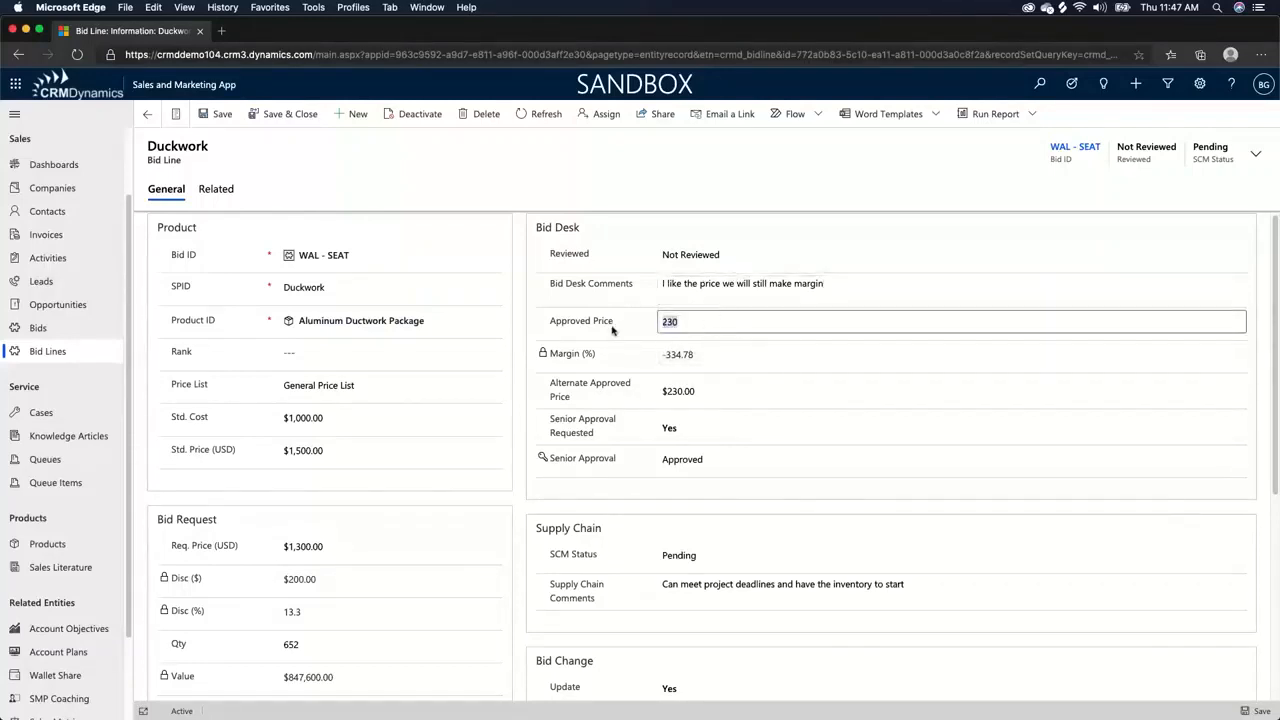
text(1300)
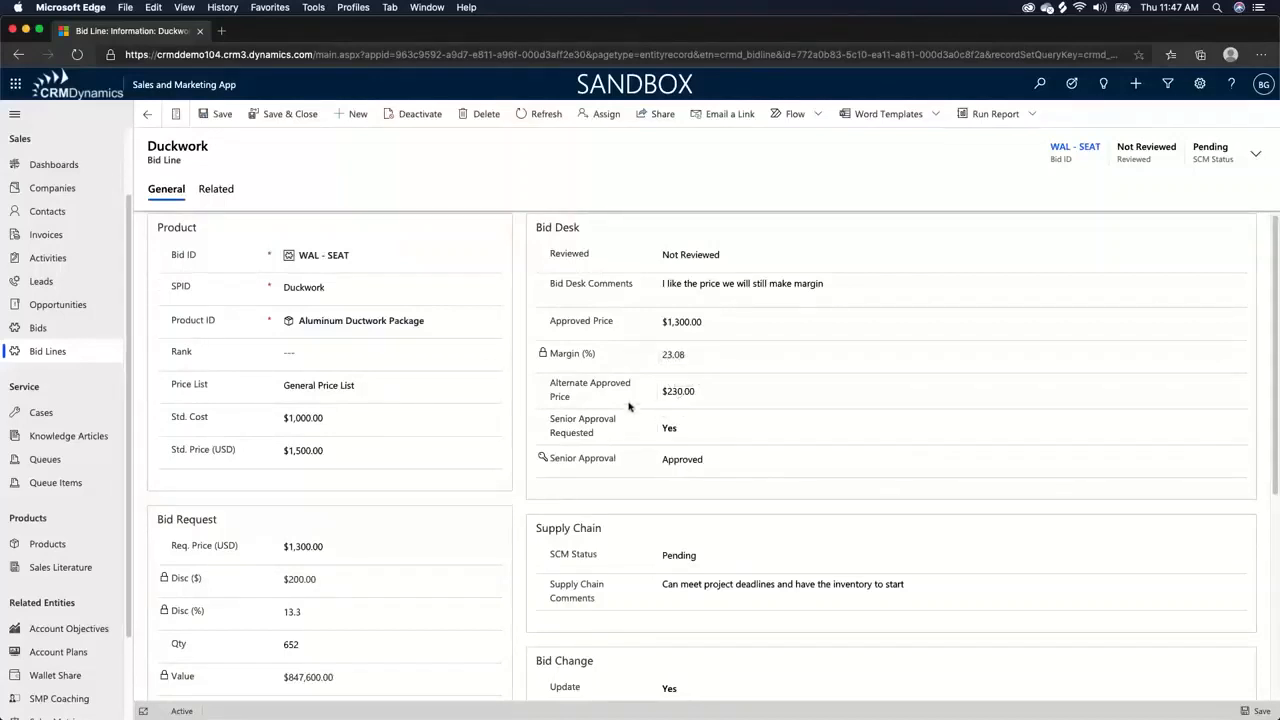
click(695, 391)
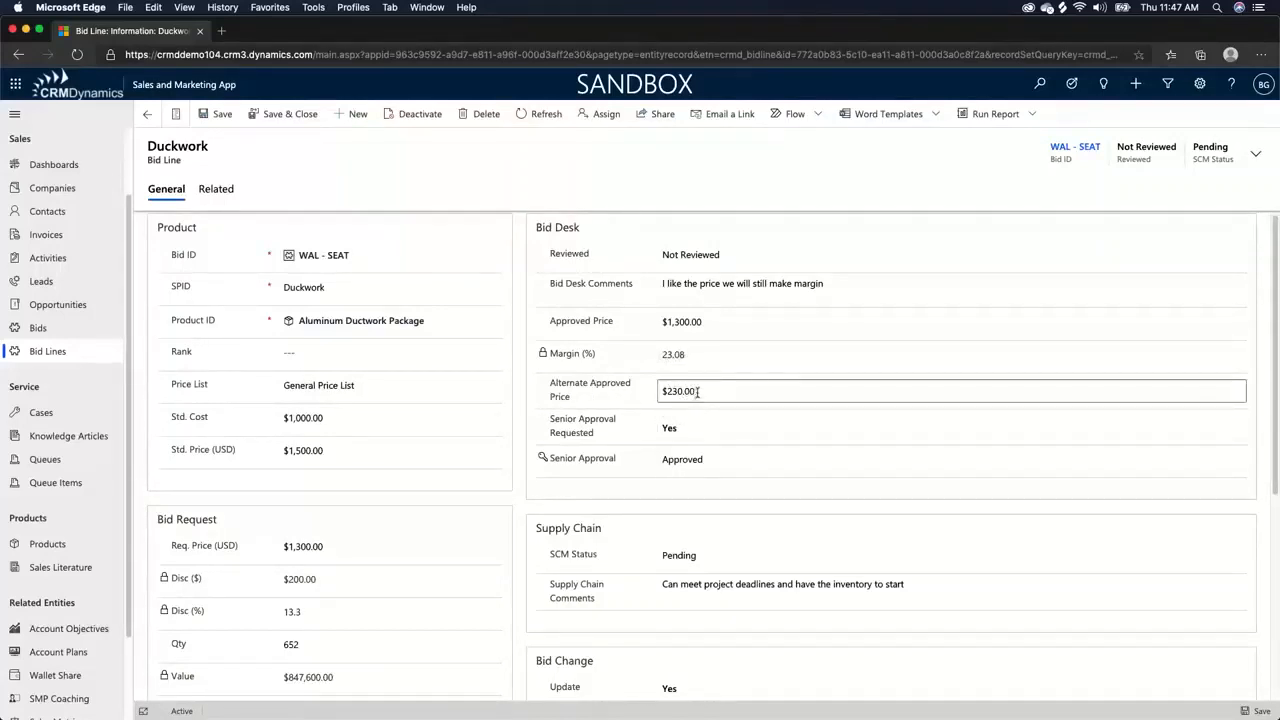
double_click(674, 392)
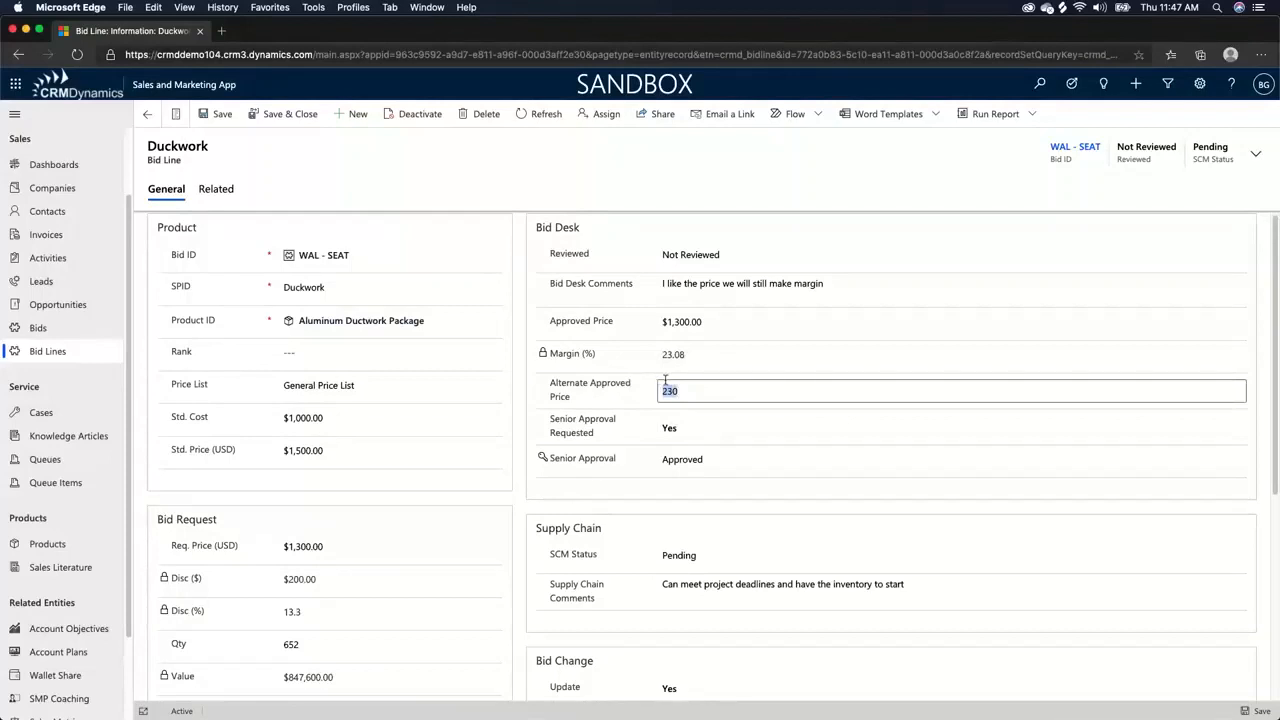
text(14000)
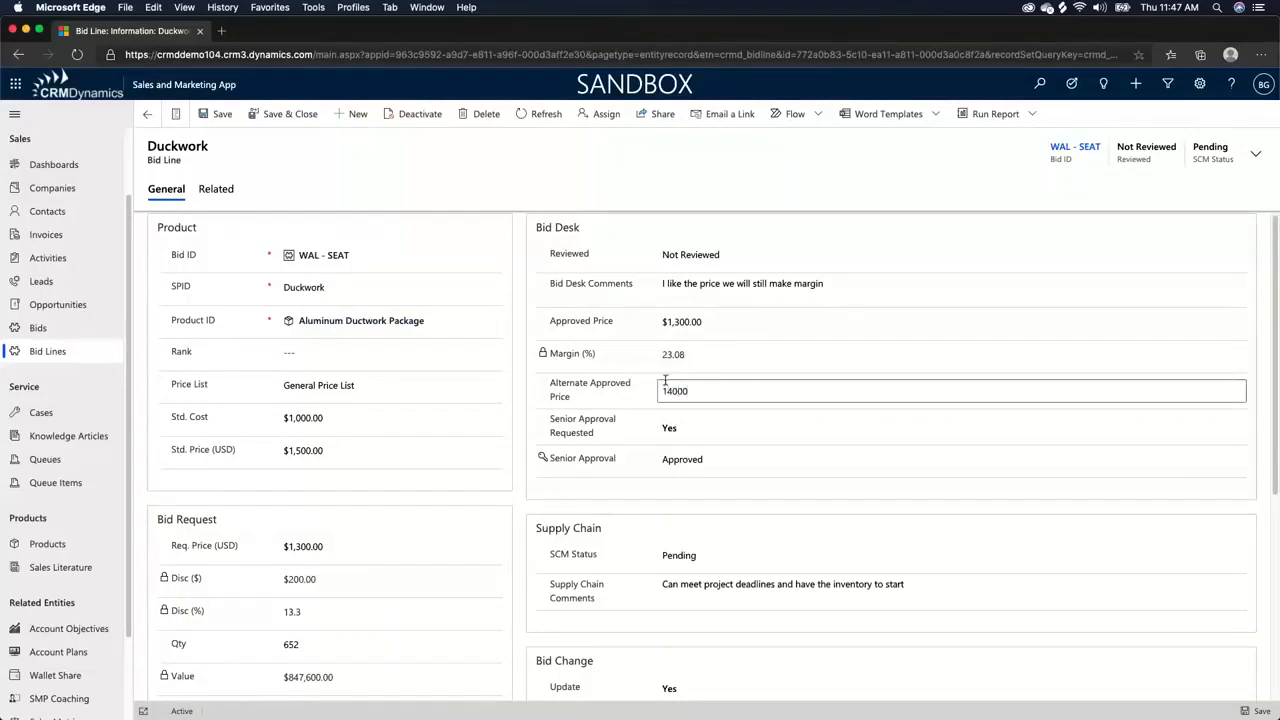
key(Backspace)
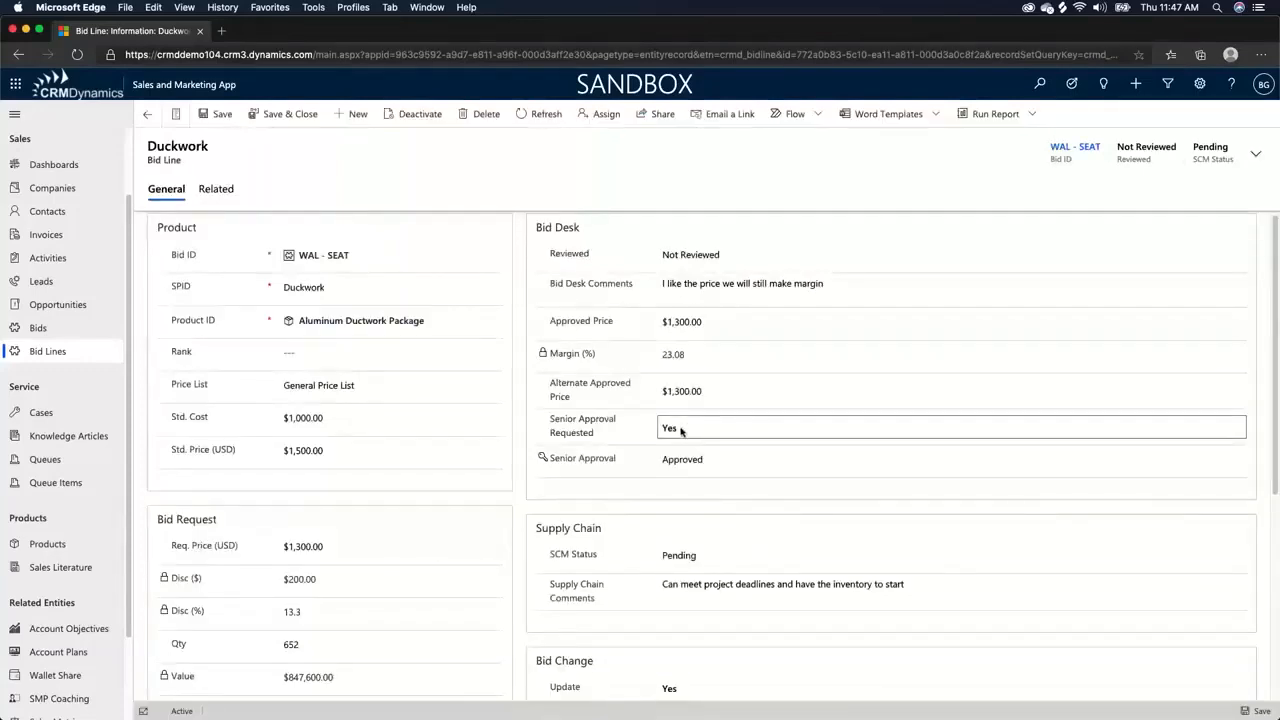
click(950, 459)
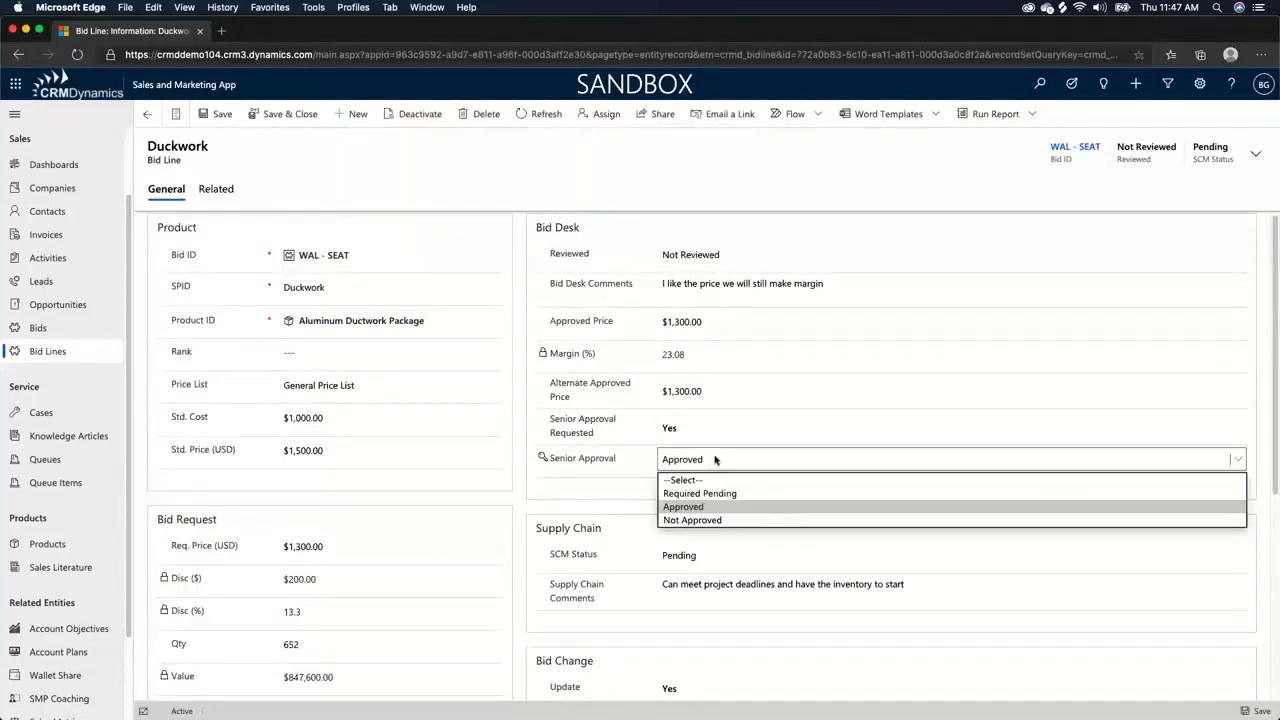
mouse_move(700, 486)
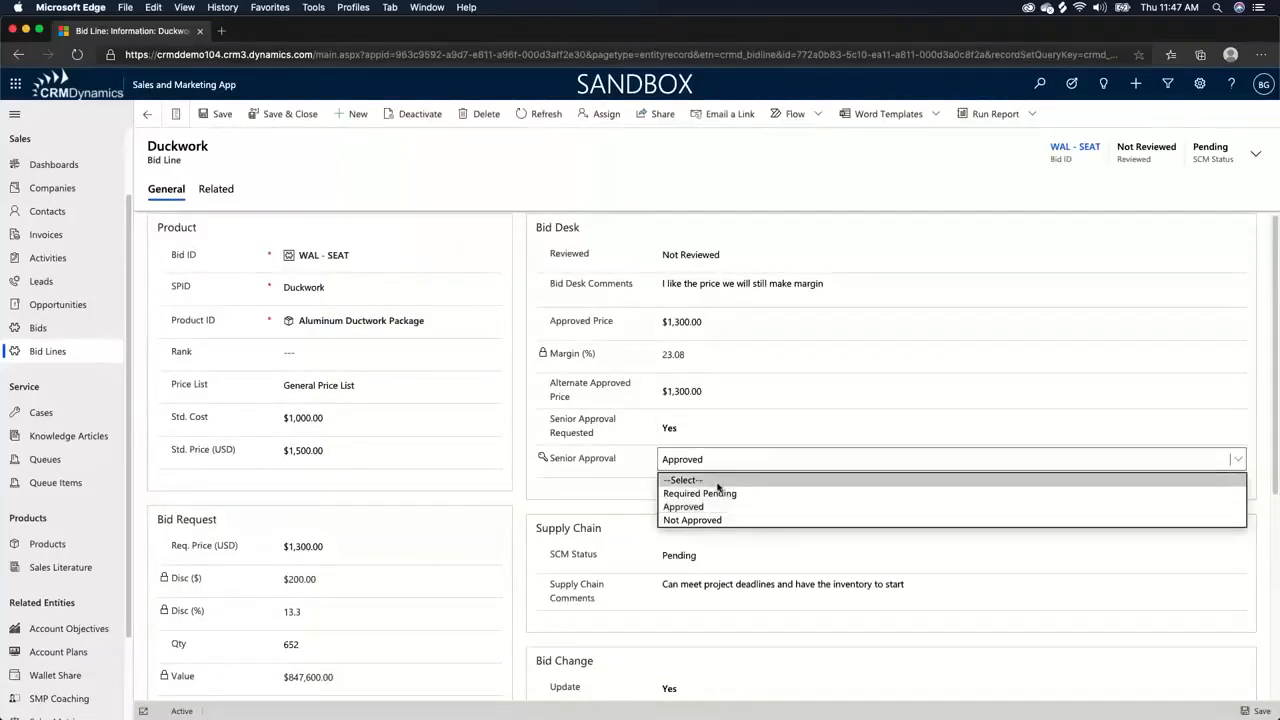
click(683, 506)
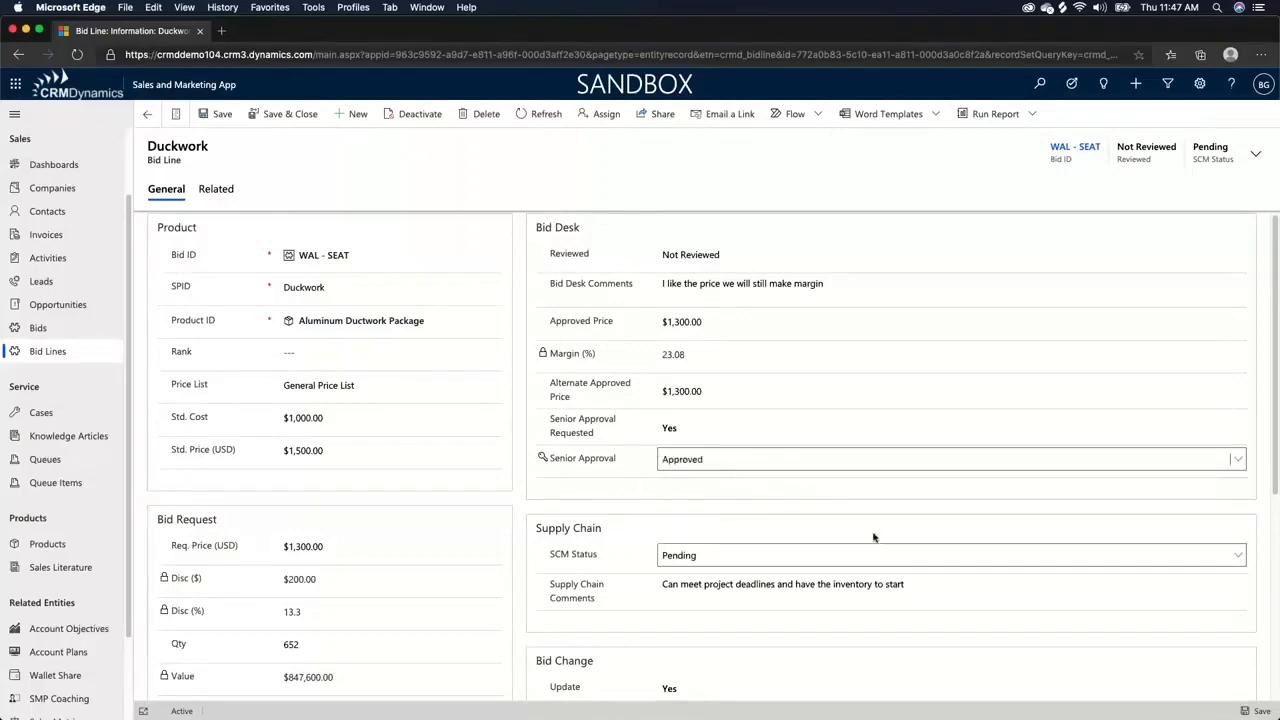
mouse_move(544, 464)
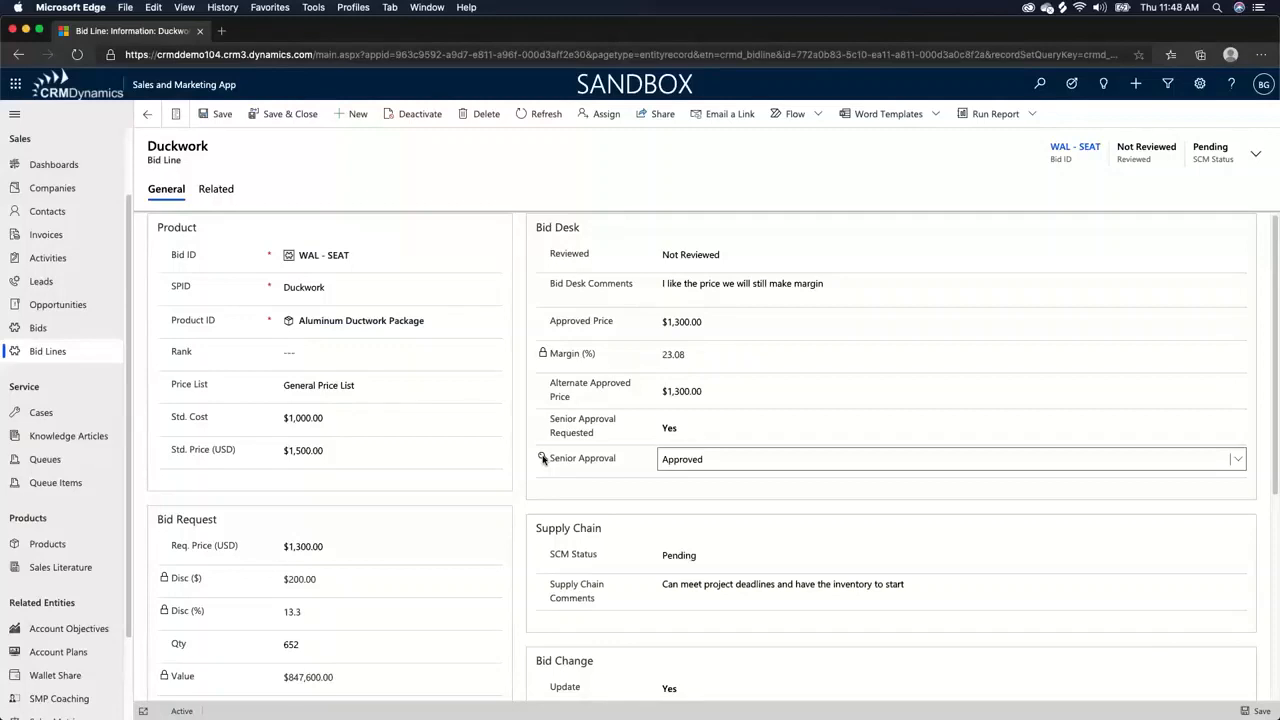
Step: Set SCM Status to Approved and change the requested price to $1,200.00
scroll(down, 3)
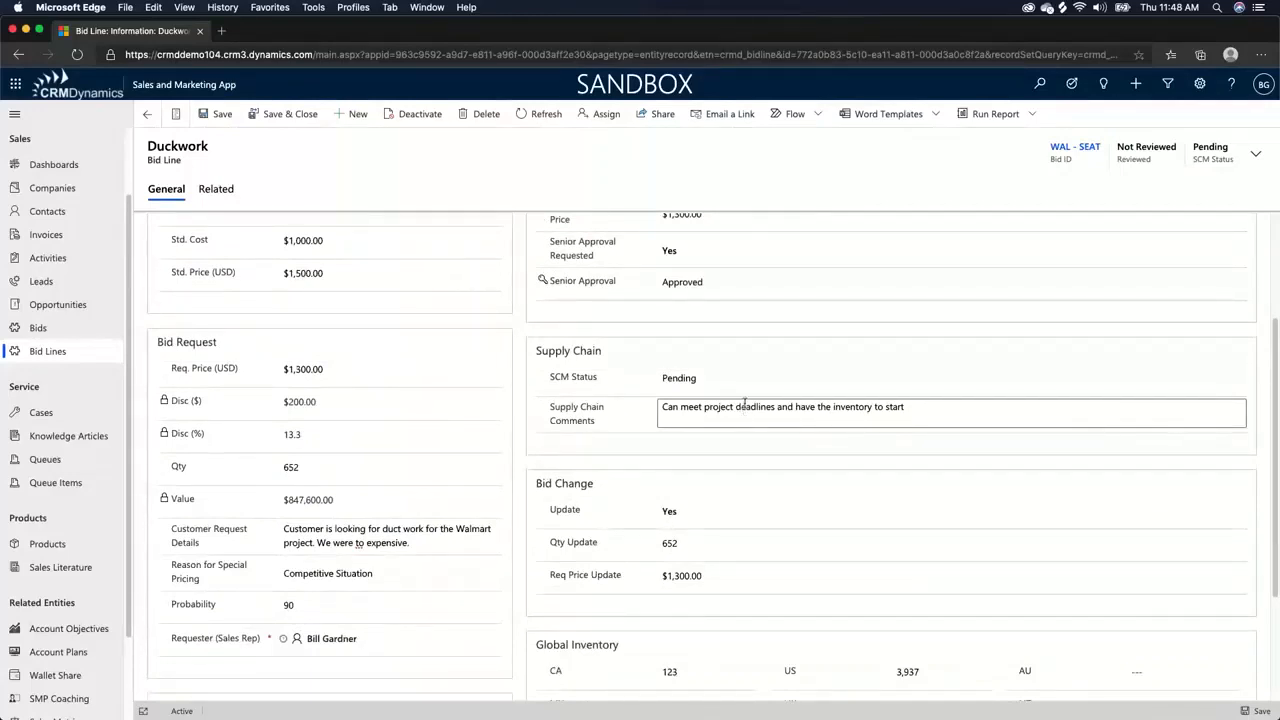
click(940, 378)
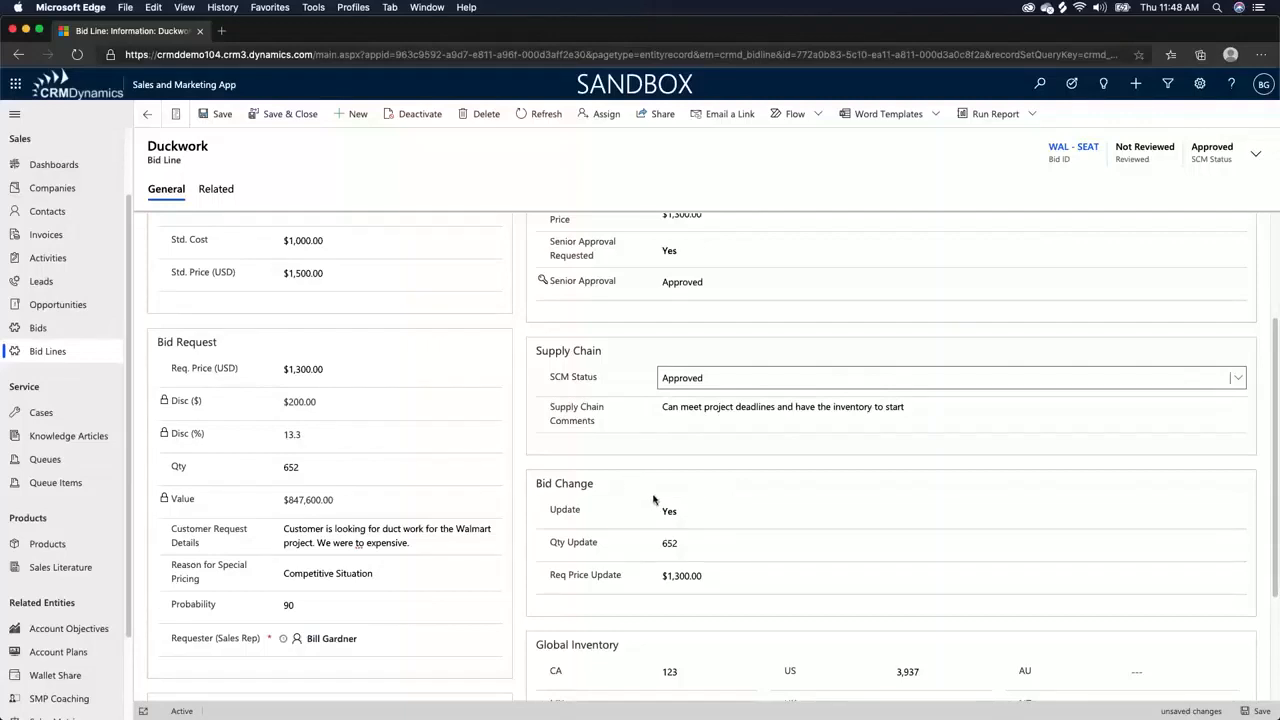
mouse_move(611, 379)
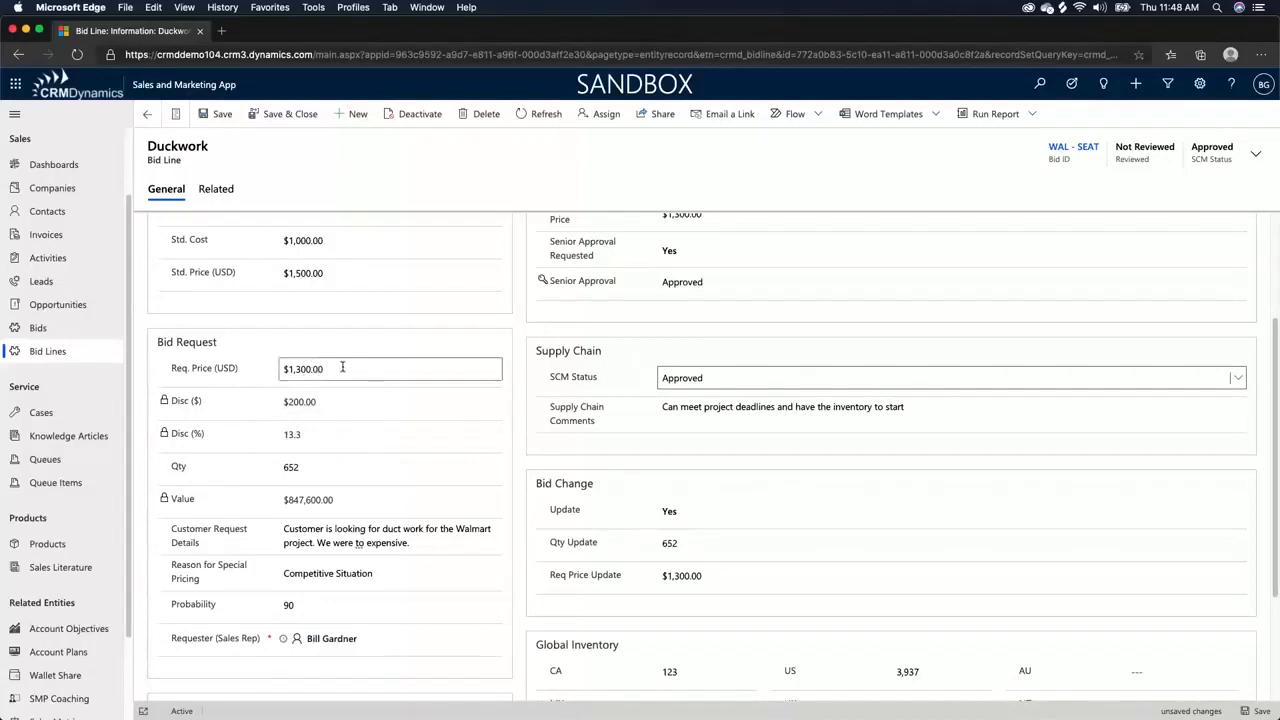
text(1200)
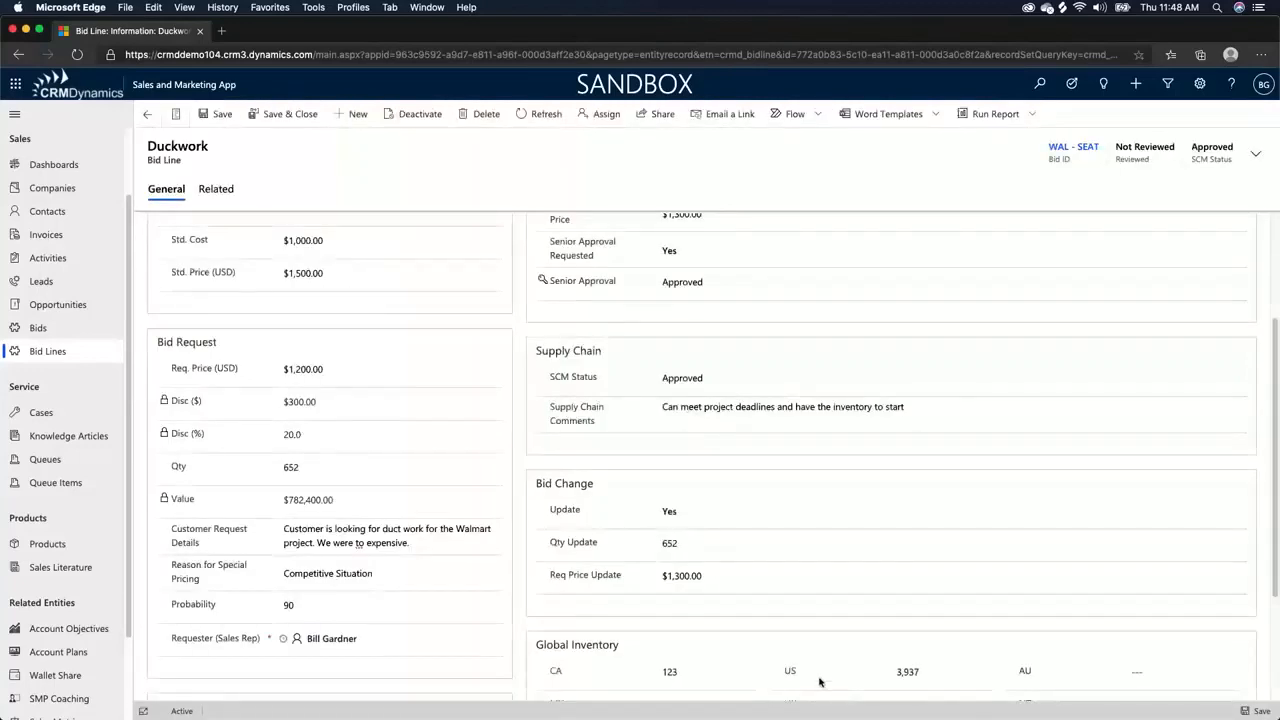
click(700, 511)
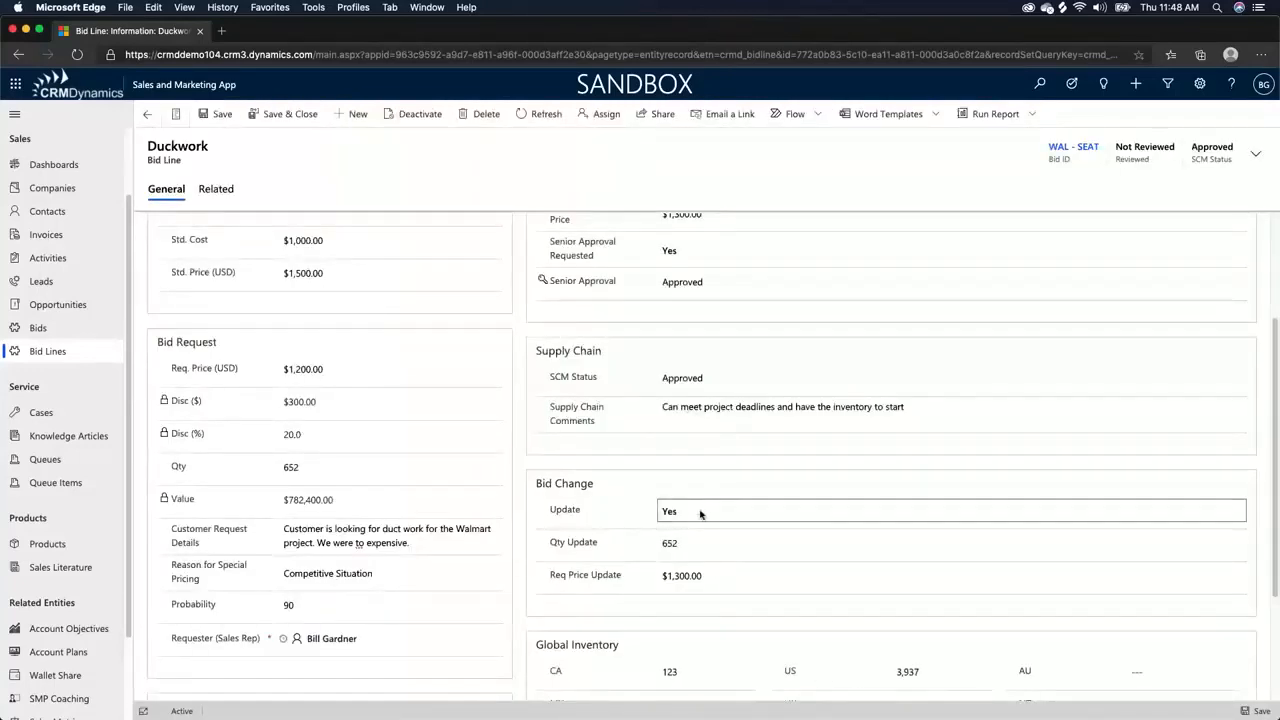
mouse_move(700, 512)
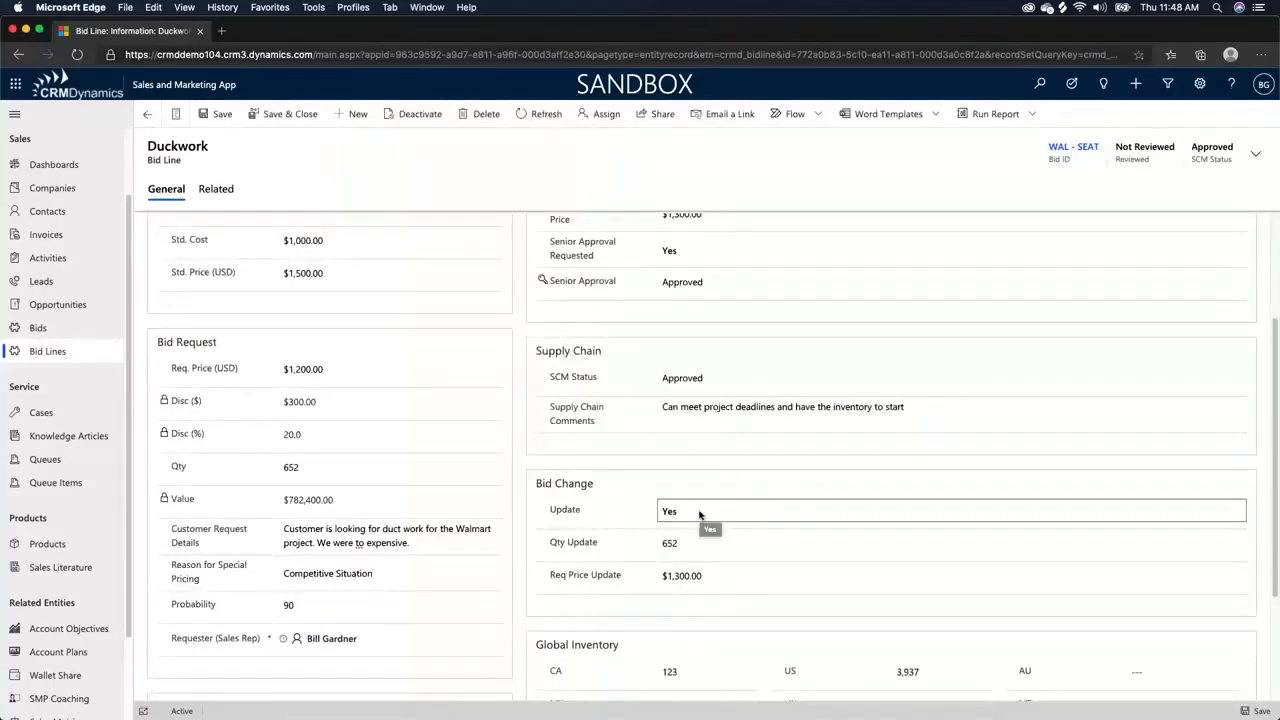
Step: Set Senior Approval to Required Pending
click(712, 575)
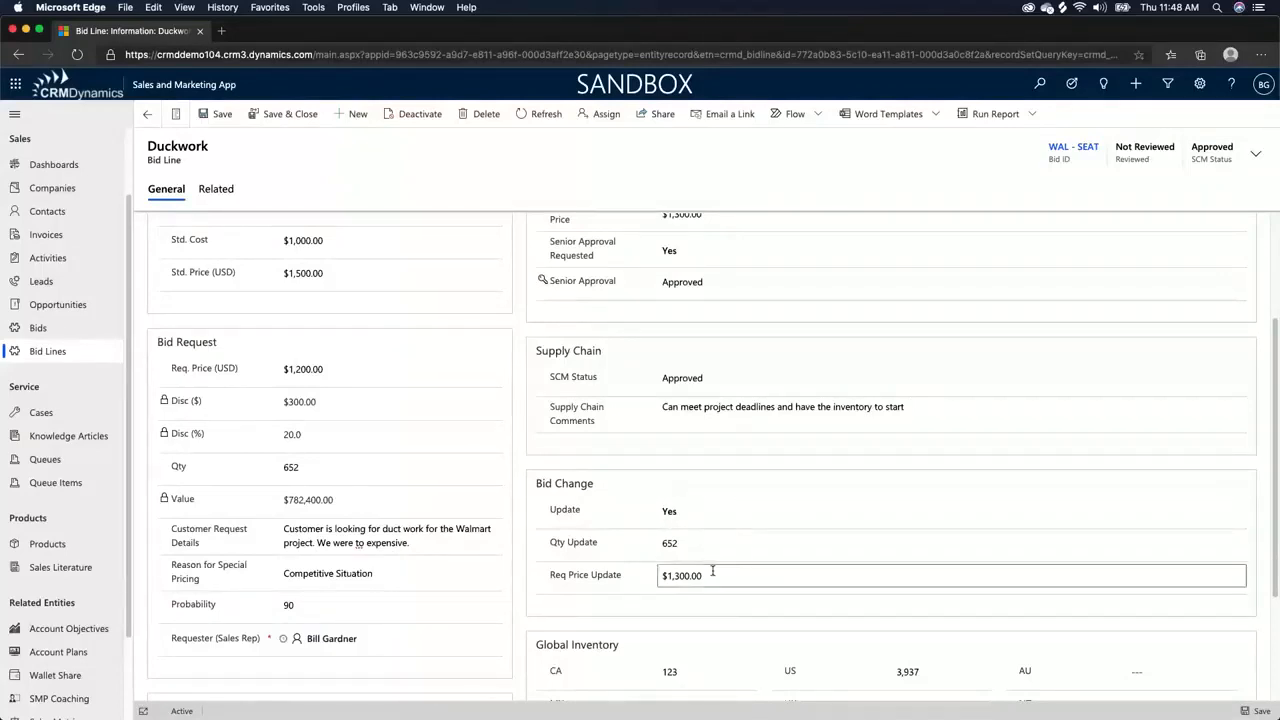
scroll(down, 3)
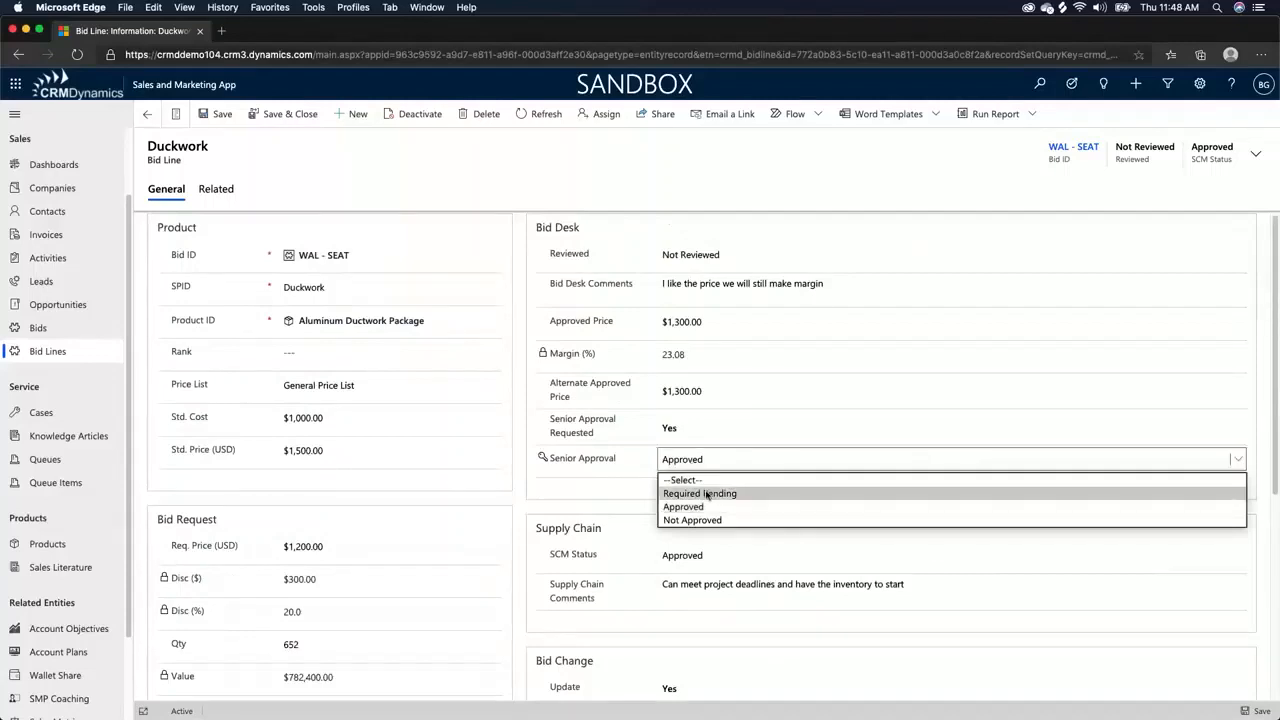
click(697, 493)
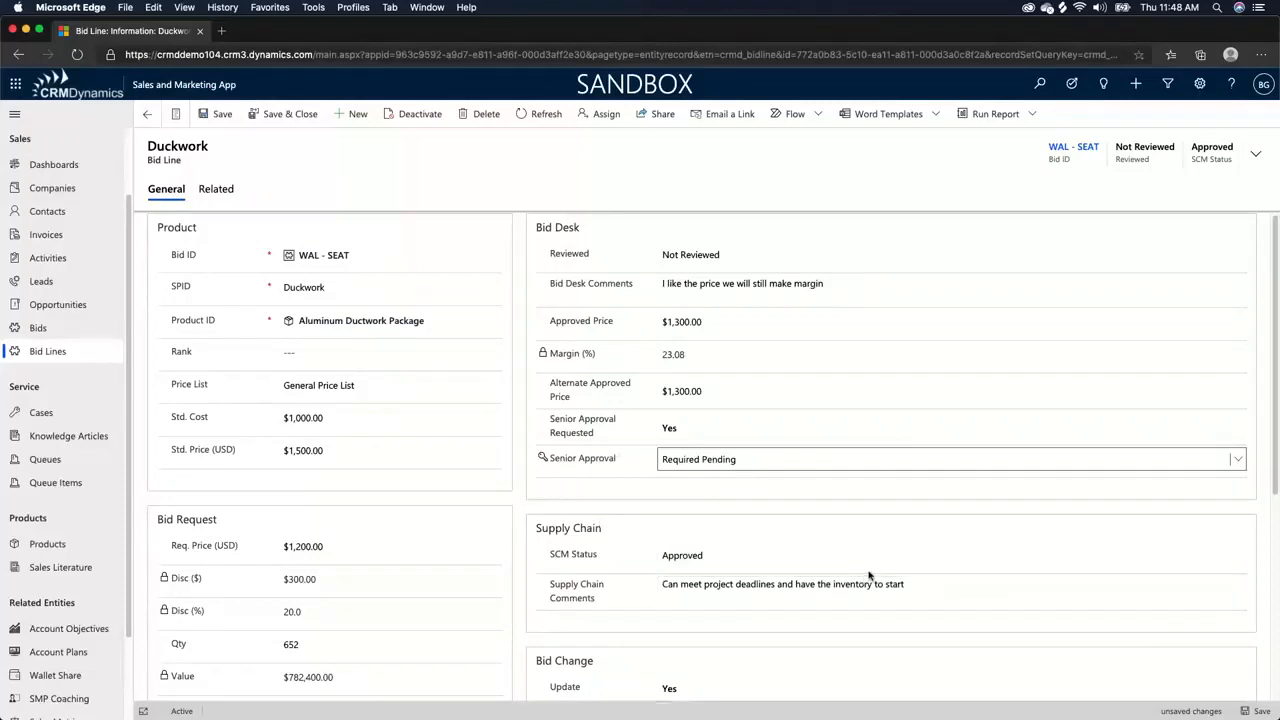
mouse_move(856, 574)
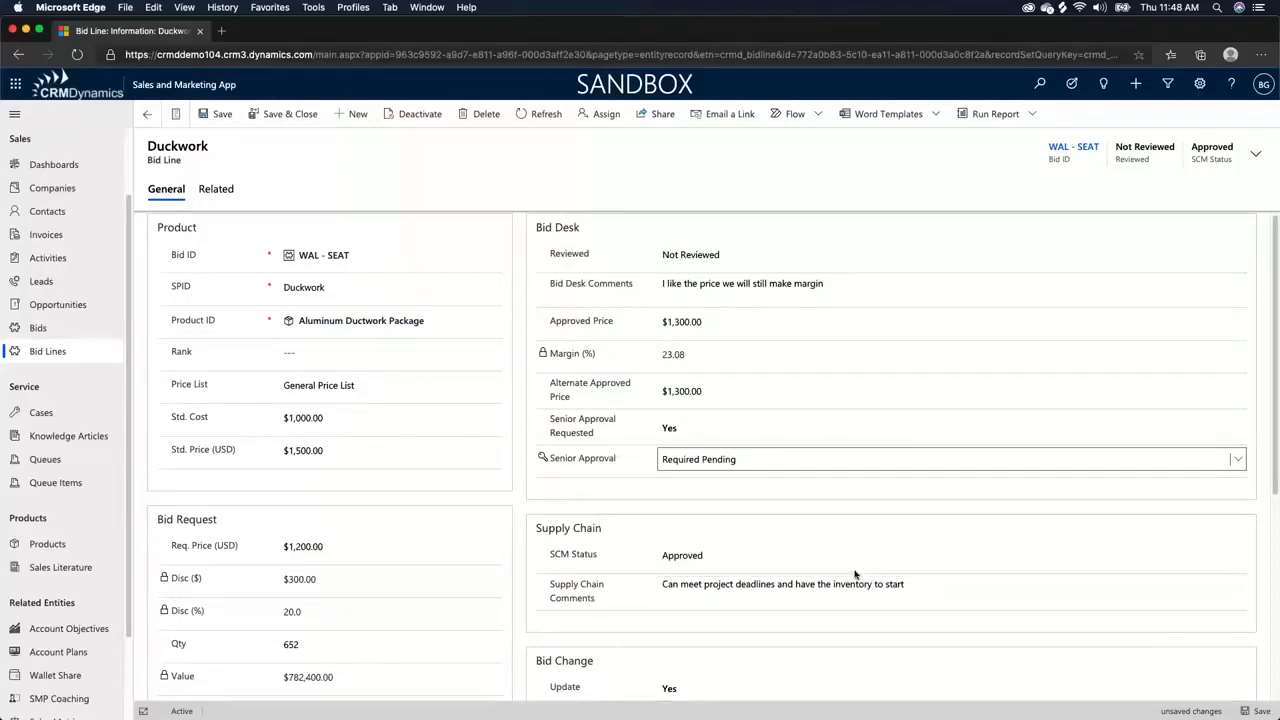
click(865, 584)
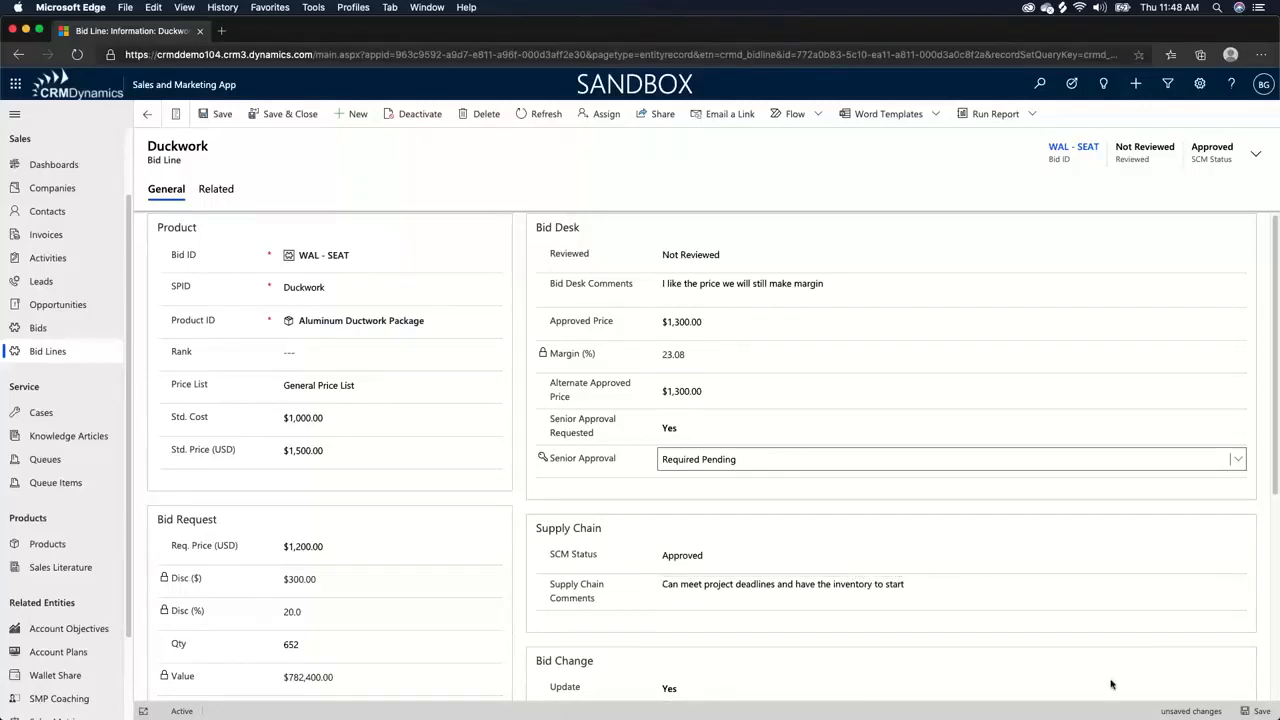
Step: Save the Duckwork bid line and start entering the MX global inventory quantity
scroll(down, 3)
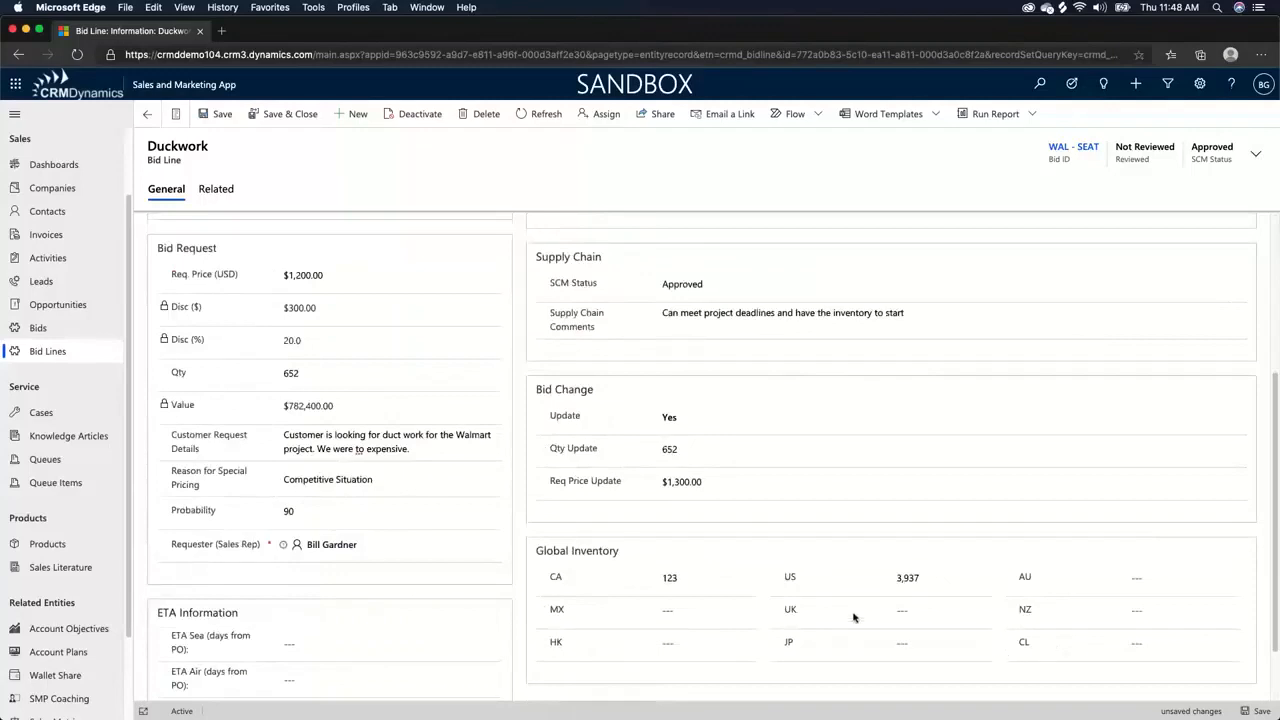
scroll(down, 3)
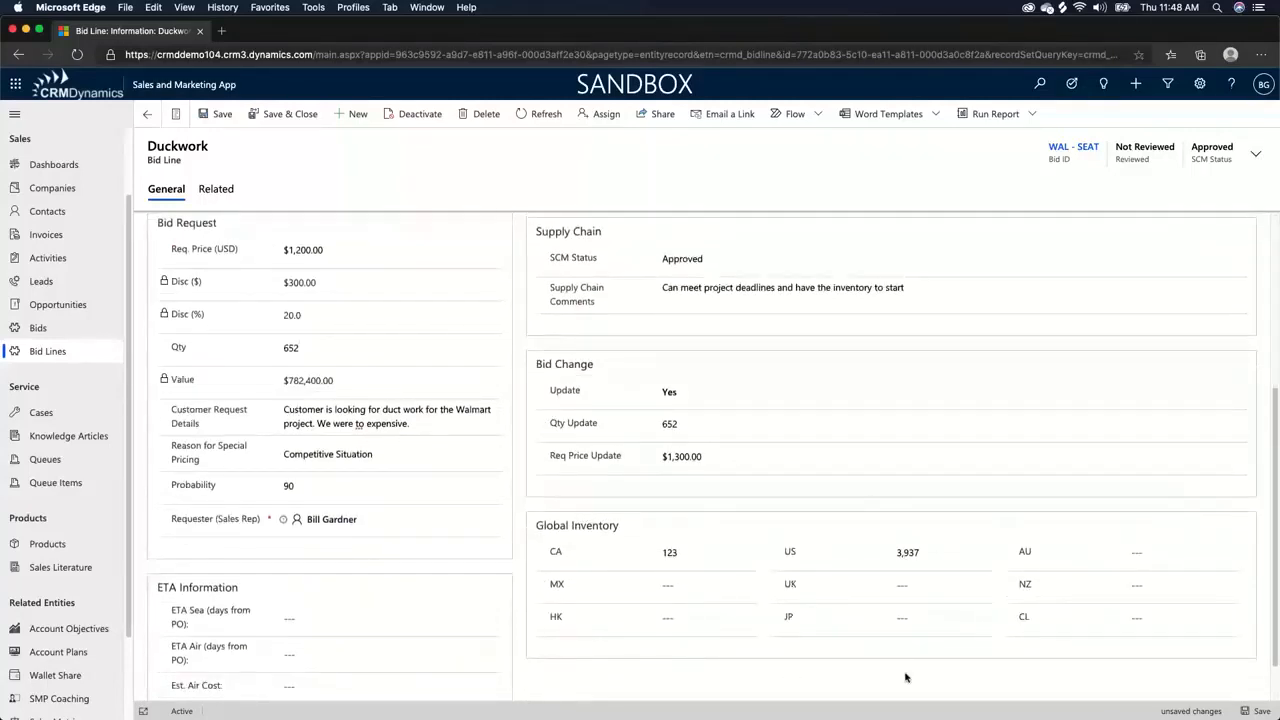
mouse_move(686, 527)
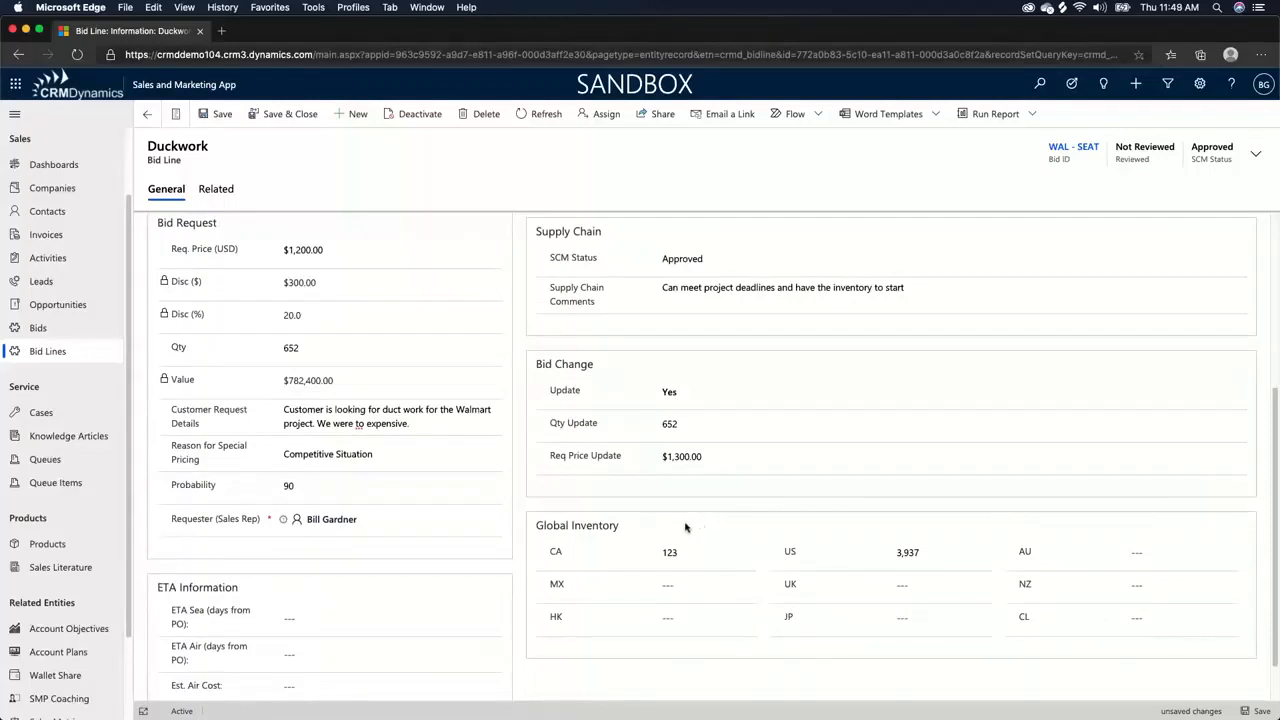
mouse_move(737, 692)
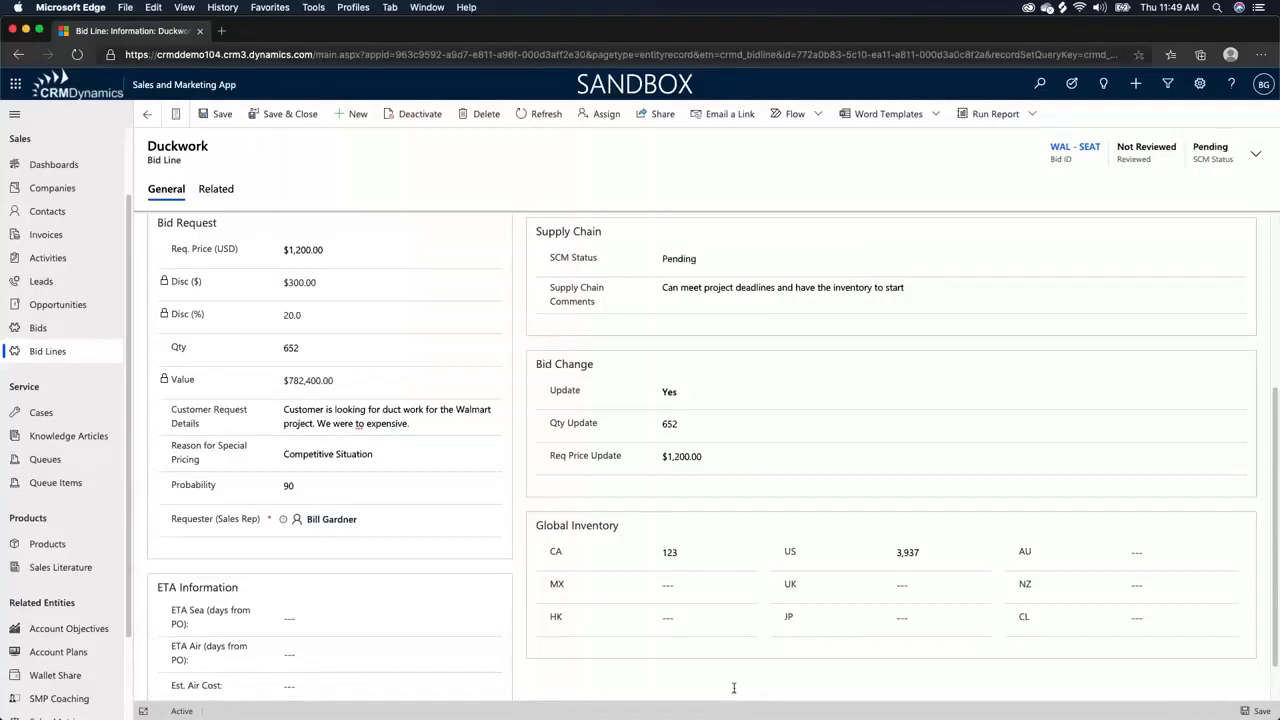
mouse_move(543, 601)
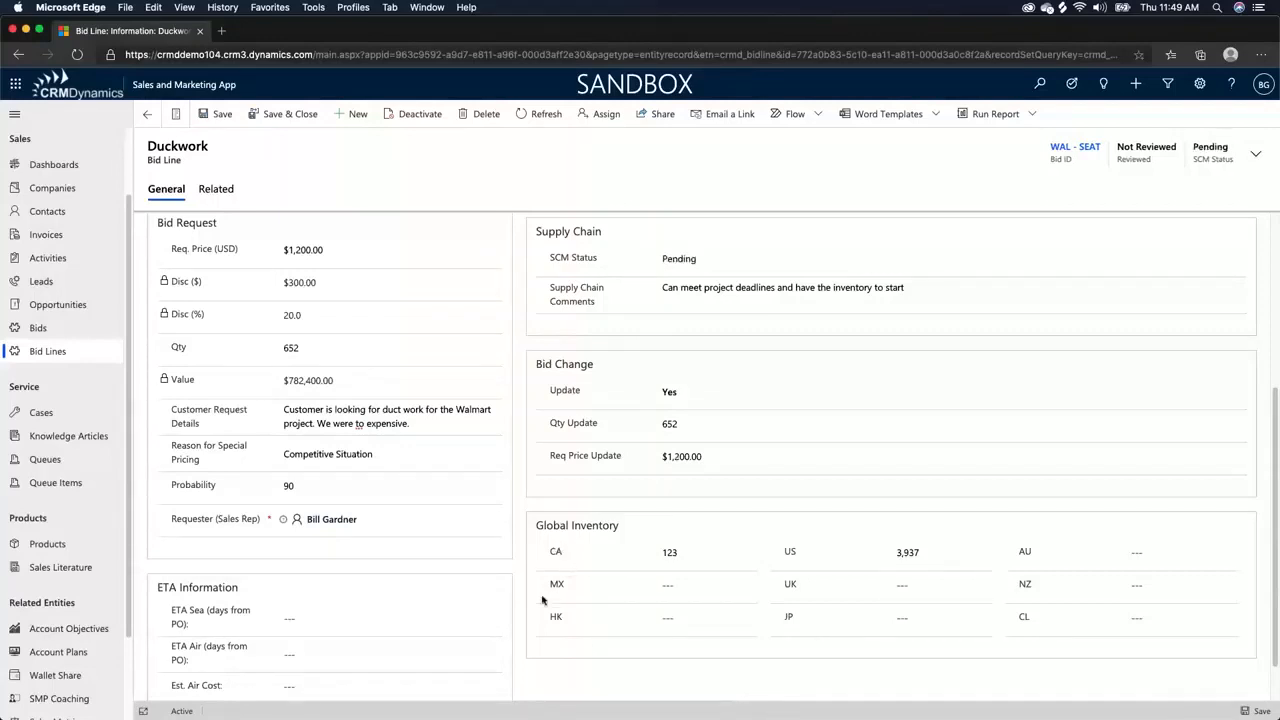
mouse_move(757, 581)
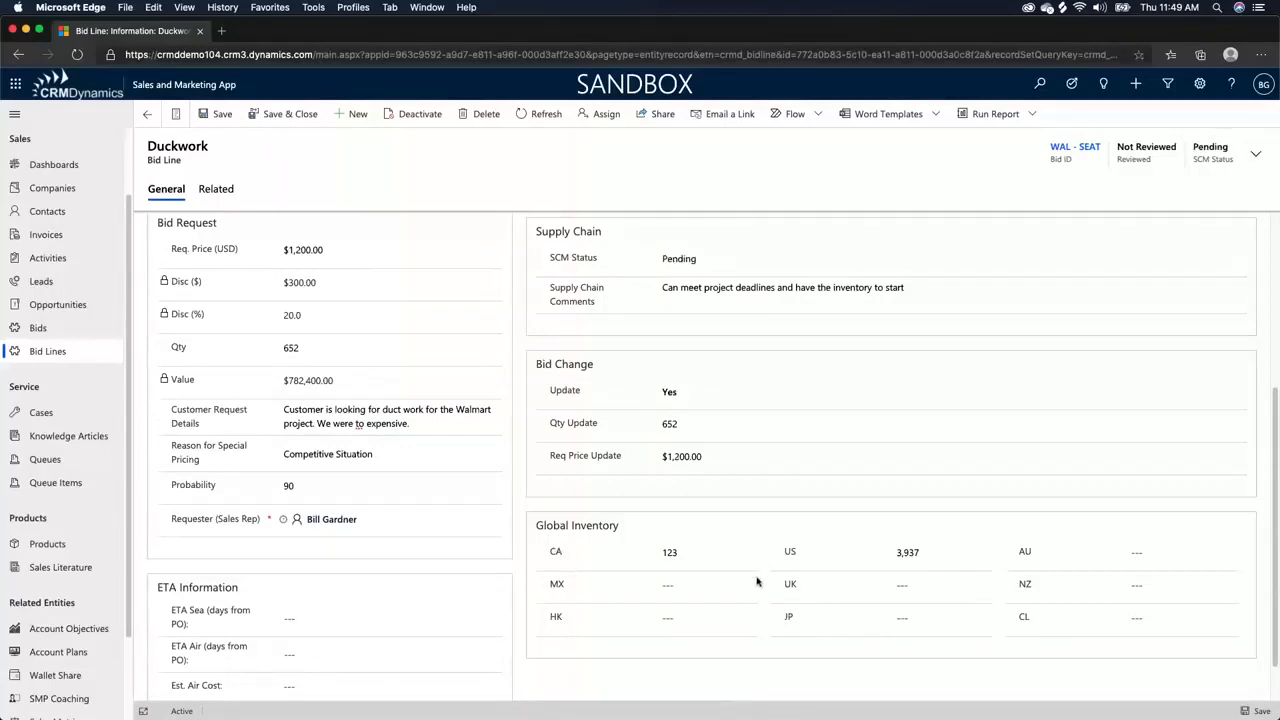
click(695, 585)
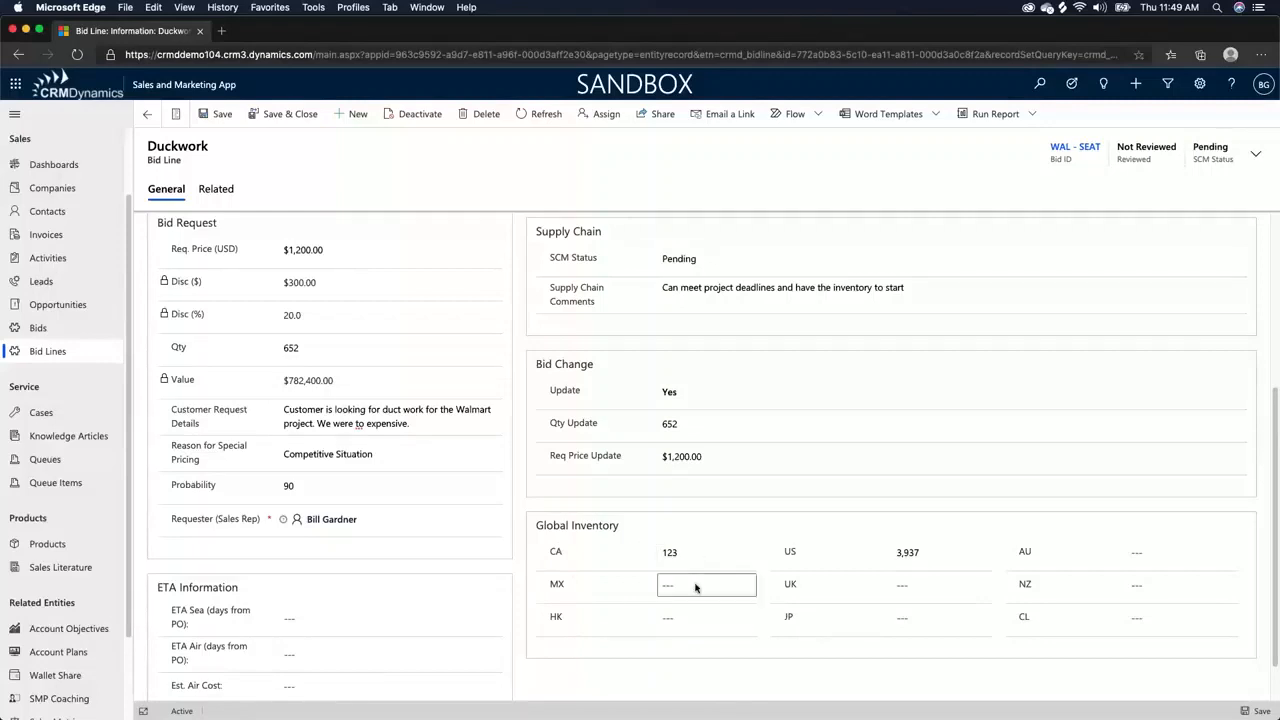